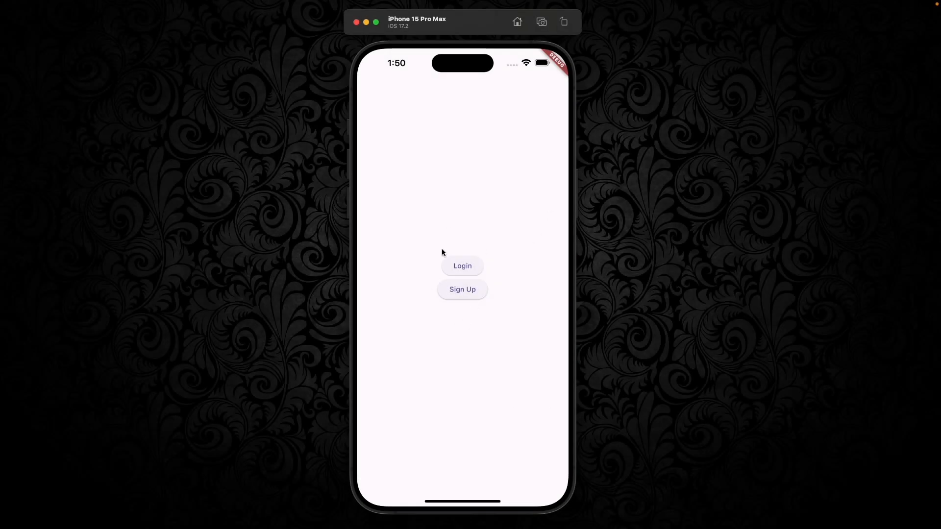
# Navigate from the home screen to the Login Screen and back in the simulator
pyautogui.click(462, 266)
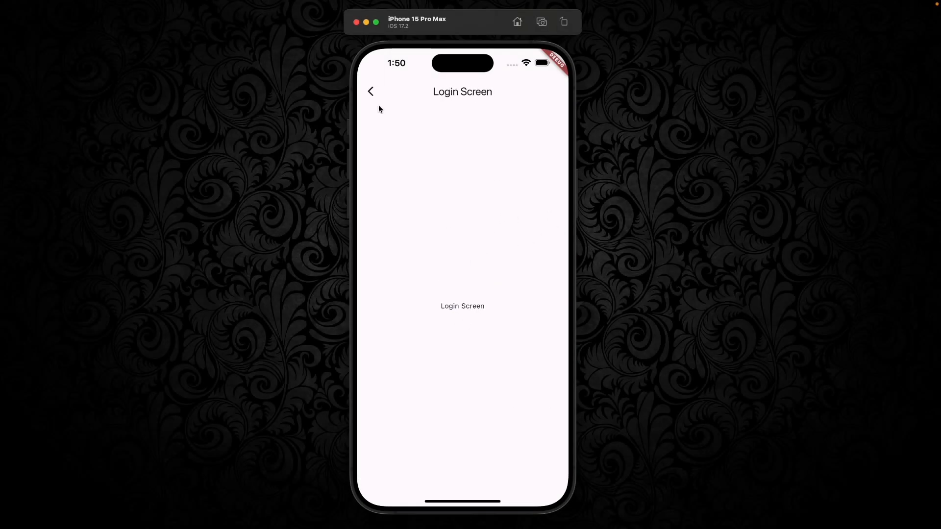
pyautogui.click(370, 92)
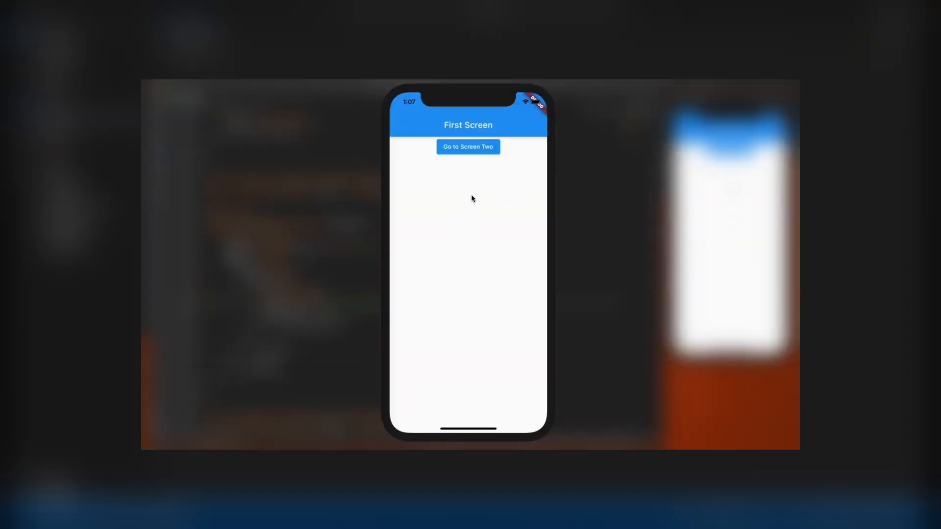
pyautogui.moveTo(461, 131)
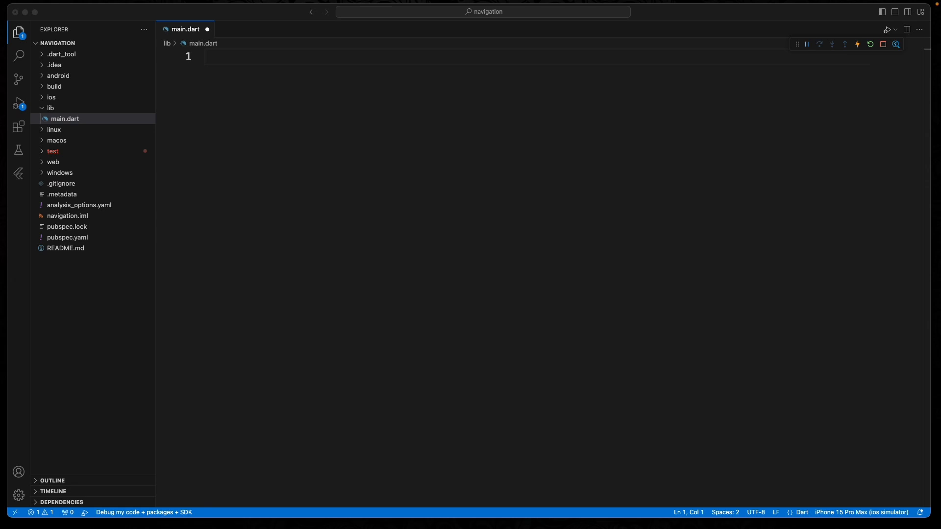
pyautogui.moveTo(421, 356)
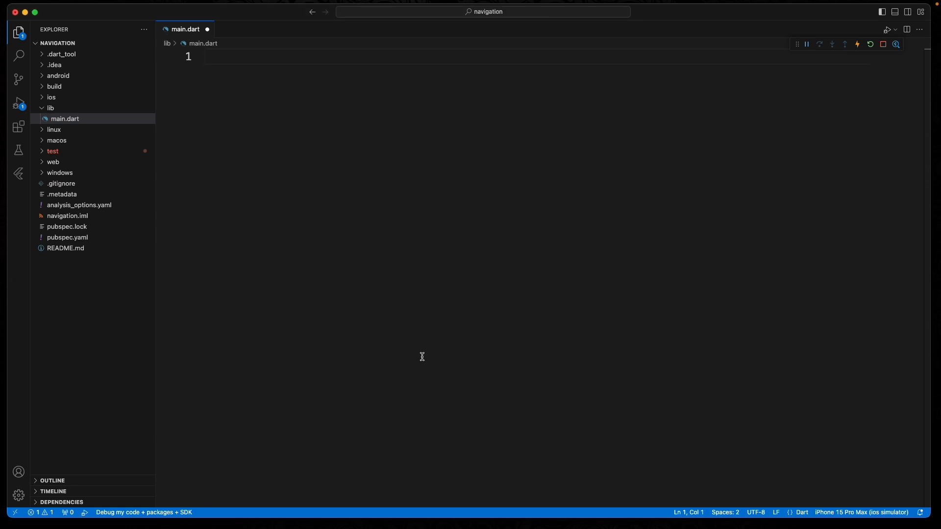
# Import package:flutter/material.dart at the top of main.dart
pyautogui.write("import 'mat")
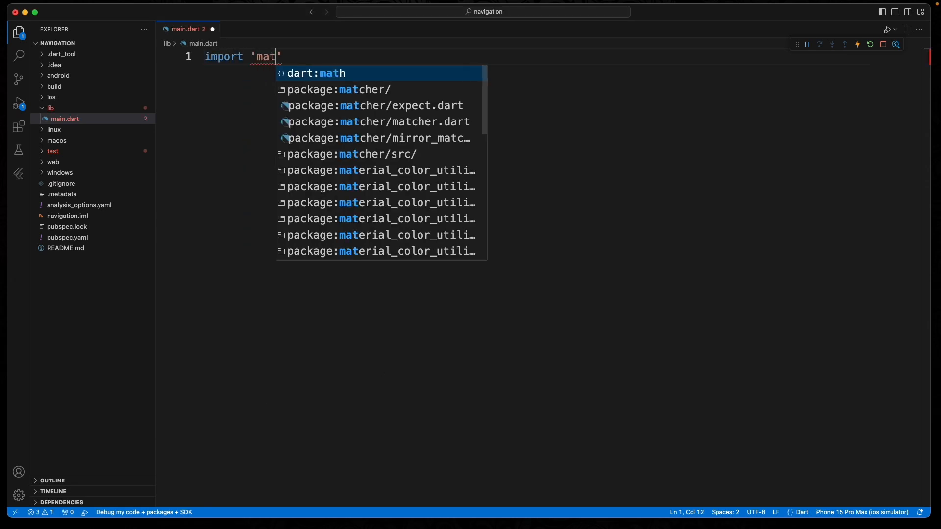
pyautogui.write('package:flutter/material.dart')
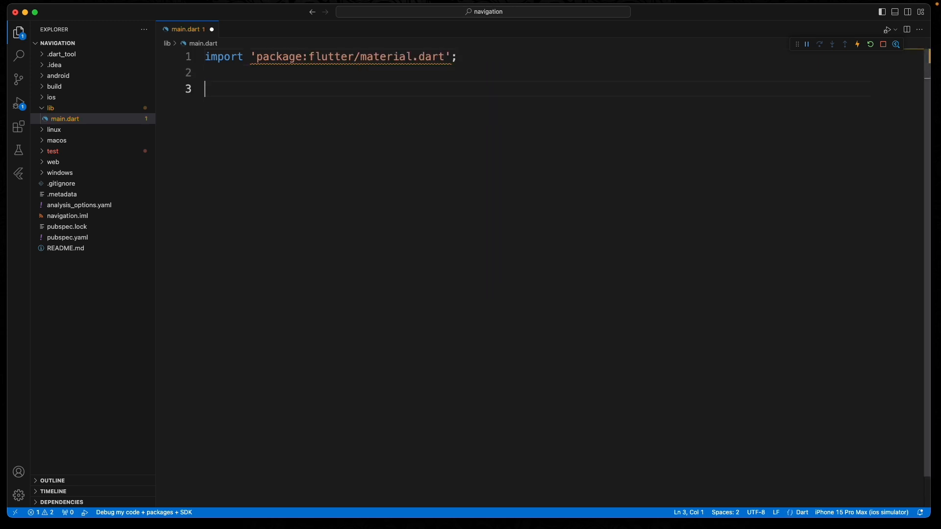
# Write void main() running a const MaterialApp whose home is HomeScreen()
pyautogui.write('void main(')
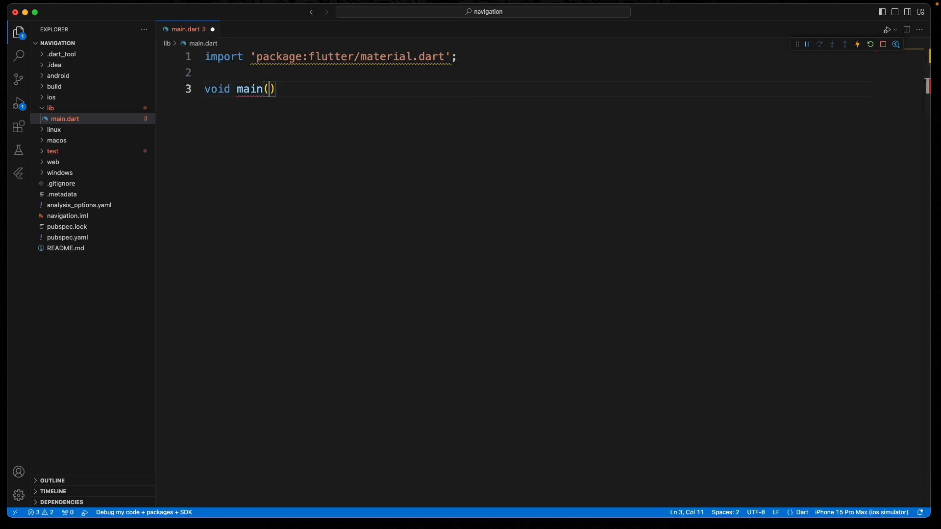
pyautogui.write('{')
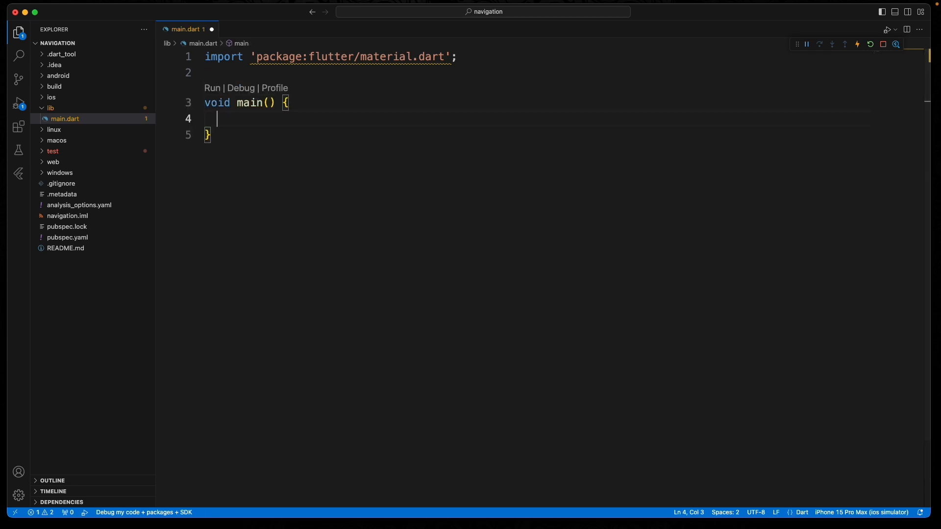
pyautogui.write('runApp();')
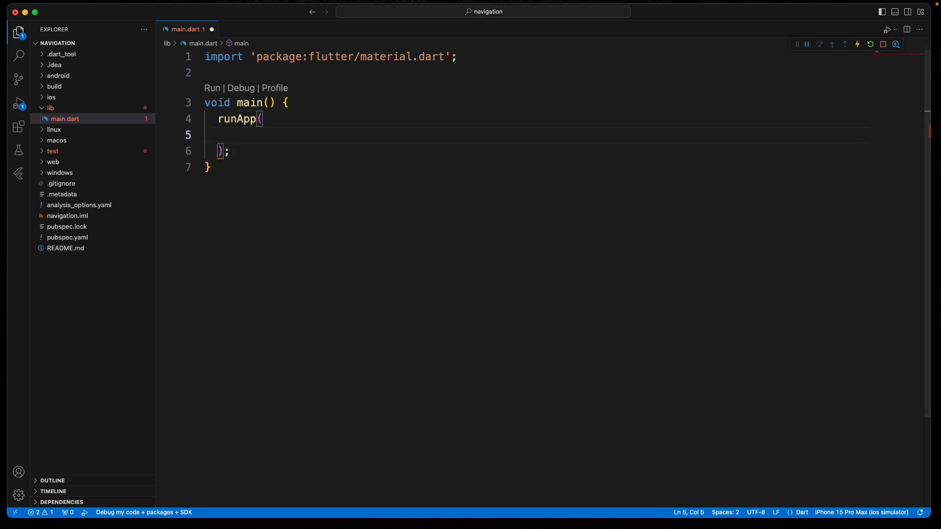
pyautogui.write('const')
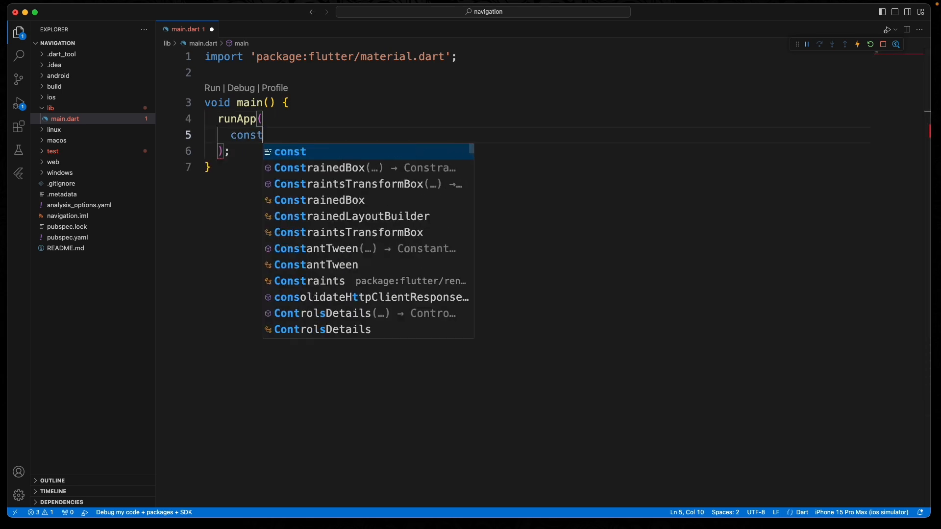
pyautogui.write('MaterialApp(home:')
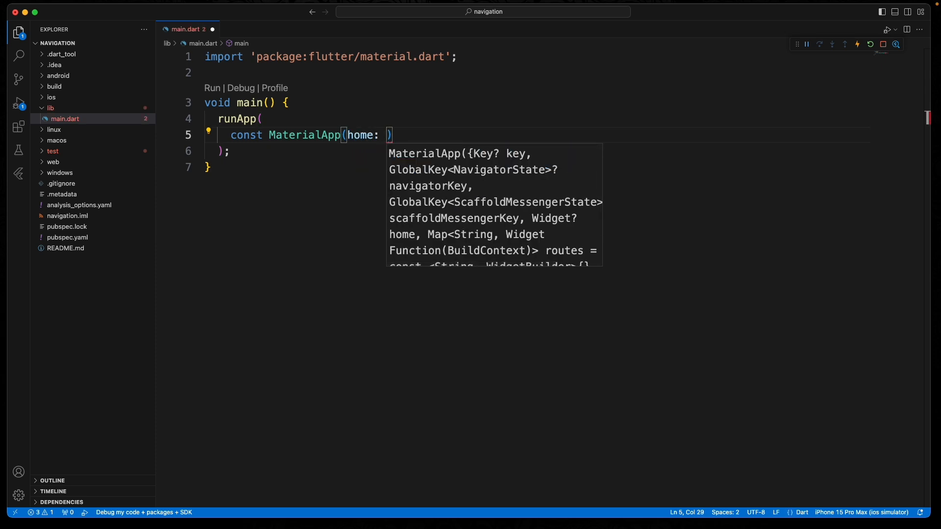
pyautogui.write('HomeScreen(')
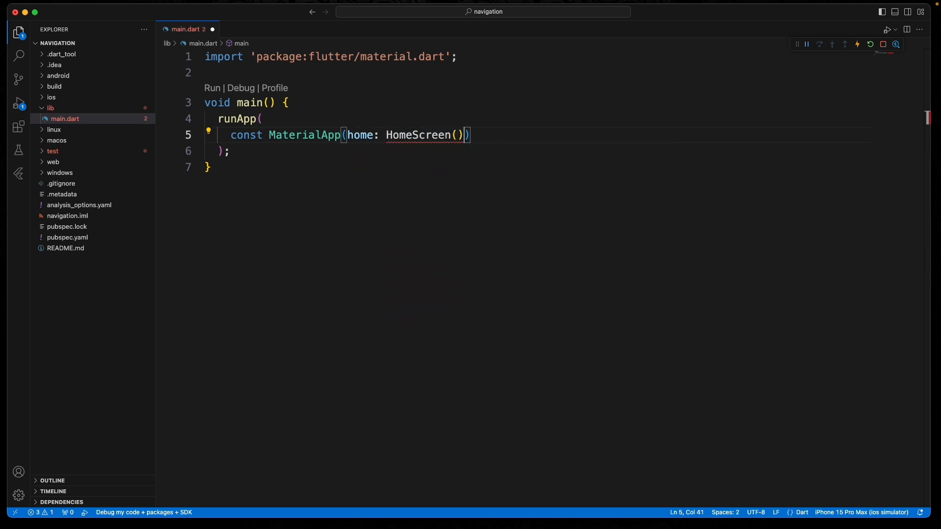
pyautogui.write(',')
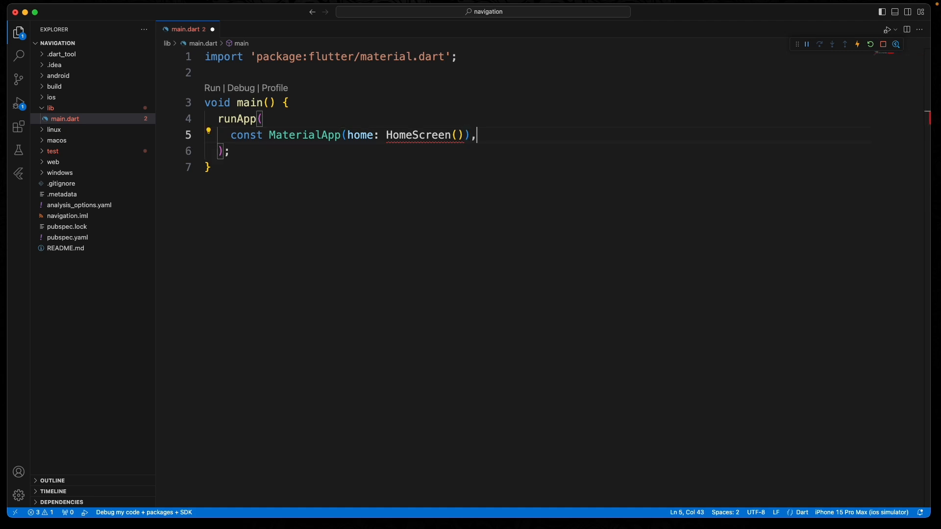
pyautogui.press('enter')
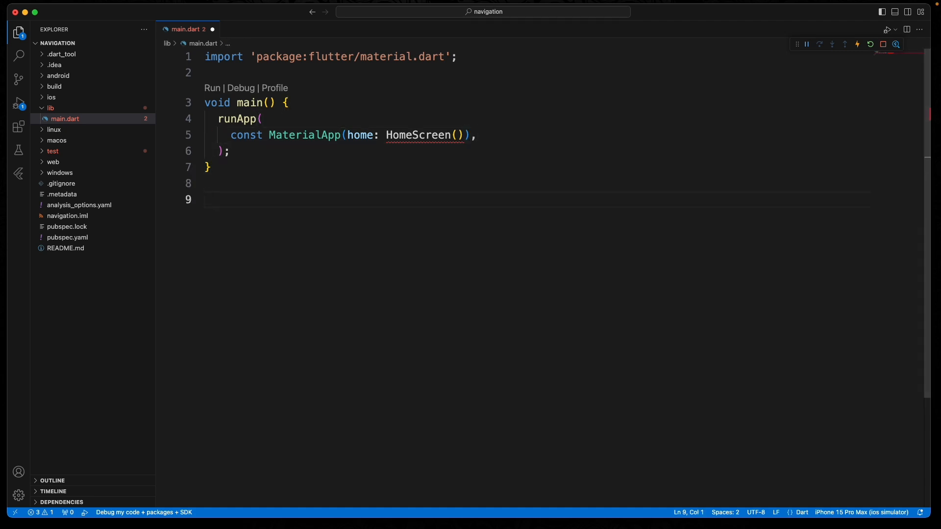
# Insert a stateless widget snippet named HomeScreen and select its placeholder return value
pyautogui.write('stl')
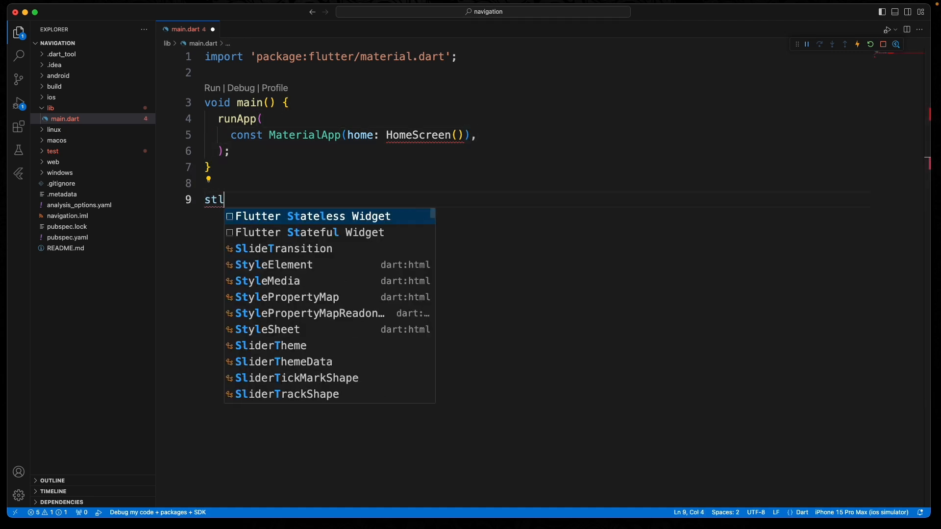
pyautogui.click(312, 215)
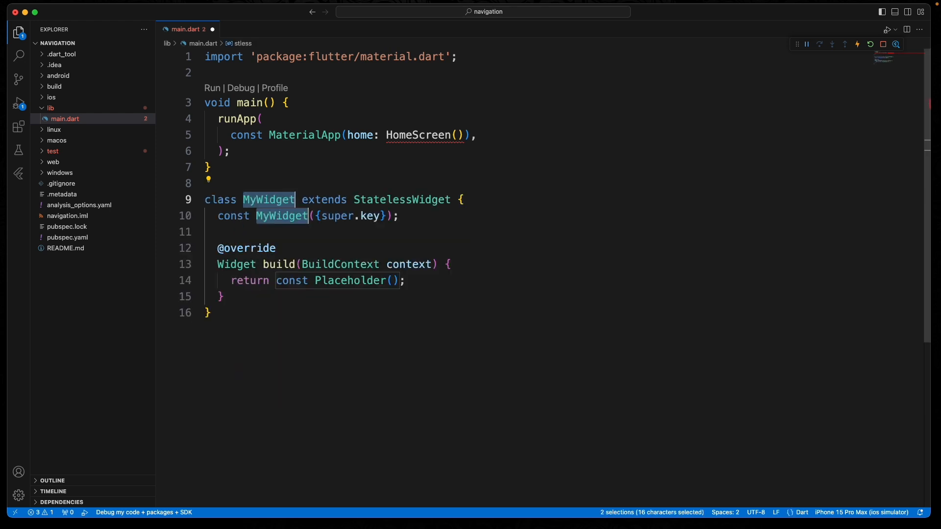
pyautogui.write('HomeScreen')
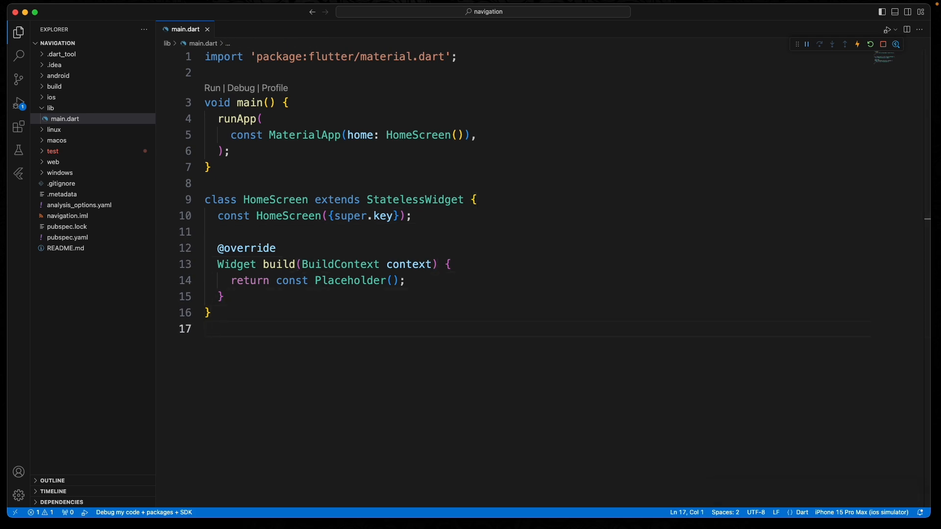
pyautogui.click(230, 151)
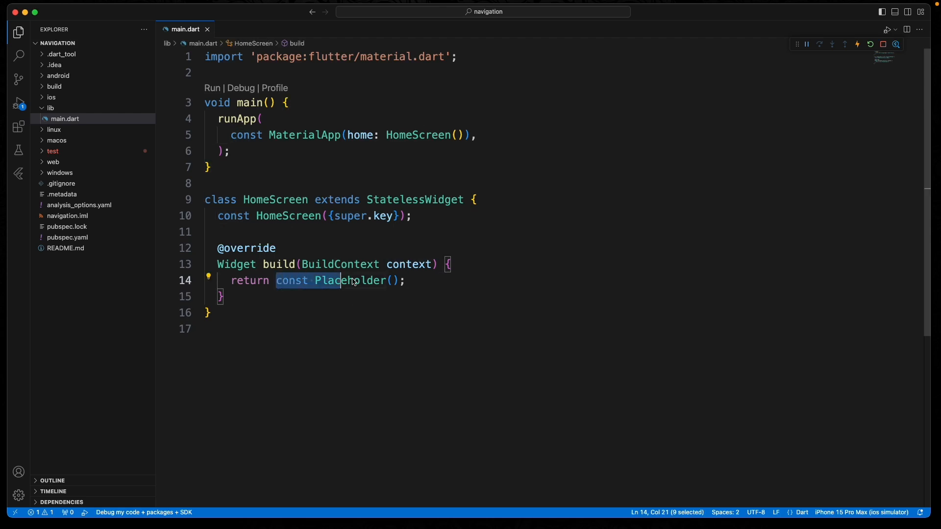
# Return a Scaffold whose body is a Column with an empty children list
pyautogui.write('Sc')
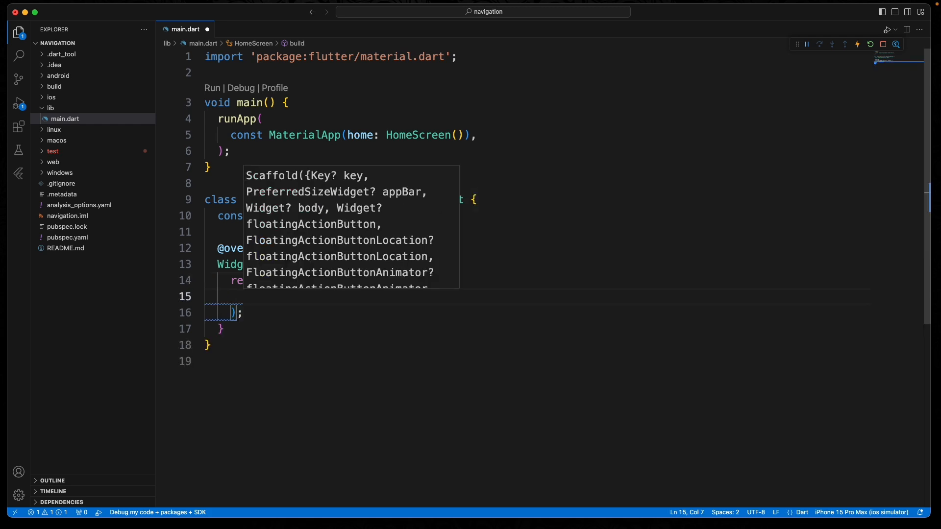
pyautogui.write('body:')
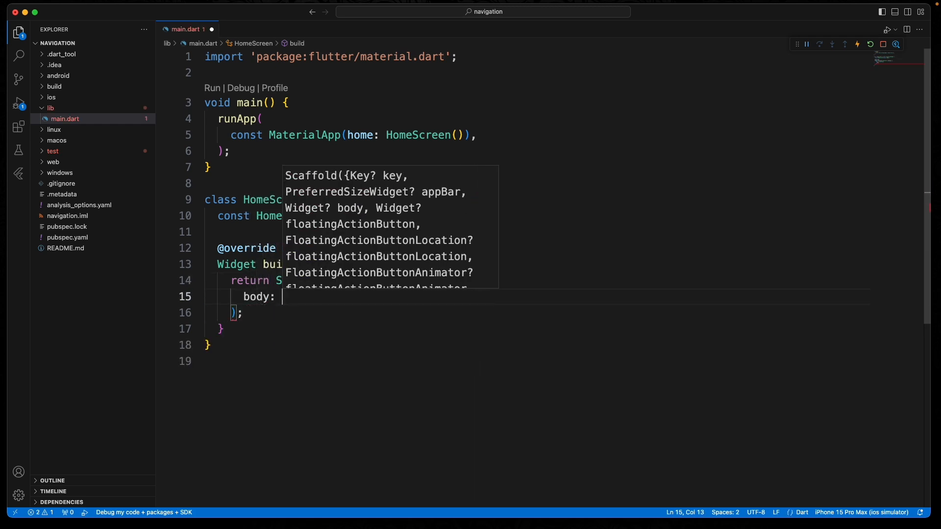
pyautogui.write('Column(')
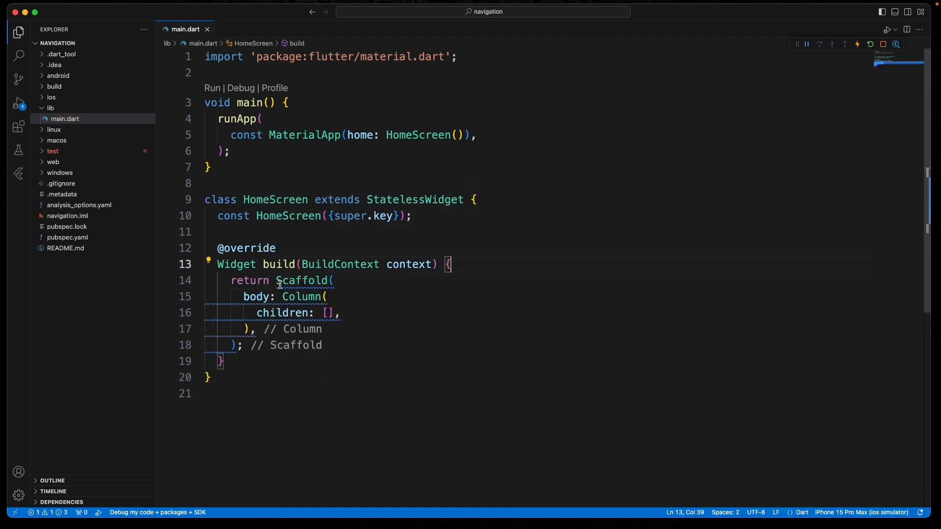
pyautogui.write('const')
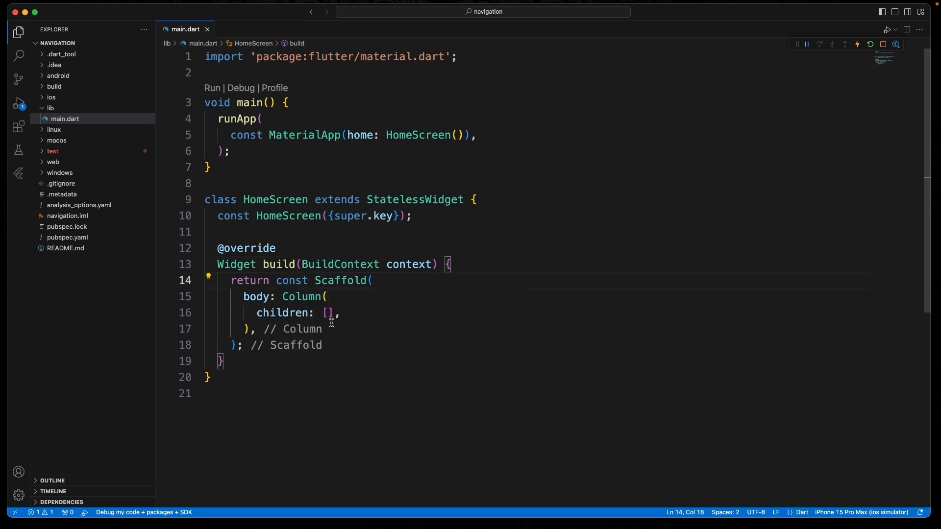
pyautogui.click(329, 312)
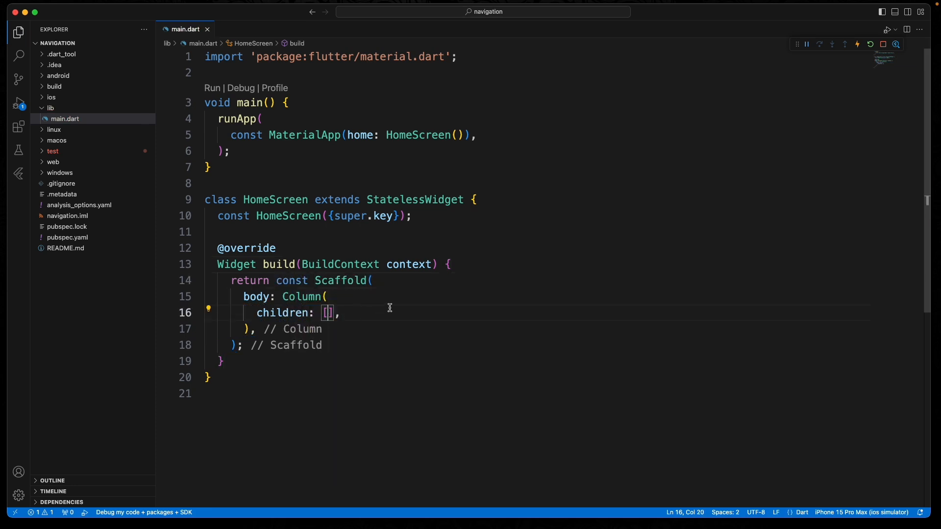
pyautogui.moveTo(395, 308)
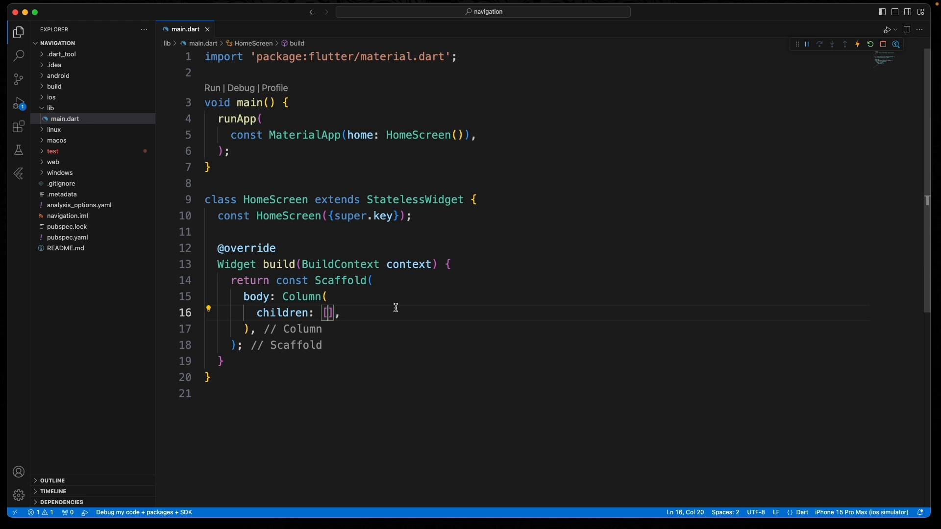
# Add an ElevatedButton with empty onPressed and const Text('Login'), dropping const from Scaffold
pyautogui.write('Ele')
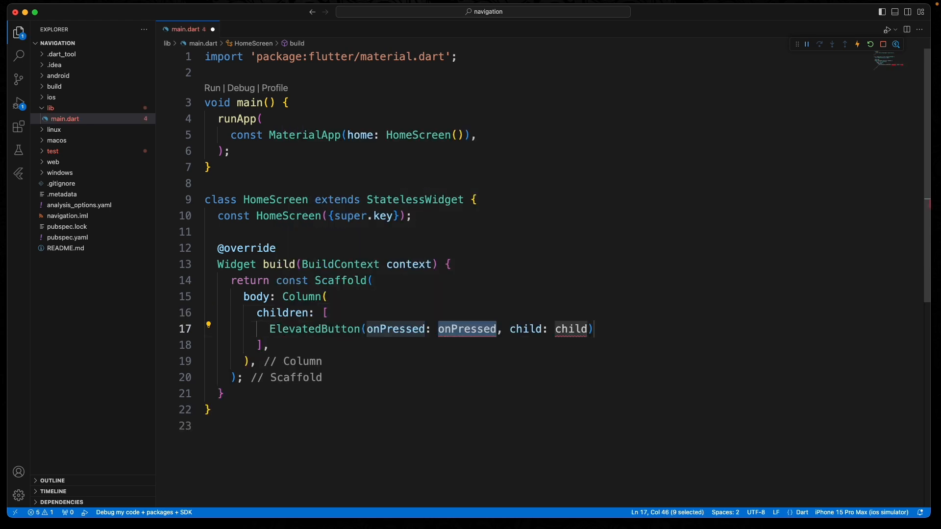
pyautogui.write('() {}')
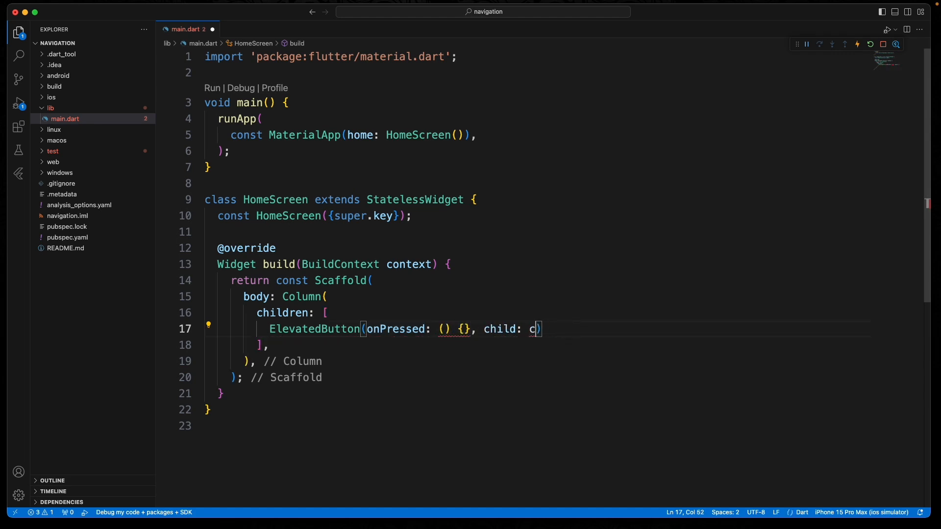
pyautogui.write("Text('')")
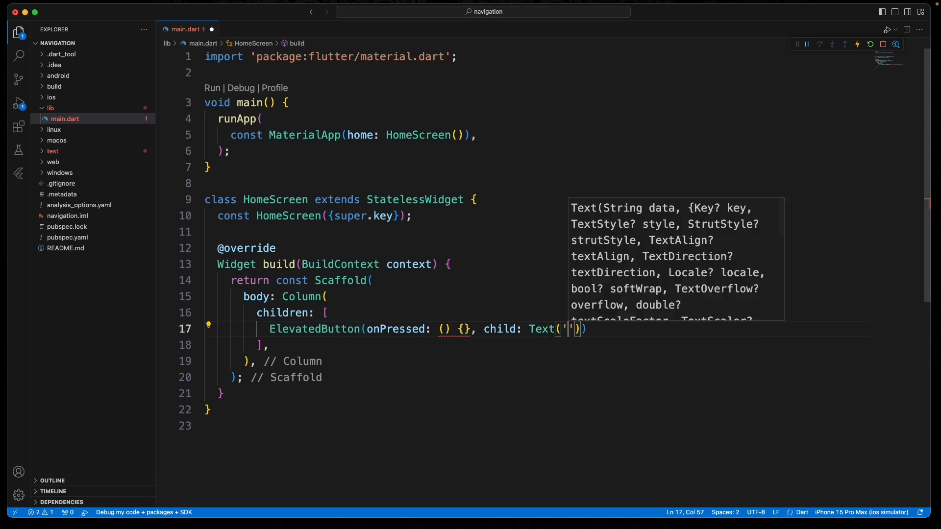
pyautogui.write('Login')
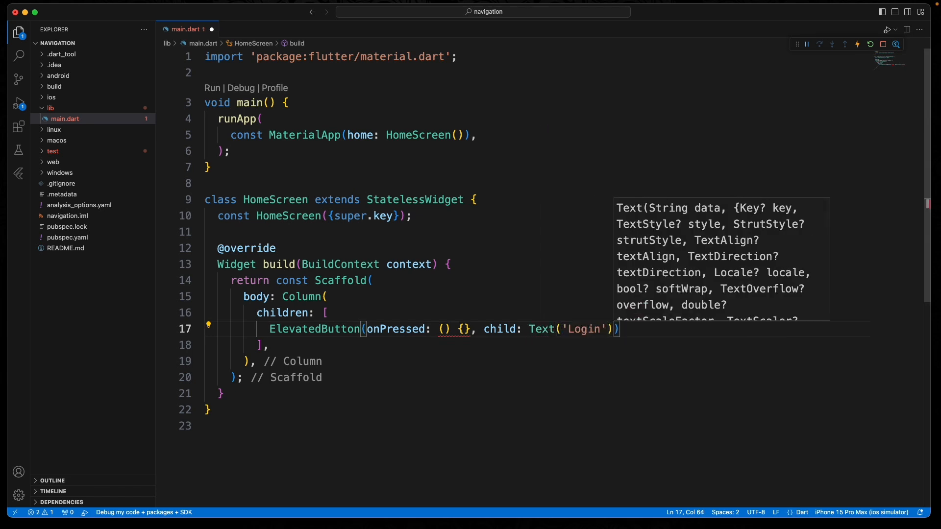
pyautogui.write(',')
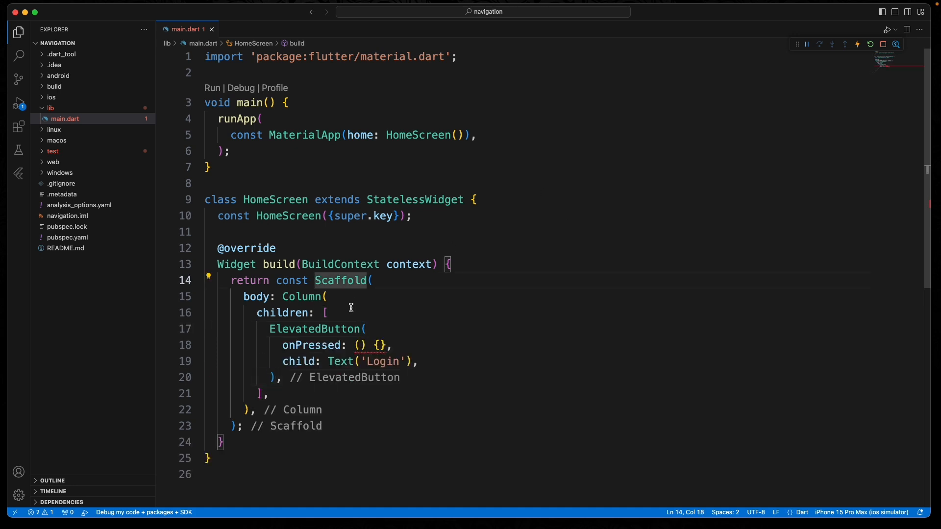
pyautogui.press('Backspace')
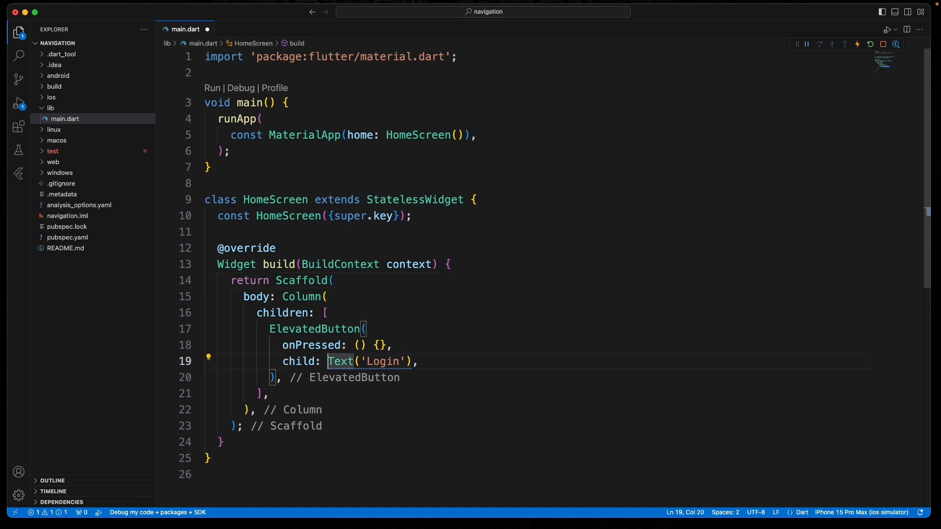
pyautogui.write('const')
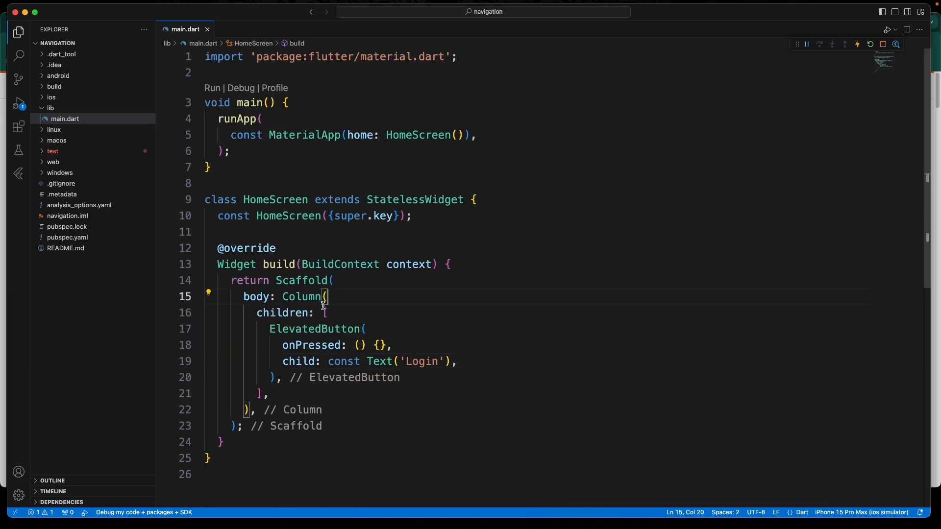
# Wrap the Column in a Center and set mainAxisAlignment to center
pyautogui.rightClick(317, 296)
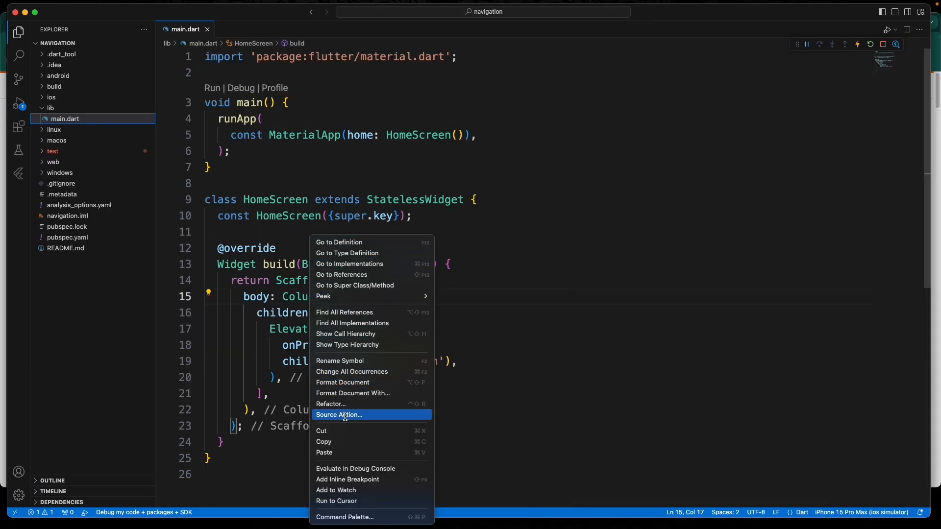
pyautogui.click(339, 415)
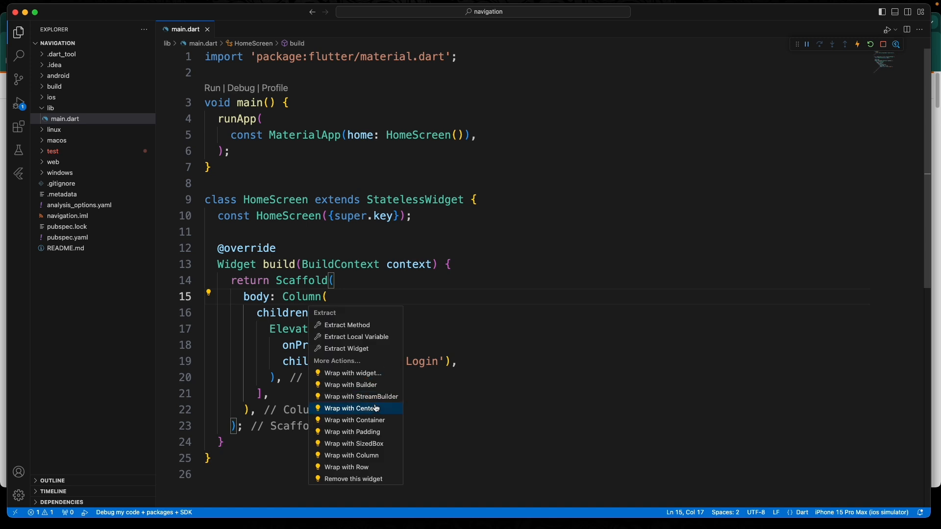
pyautogui.click(354, 408)
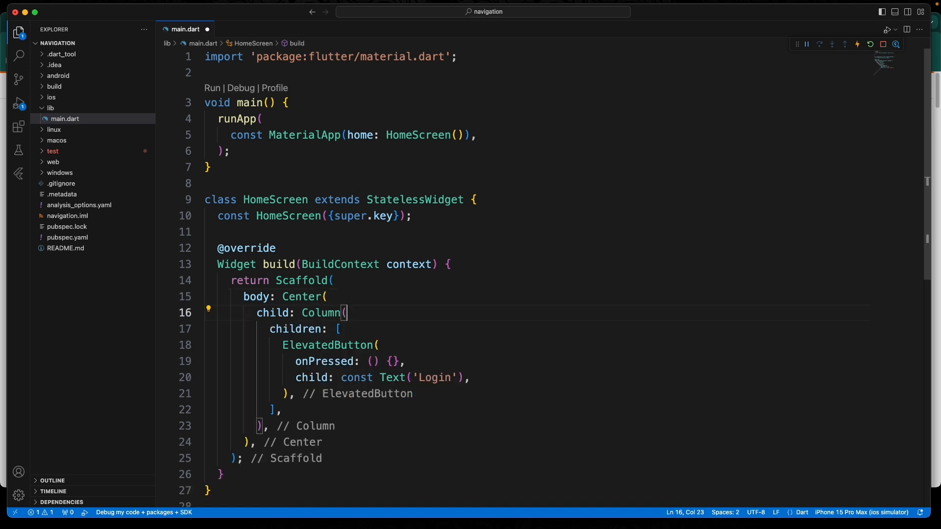
pyautogui.press('enter')
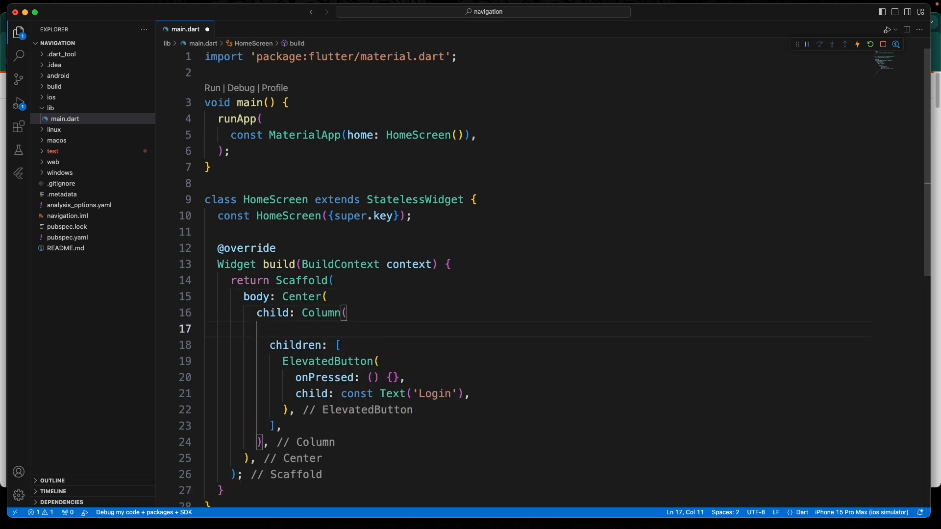
pyautogui.write('ma')
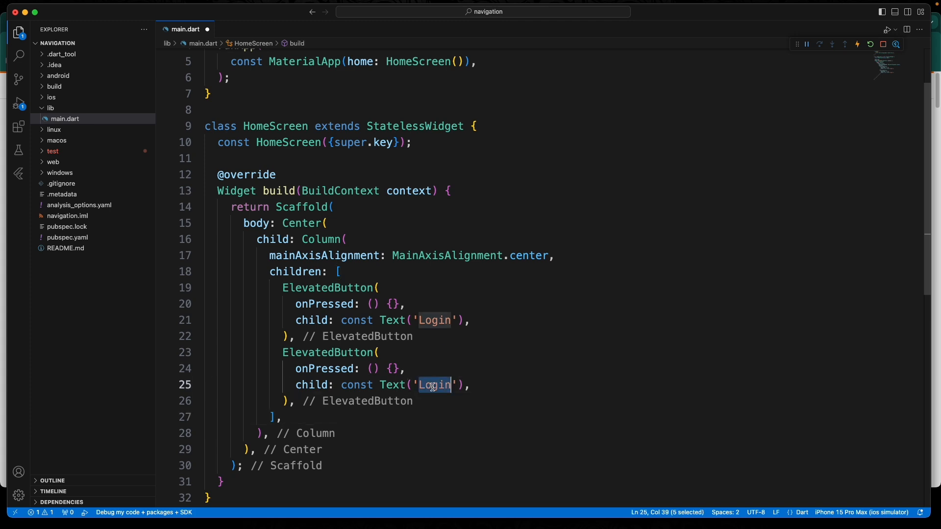
# Add a second ElevatedButton labelled 'Sign Up' below Login
pyautogui.write('Sign')
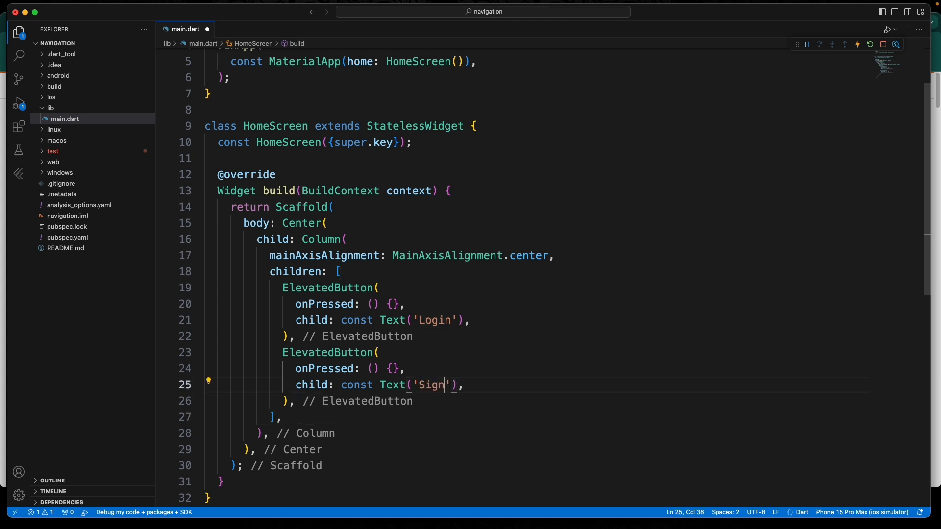
pyautogui.write('Up')
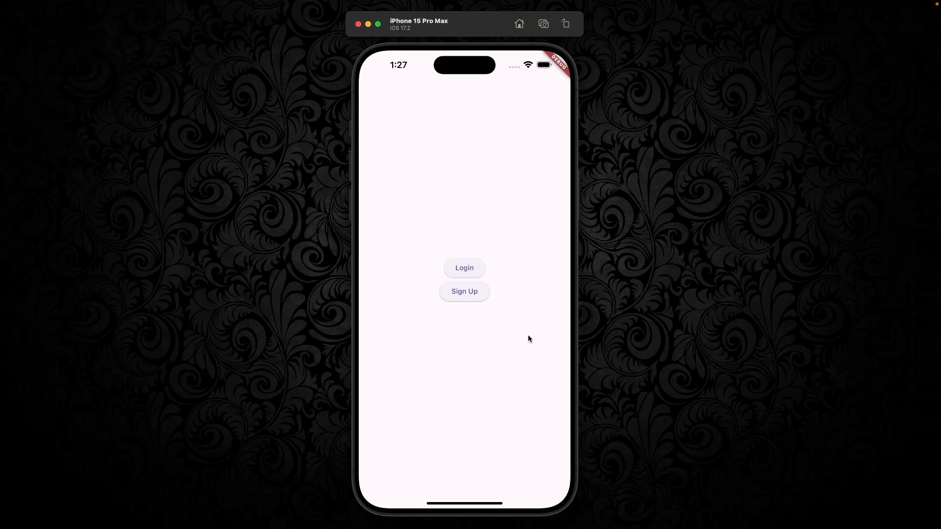
pyautogui.moveTo(489, 320)
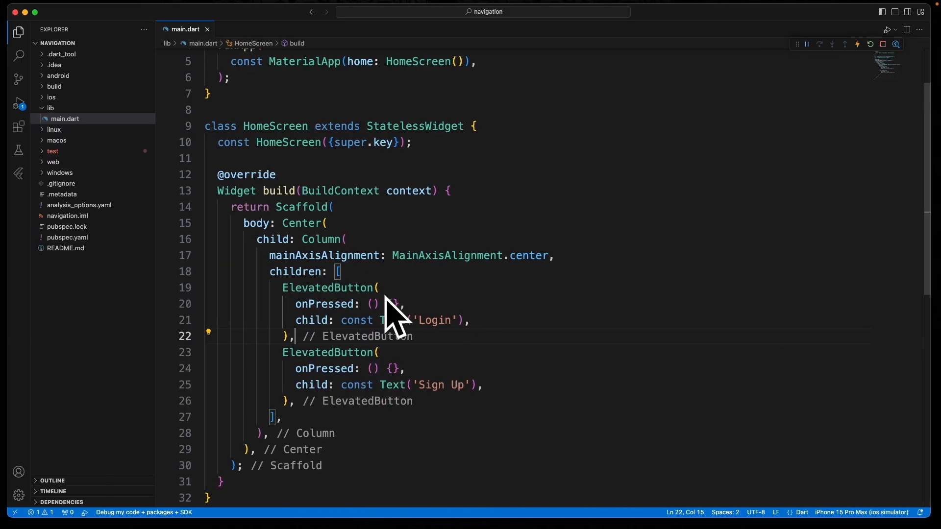
# Insert a stateless widget class named LoginScreen at the end of main.dart
pyautogui.scroll(3)
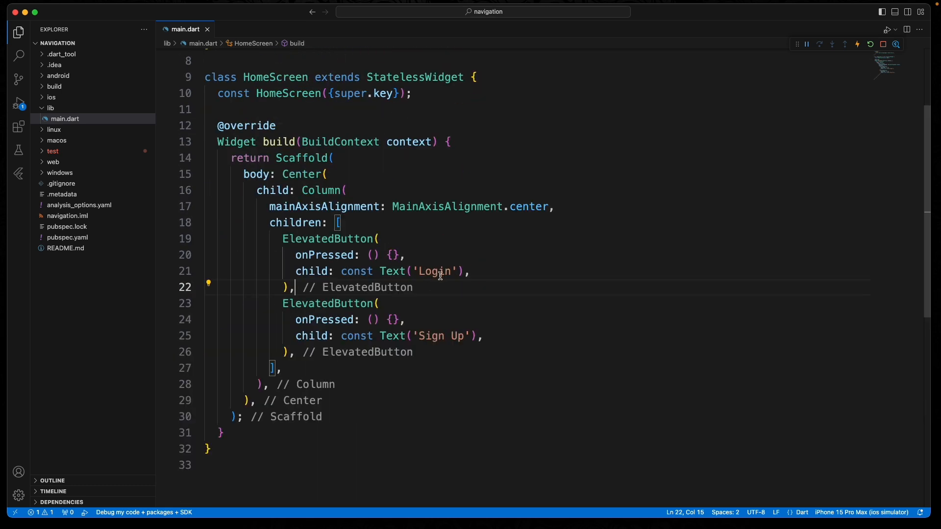
pyautogui.click(366, 366)
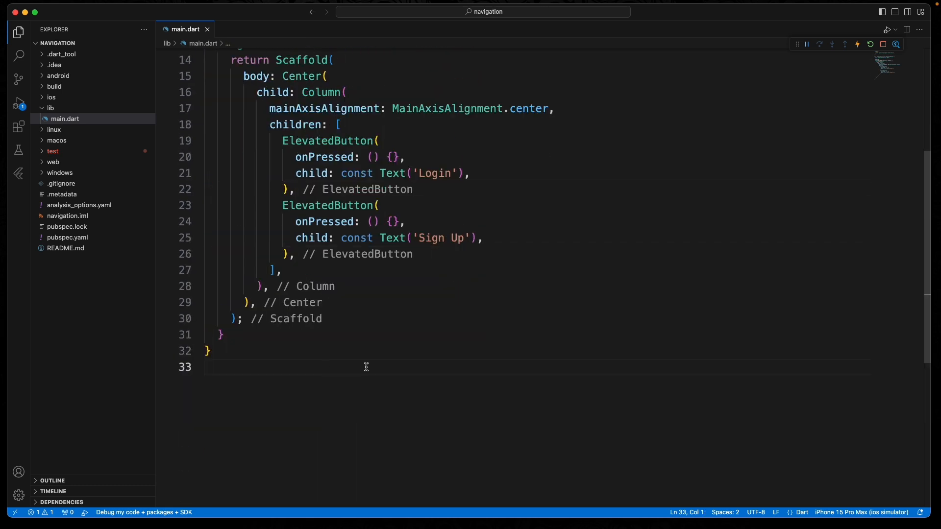
pyautogui.write('stll')
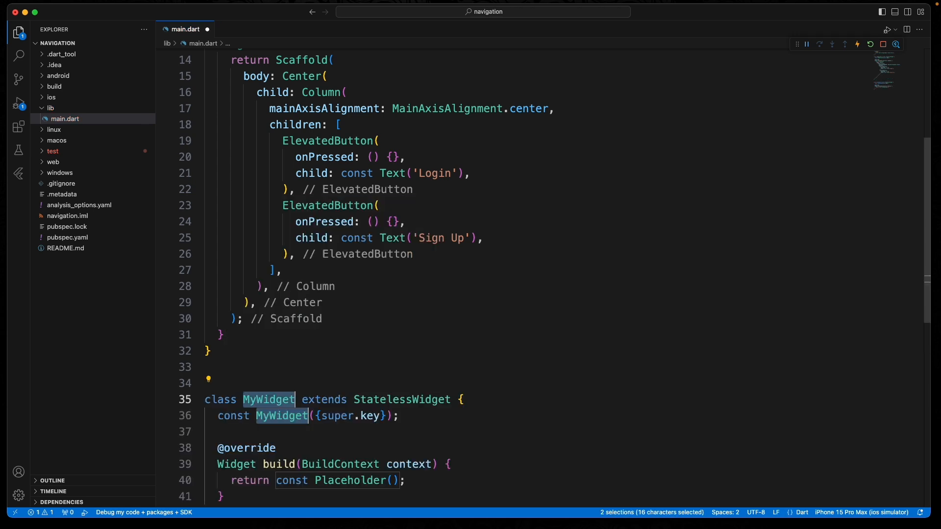
pyautogui.write('LoginS')
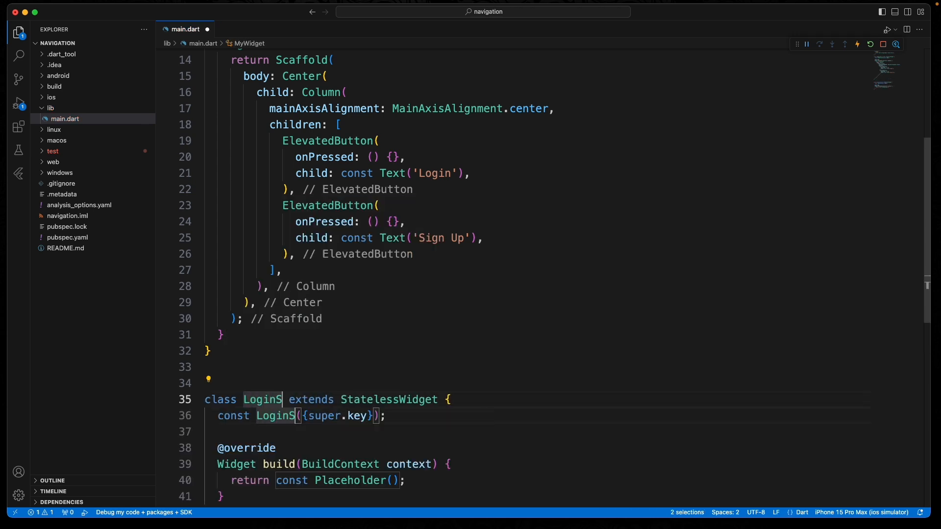
pyautogui.write('creen')
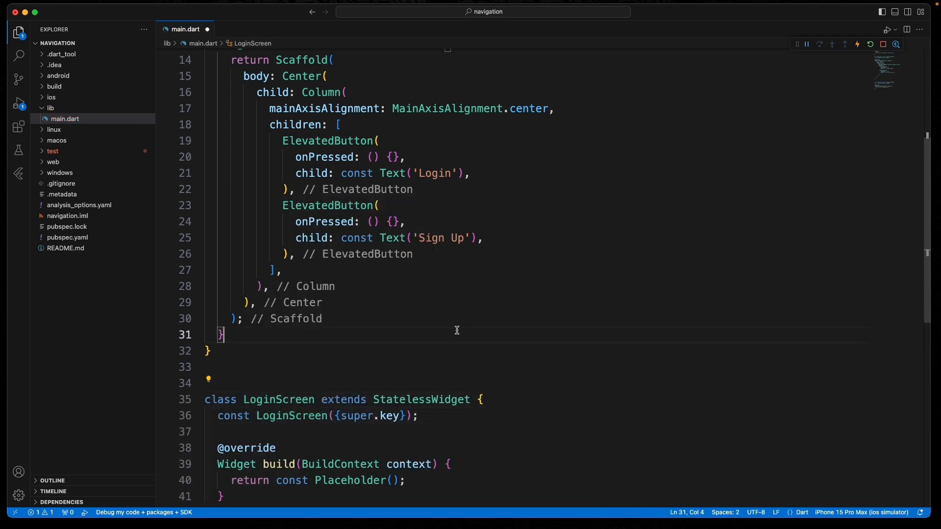
# Insert another stateless widget class named SignUpScreen below it
pyautogui.scroll(-3)
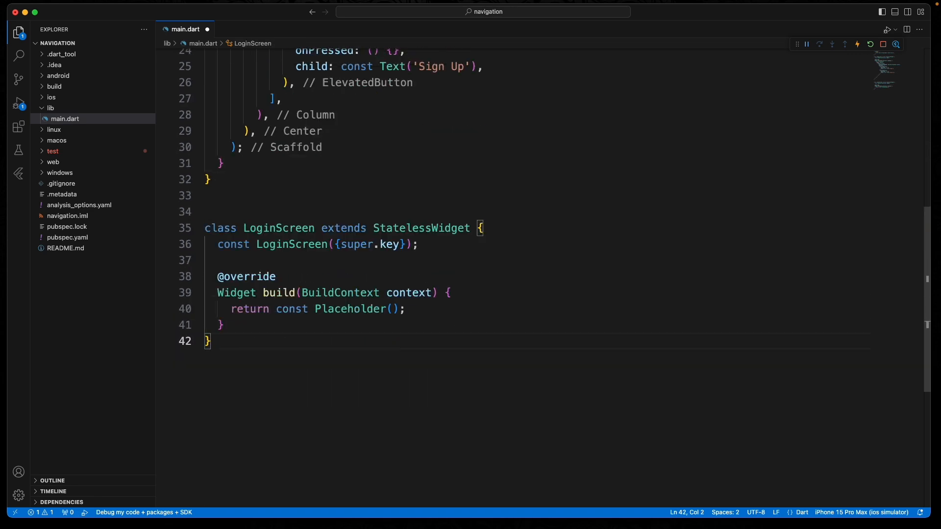
pyautogui.write('stl')
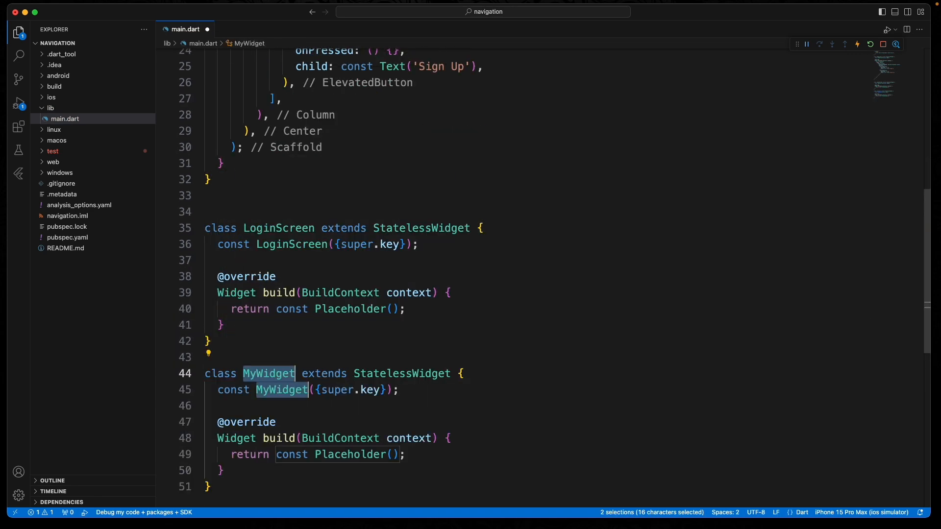
pyautogui.write('SignUp')
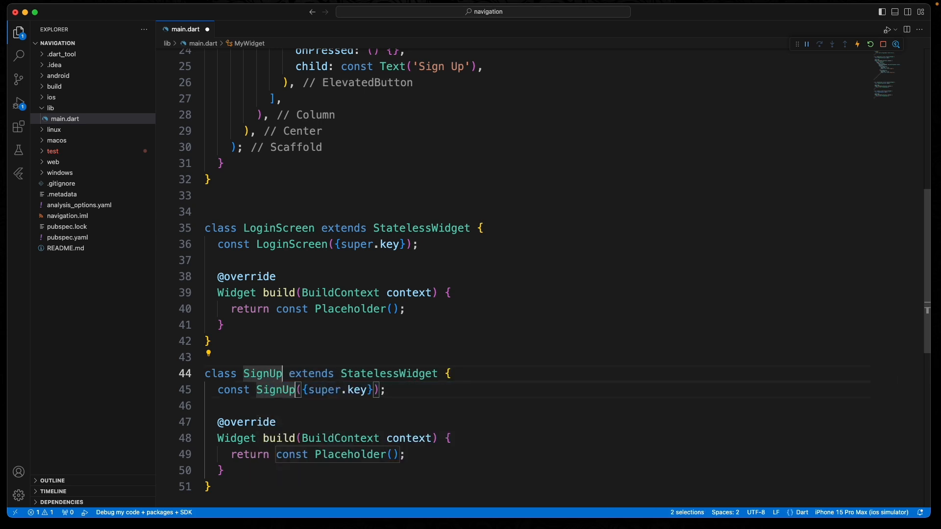
pyautogui.write('Screen')
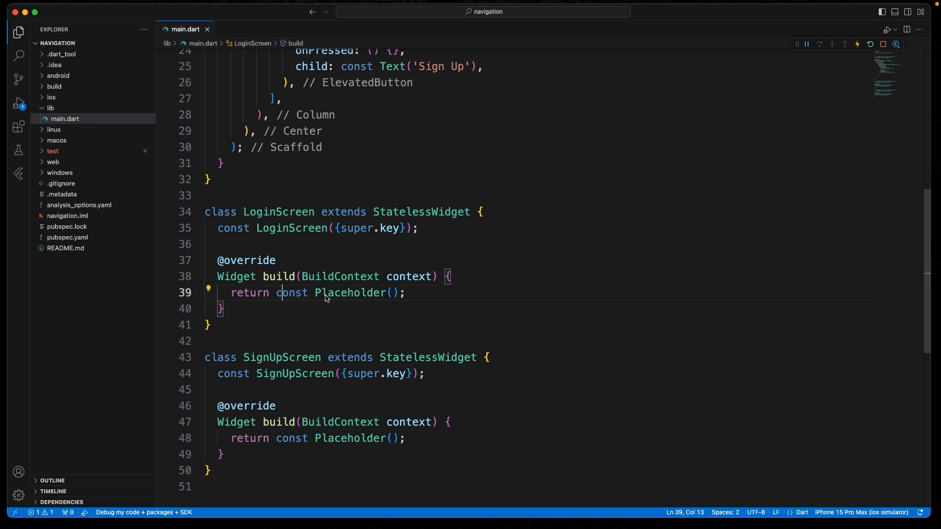
# Replace LoginScreen's placeholder with Scaffold(body: Center(child: Text('Login Screen')))
pyautogui.doubleClick(354, 293)
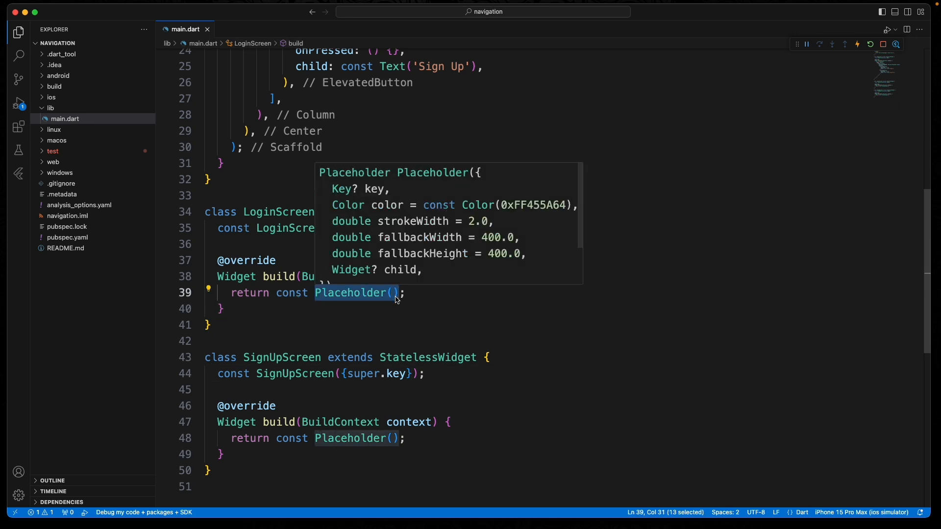
pyautogui.write('Scaffold')
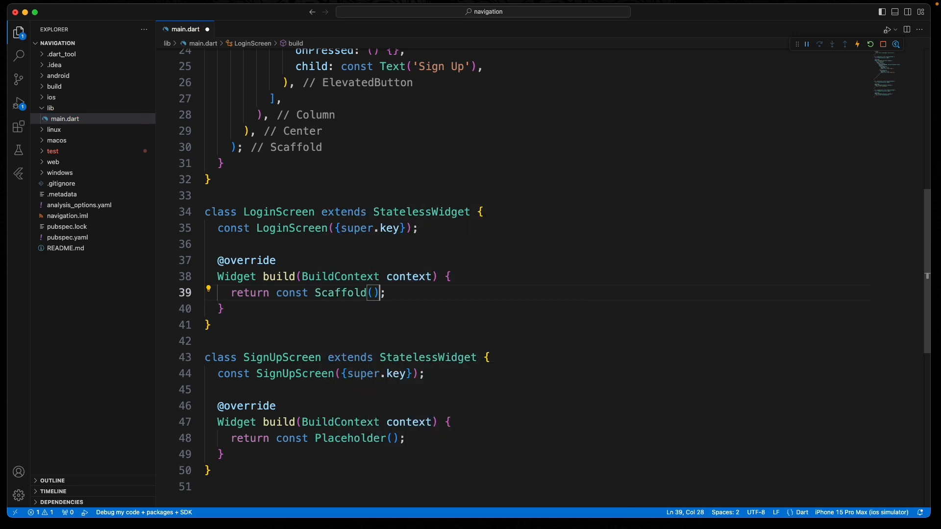
pyautogui.write('body:')
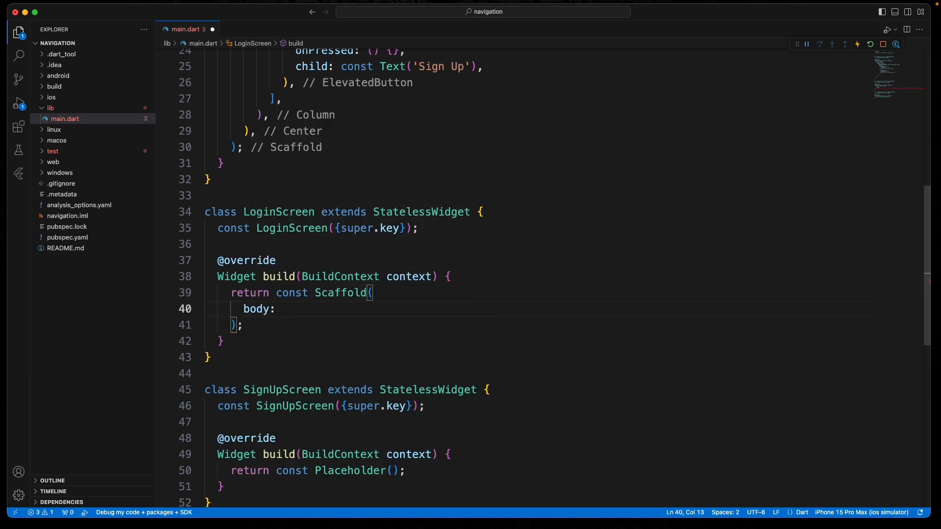
pyautogui.write('Center')
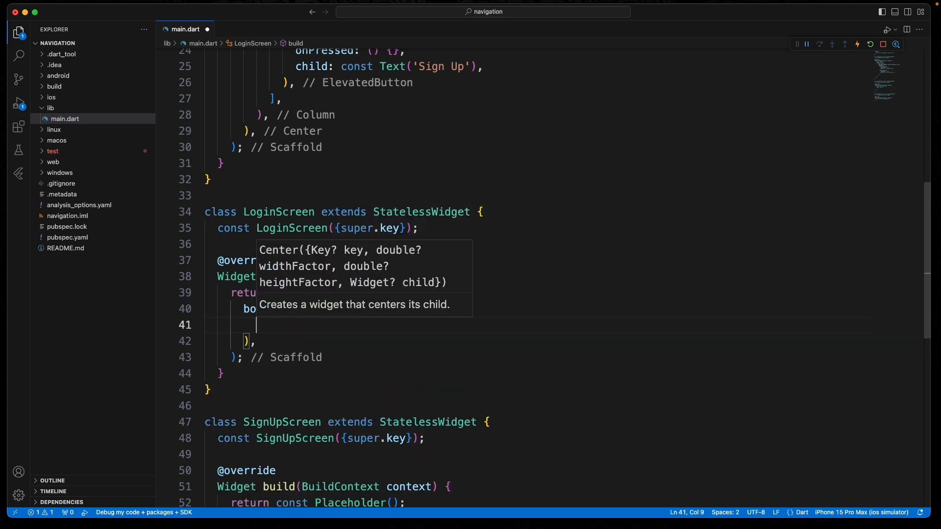
pyautogui.write('child:')
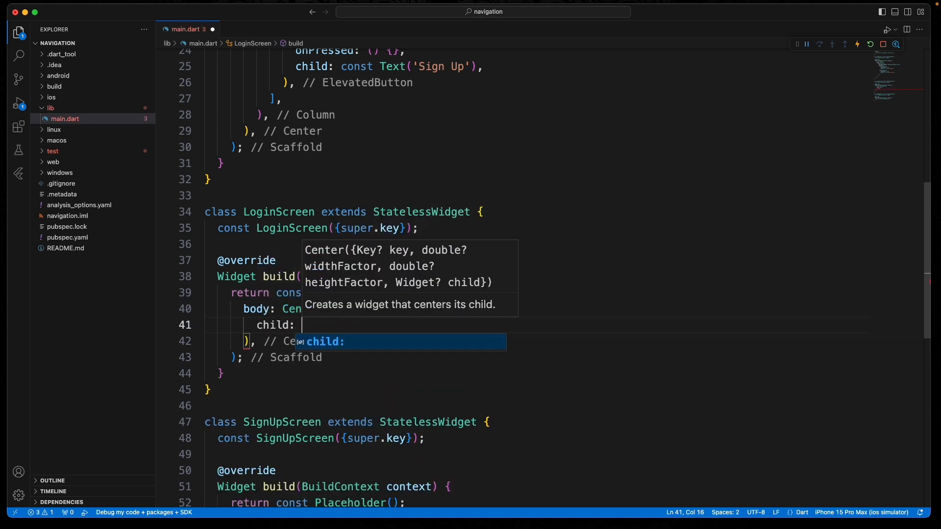
pyautogui.write("Text('')")
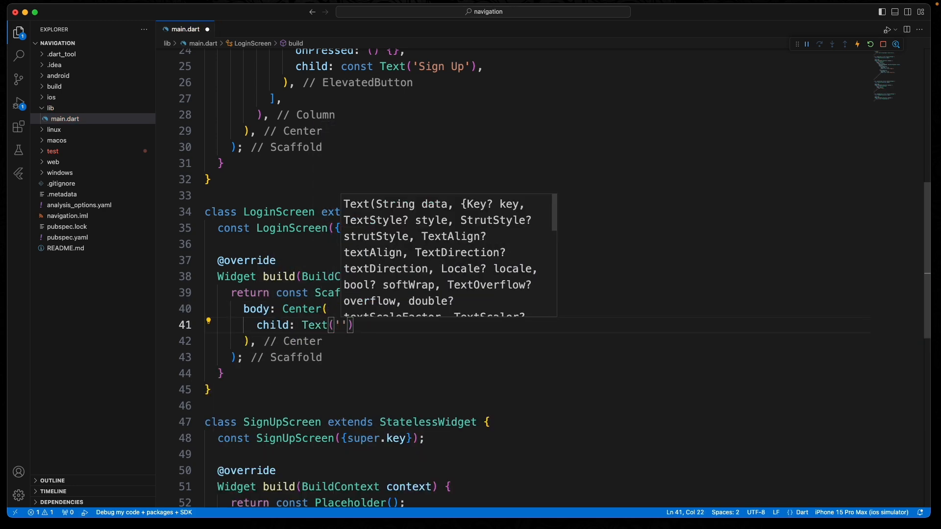
pyautogui.write('Login Screen')
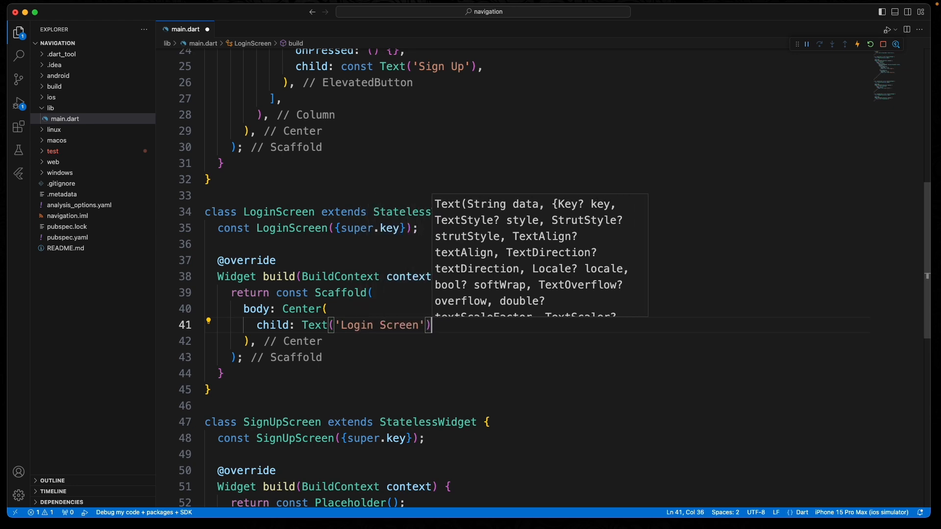
pyautogui.write(',')
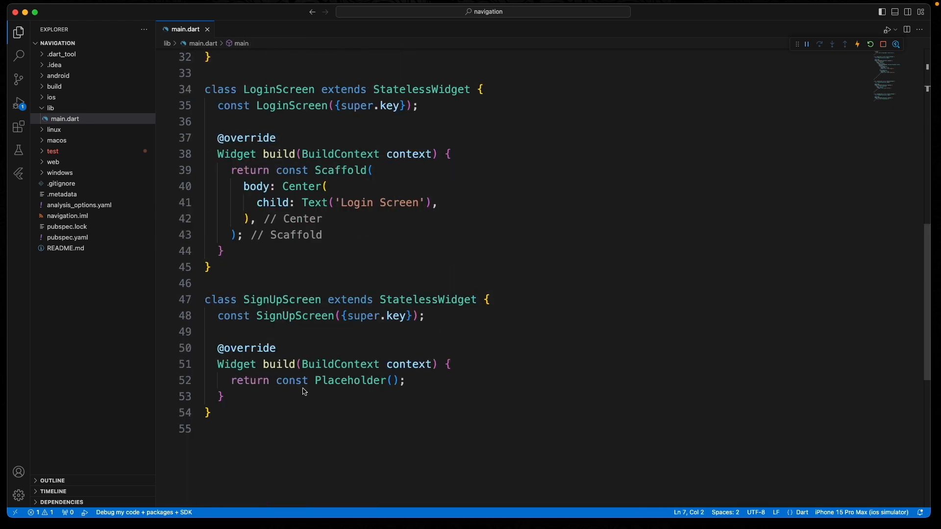
pyautogui.moveTo(377, 237)
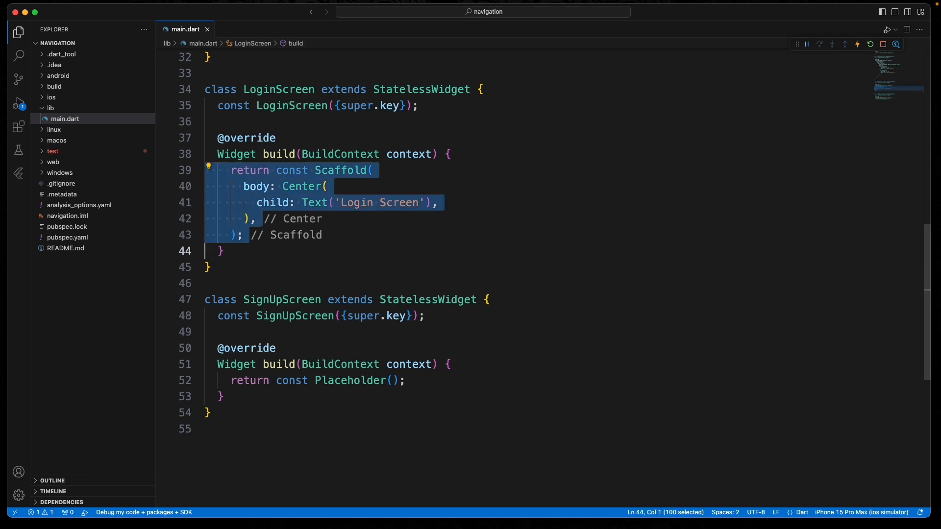
# Change SignUpScreen's text from 'Login Screen' to 'Signup Screen'
pyautogui.click(480, 380)
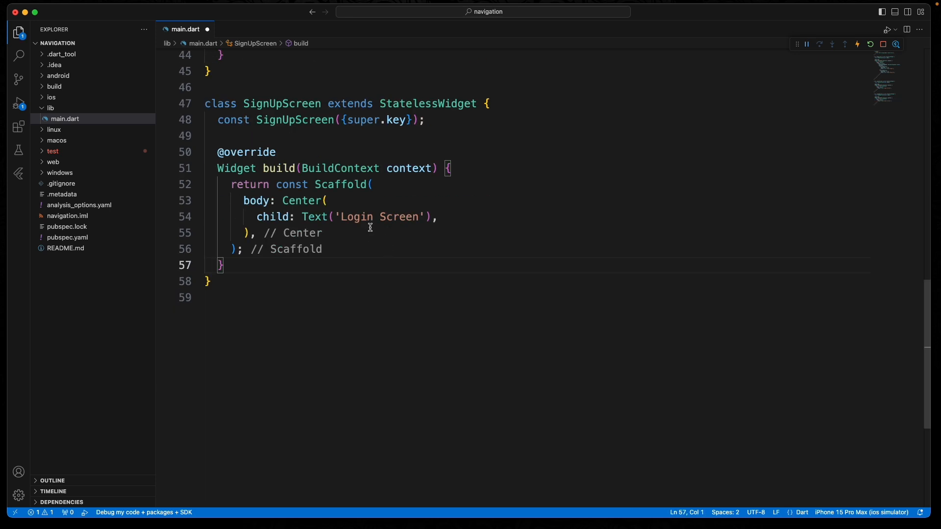
pyautogui.doubleClick(355, 217)
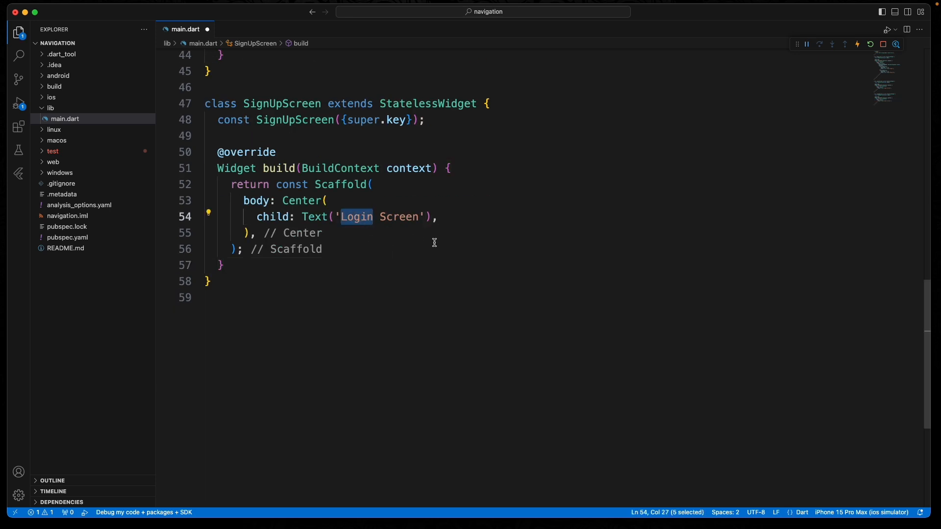
pyautogui.write('Signup')
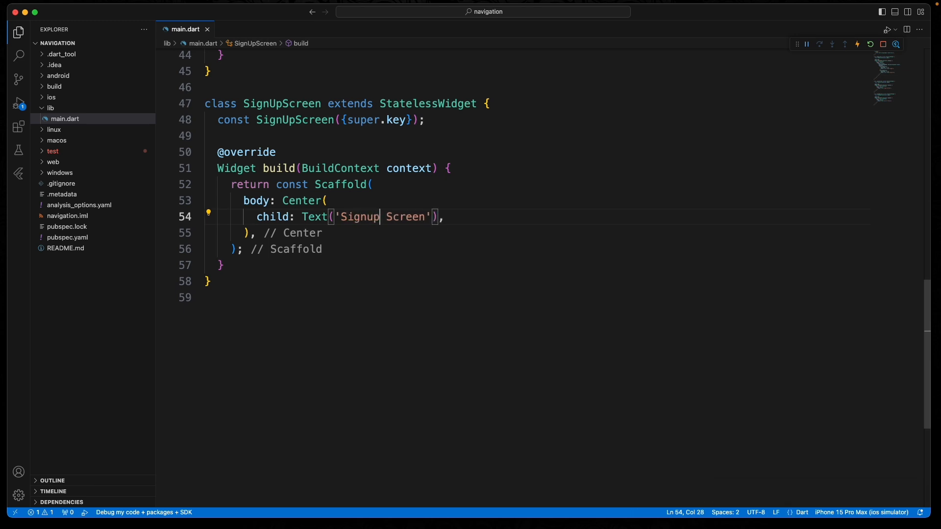
pyautogui.scroll(3)
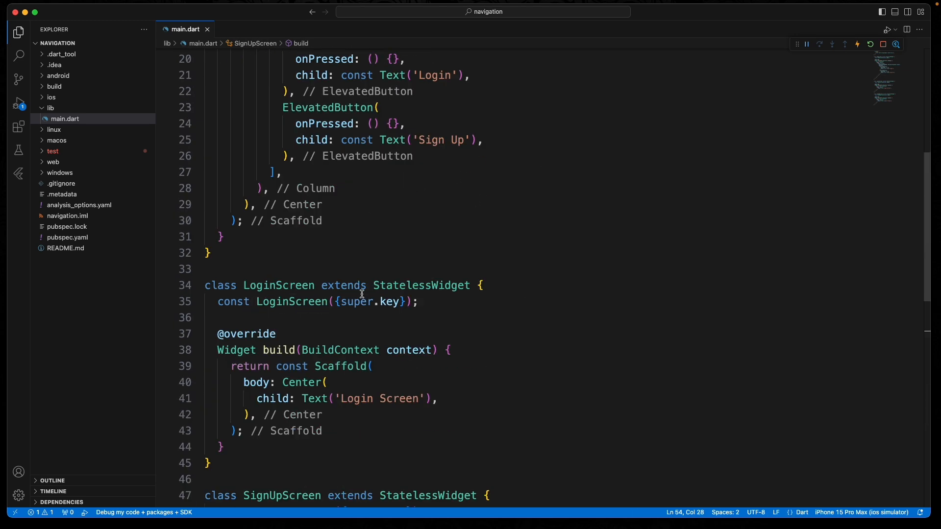
# Add title: 'Our Flutter Game' to the MaterialApp and begin an initialRoute entry
pyautogui.scroll(3)
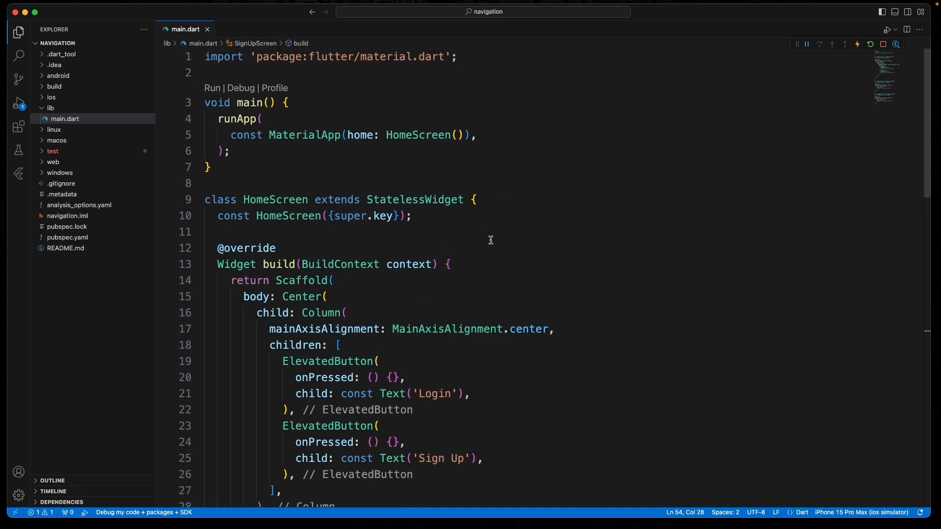
pyautogui.moveTo(496, 236)
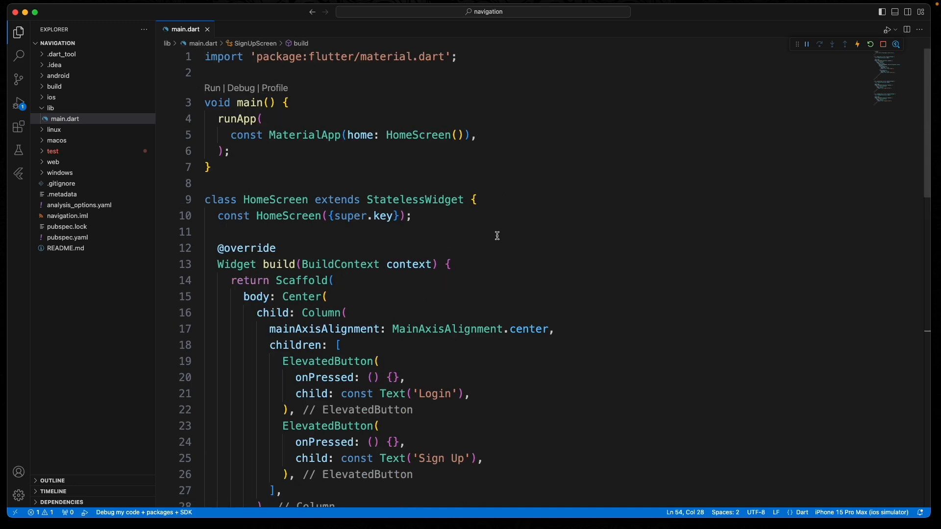
pyautogui.moveTo(320, 160)
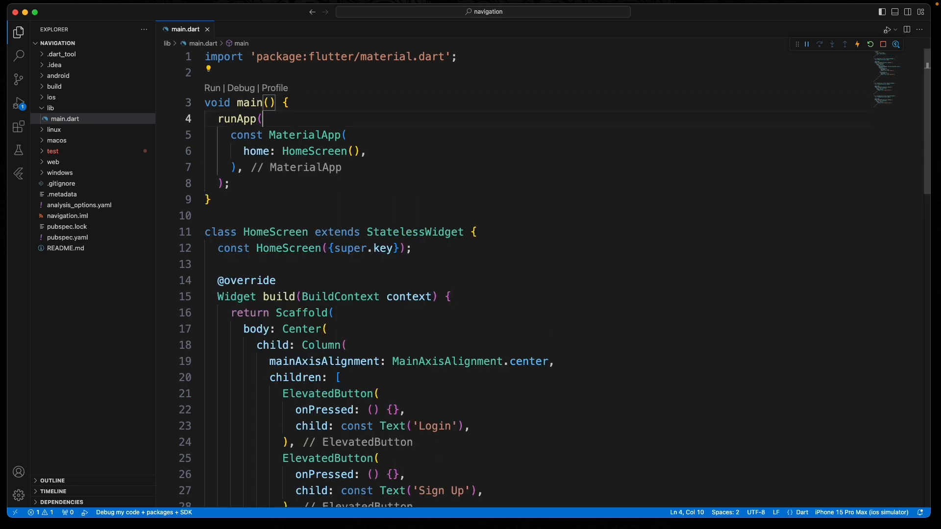
pyautogui.write("title: '")
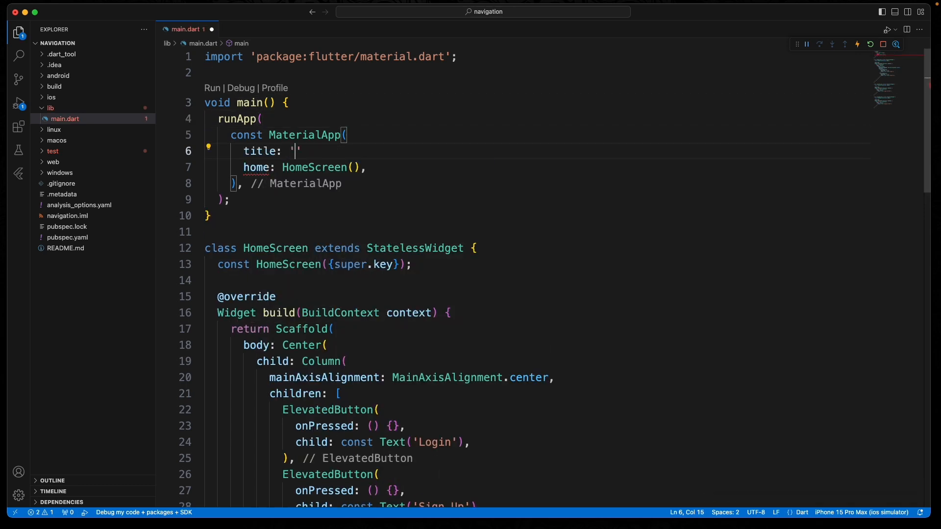
pyautogui.write('Our Fl')
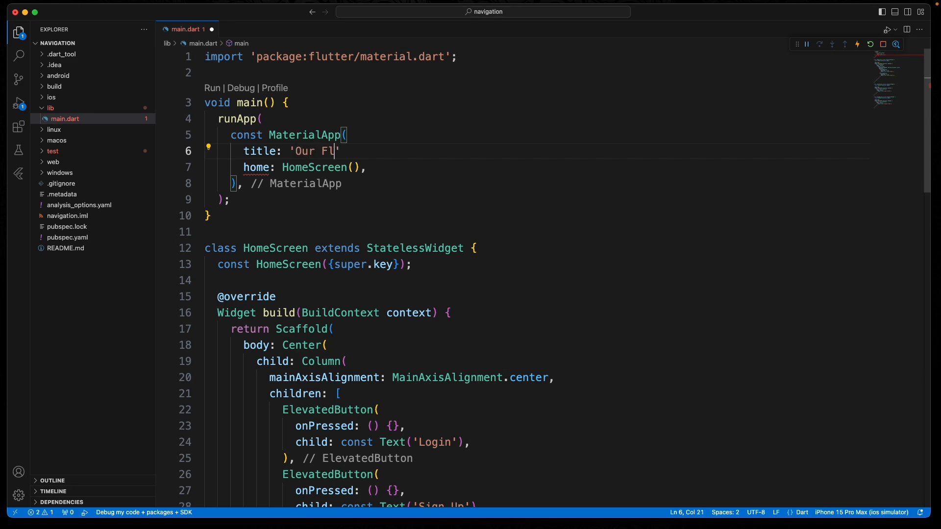
pyautogui.write('utter Game')
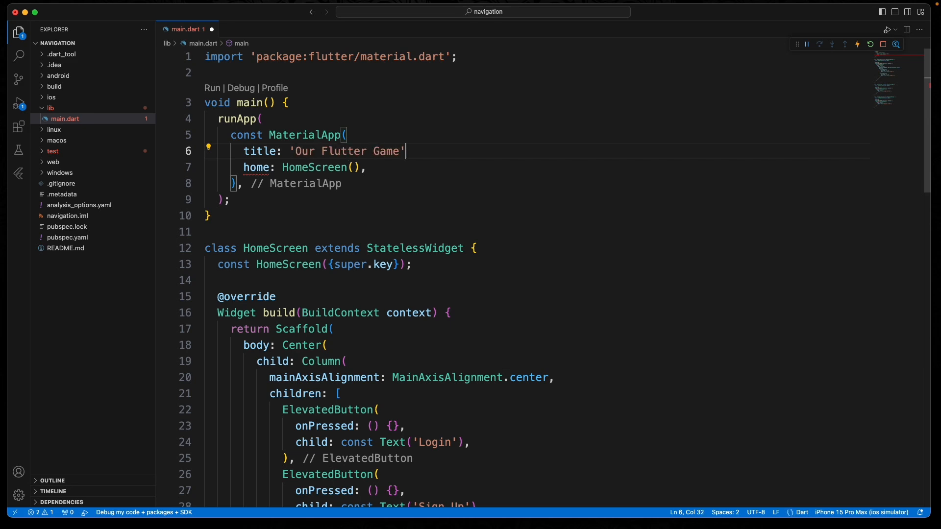
pyautogui.write(',')
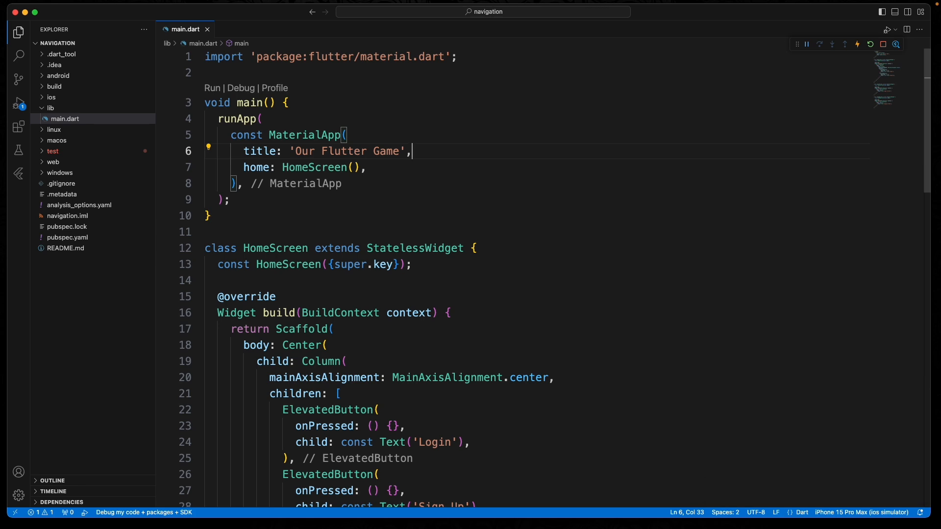
pyautogui.click(402, 166)
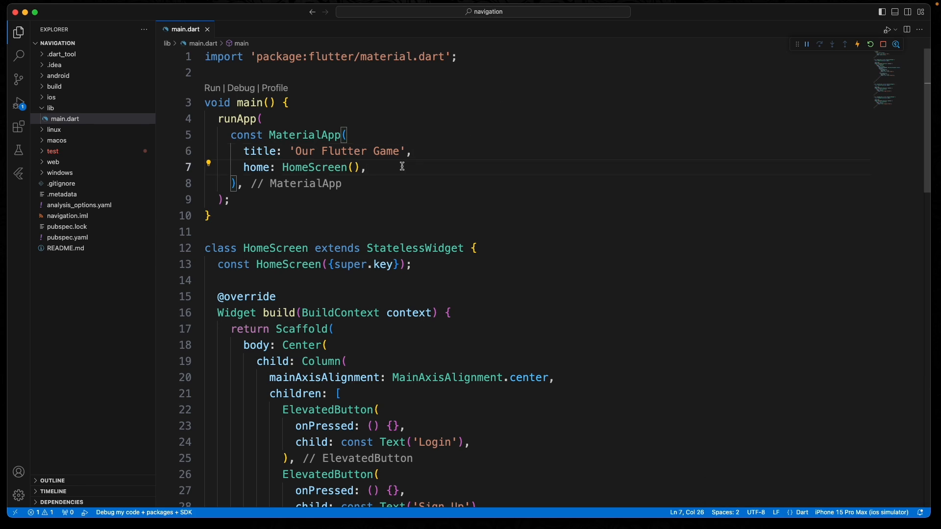
pyautogui.write("initialRoute: '',")
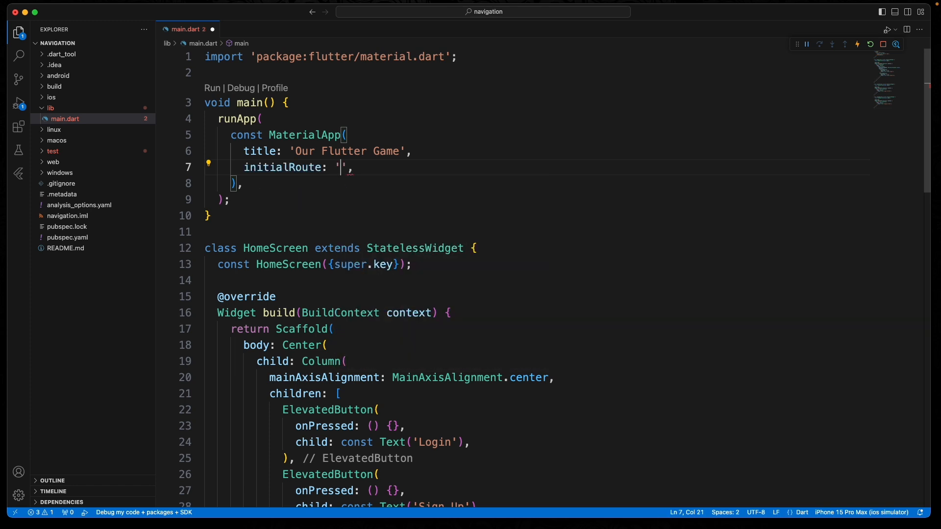
# Set initialRoute '/' and map route '/' to const HomeScreen(), removing const before MaterialApp
pyautogui.write('/')
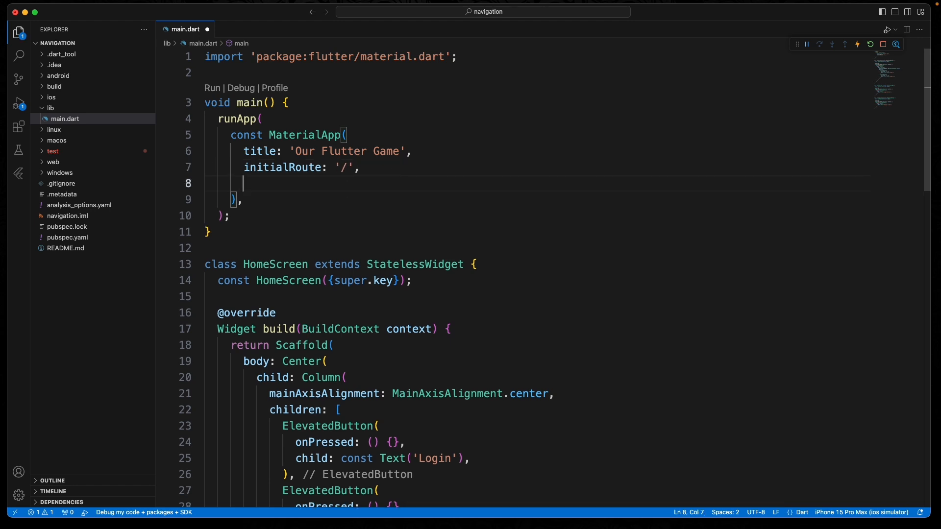
pyautogui.write('routes: {')
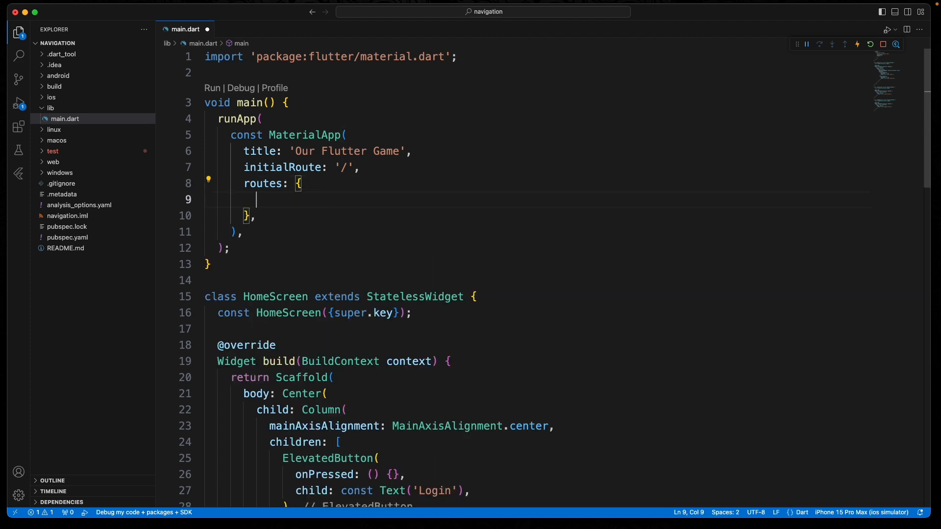
pyautogui.write("'/': (context")
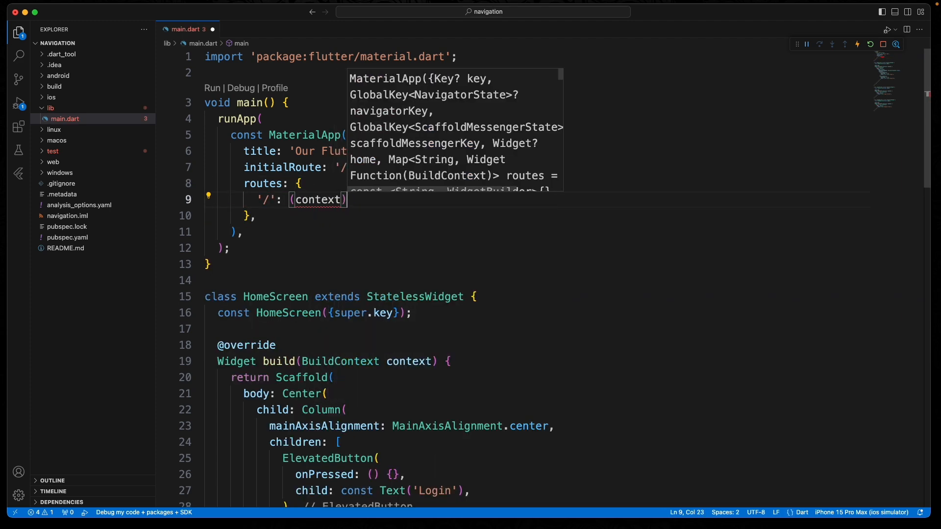
pyautogui.write('=> const')
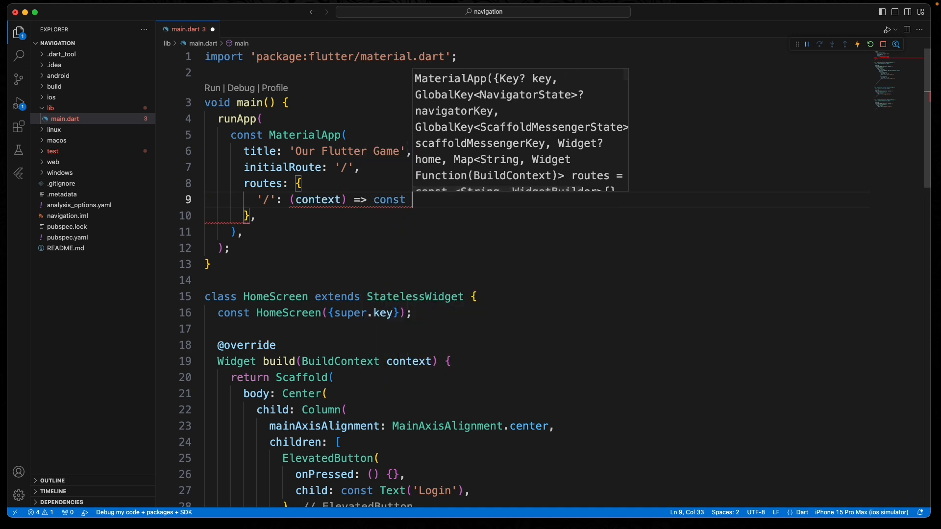
pyautogui.write('HomeScreen(),')
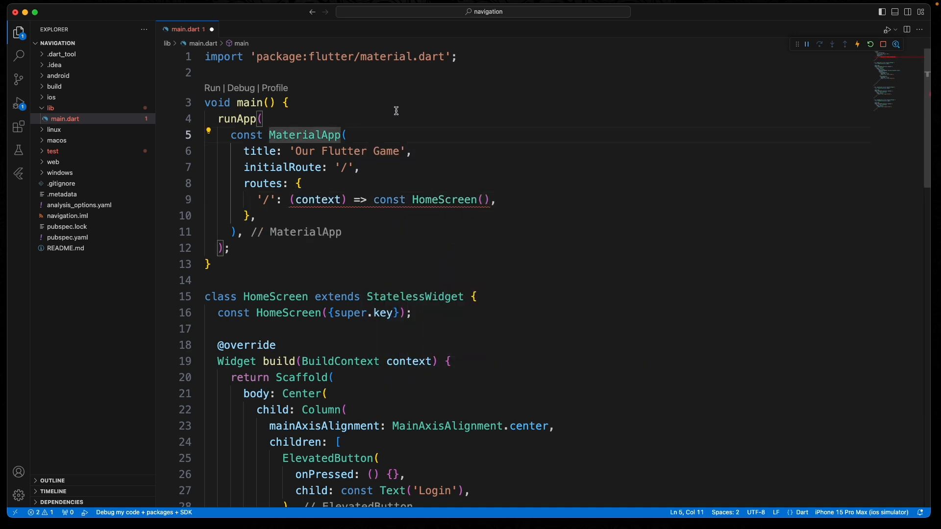
pyautogui.press('Backspace')
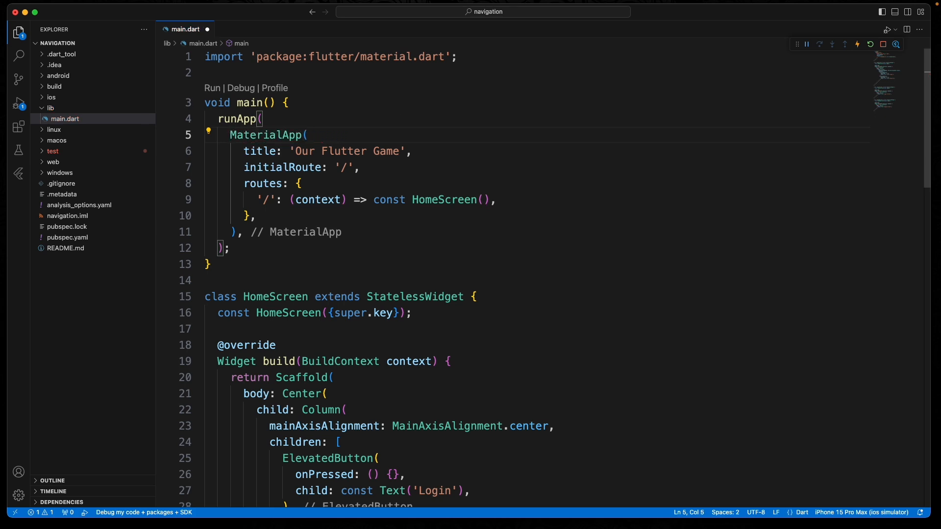
pyautogui.click(516, 200)
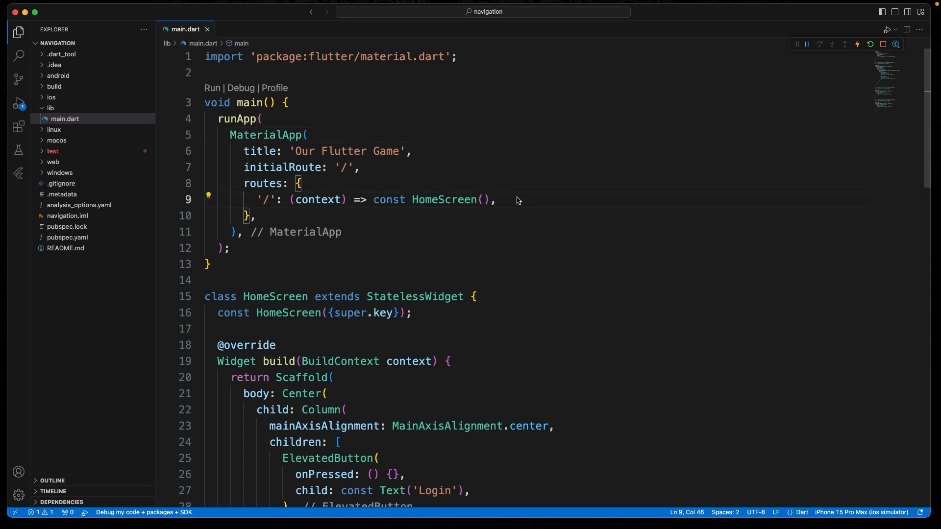
# Map '/login' to LoginScreen() and '/signup' to const SignUpScreen()
pyautogui.write("'/'")
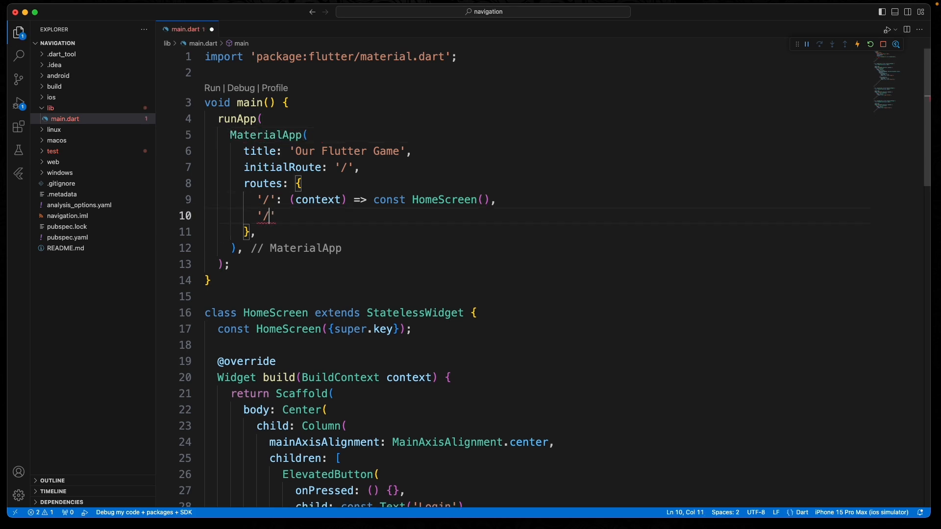
pyautogui.write("login': (context) => cons")
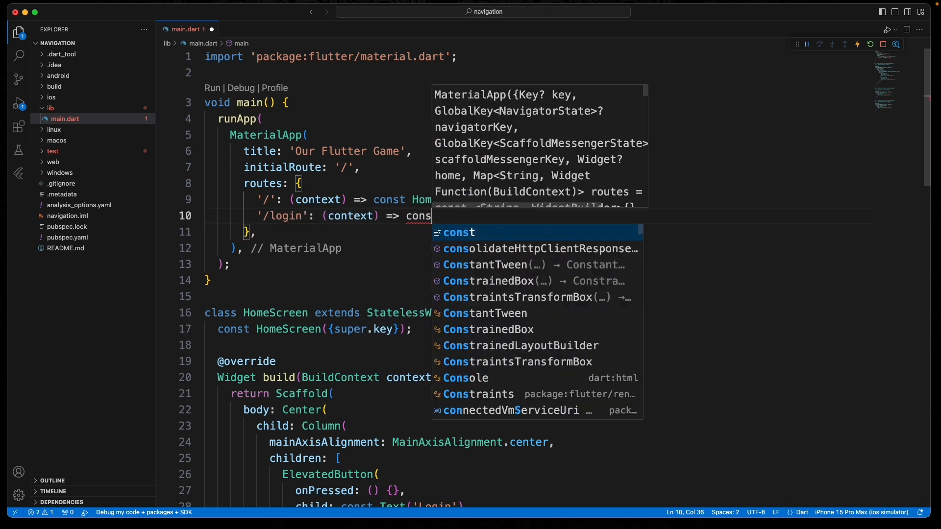
pyautogui.write('LoginScreen(')
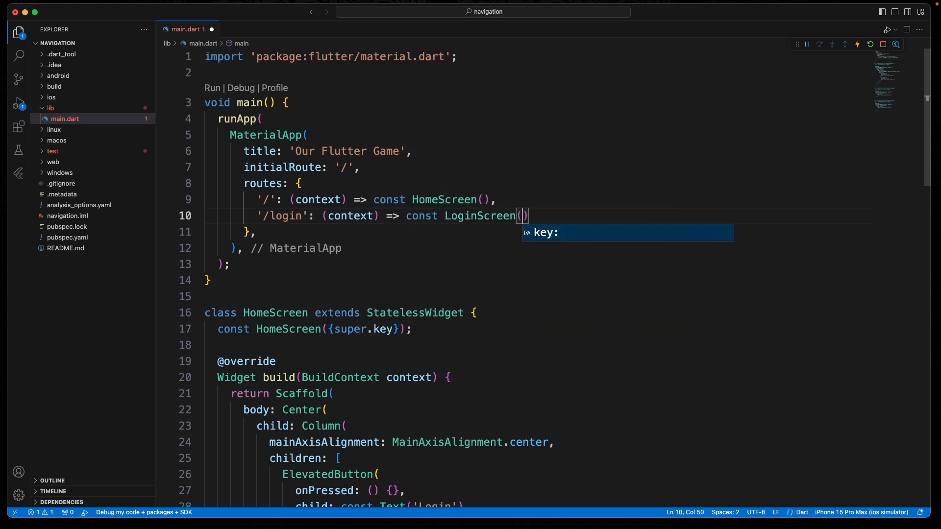
pyautogui.write(',')
pyautogui.write("'")
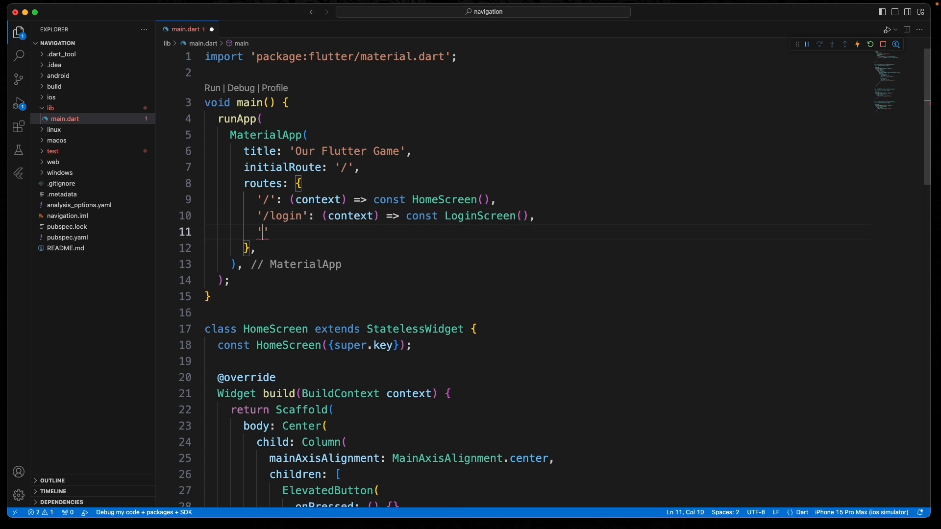
pyautogui.write("signup':")
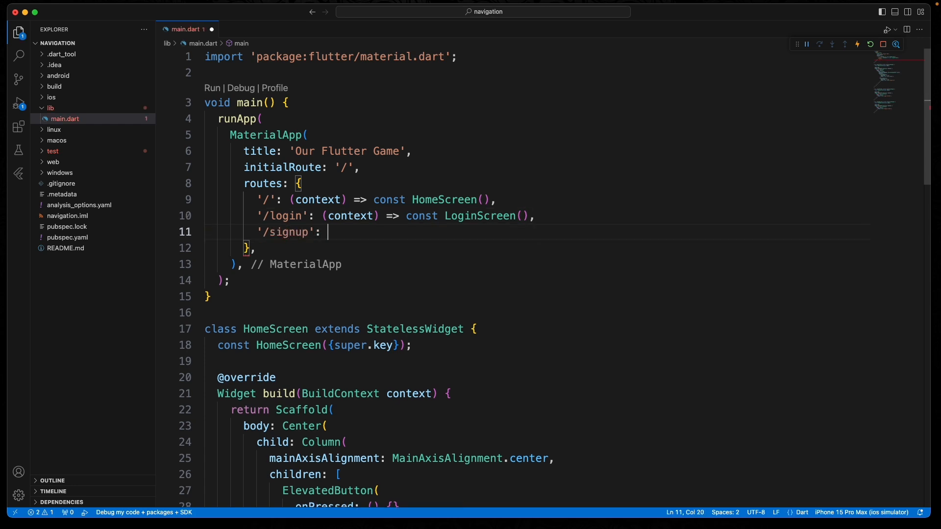
pyautogui.write('(context) =>')
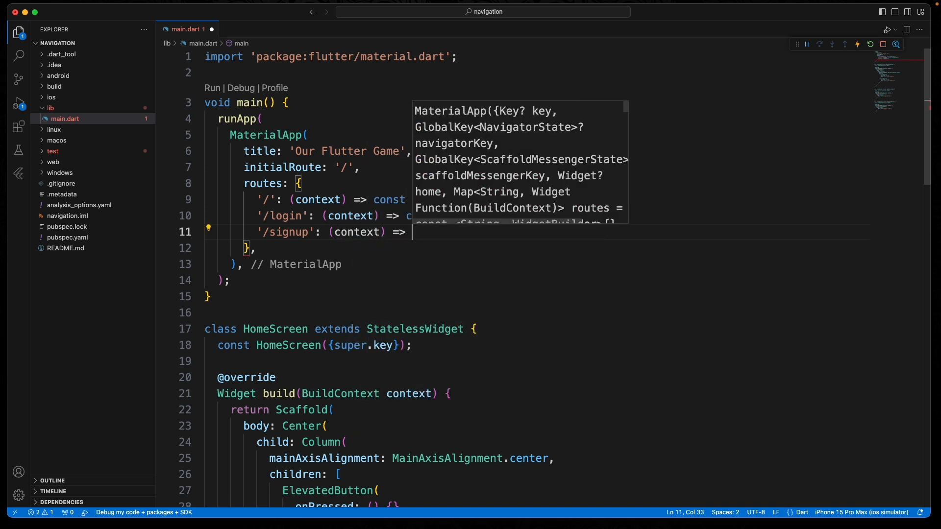
pyautogui.write('const SignUpScreen(),')
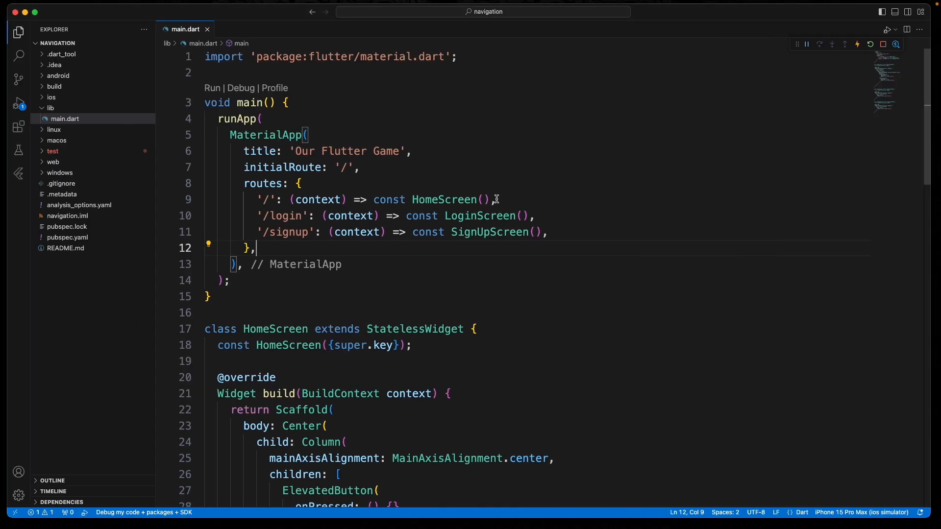
# Make the Login button call Navigator.pushNamed(context, '/login')
pyautogui.scroll(-3)
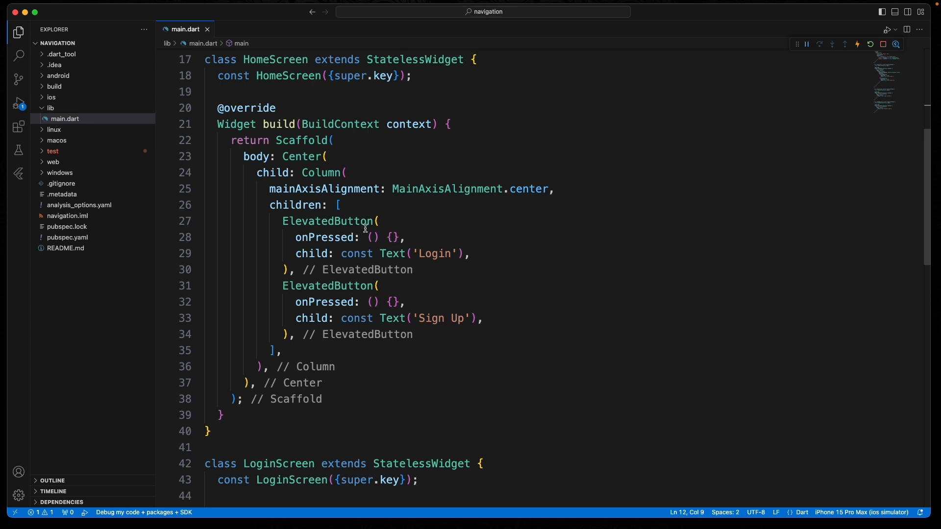
pyautogui.click(394, 237)
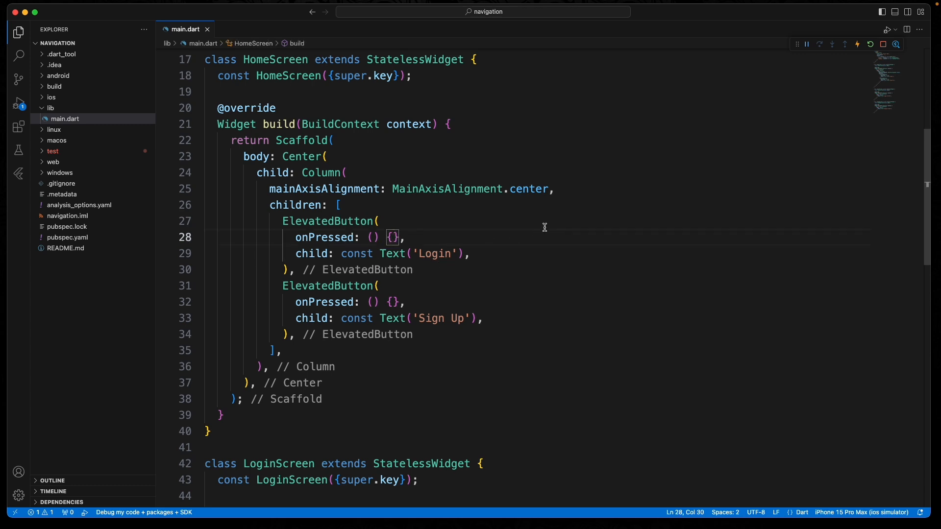
pyautogui.moveTo(523, 218)
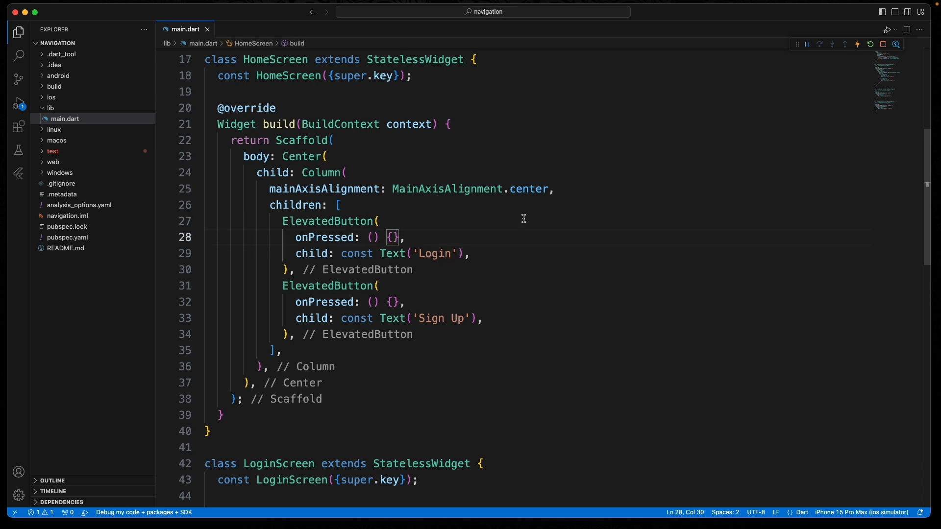
pyautogui.write('Navigator.')
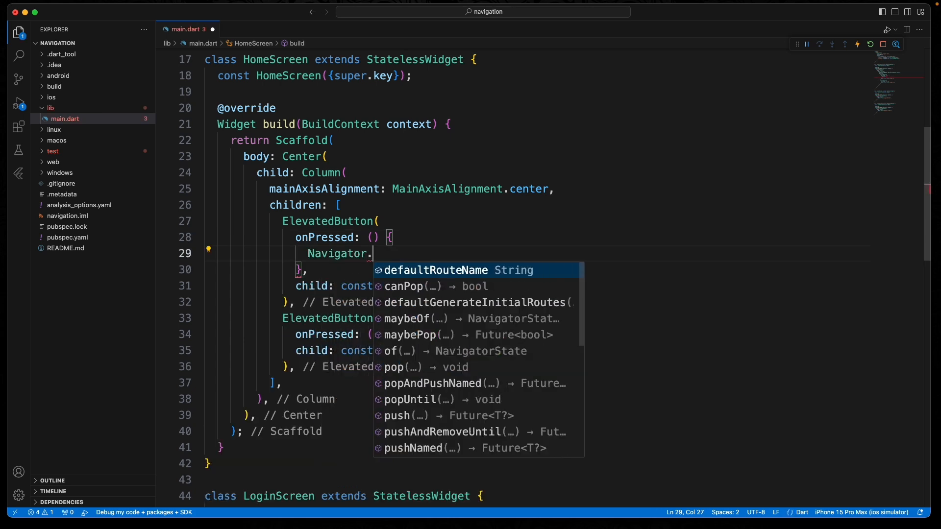
pyautogui.write("pushNamed(context, '")
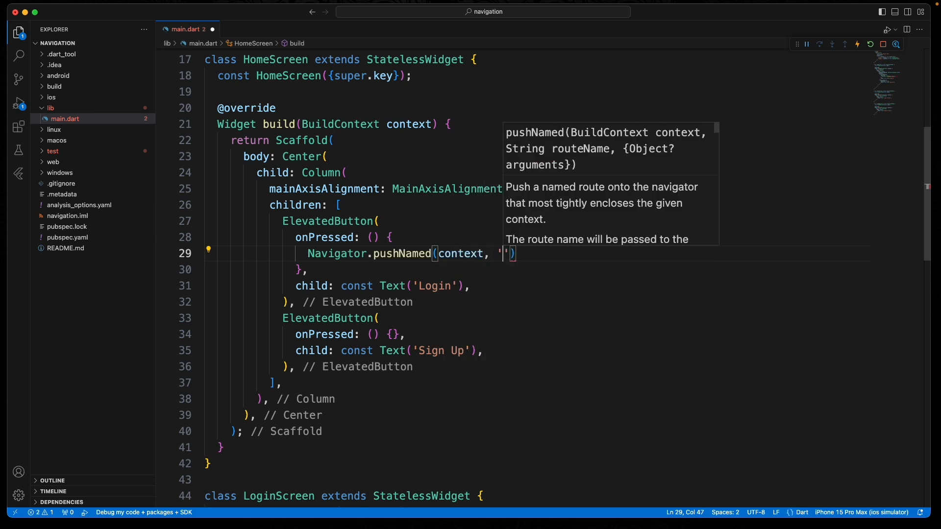
pyautogui.write('/l')
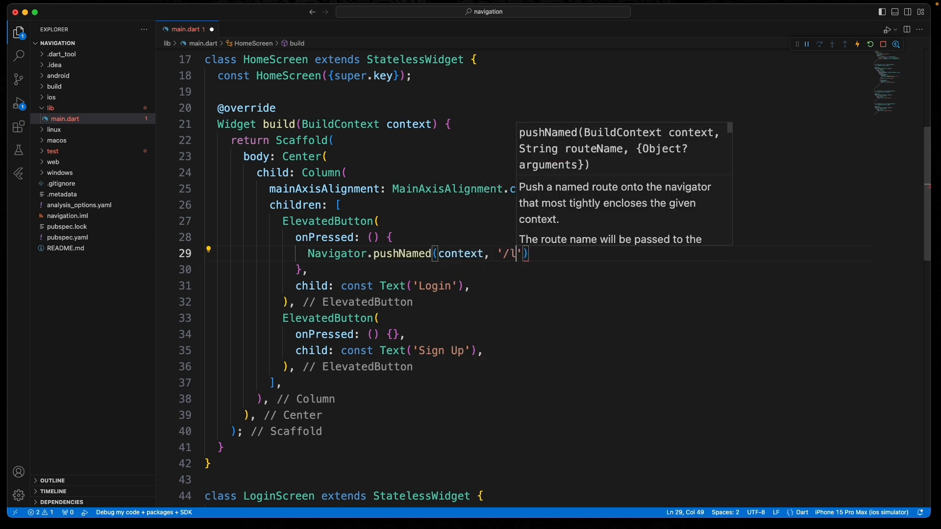
pyautogui.write("ogin');")
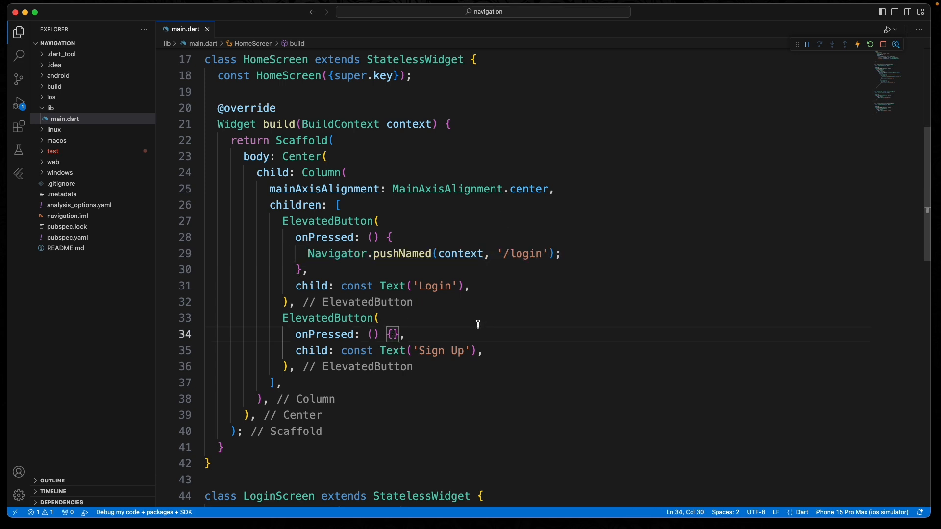
# Give the Sign Up button a matching Navigator.pushNamed call to '/signup'
pyautogui.write("Navigator.pushNamed(context, '/login');")
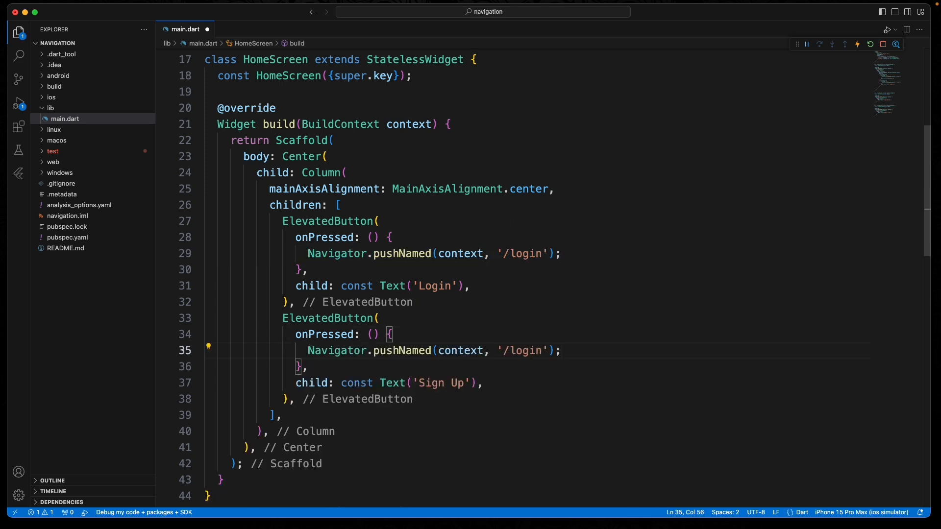
pyautogui.doubleClick(525, 350)
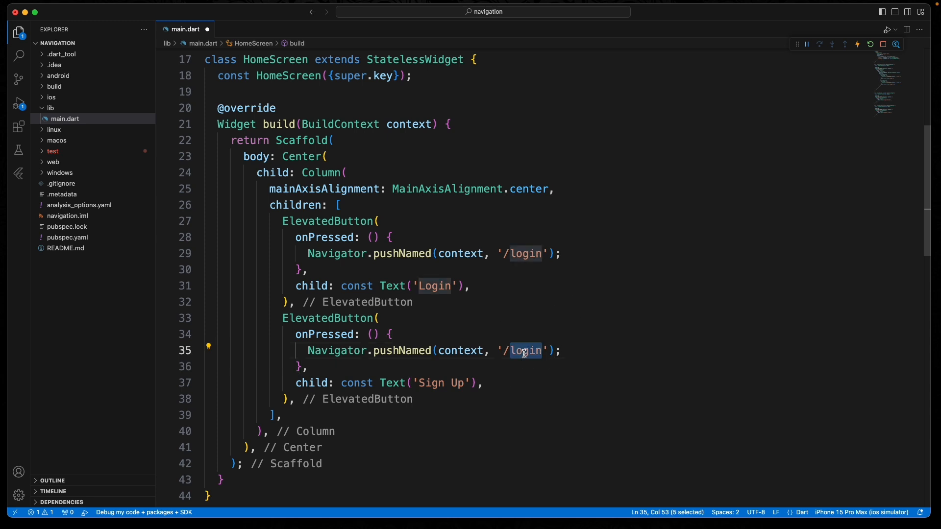
pyautogui.write('signup')
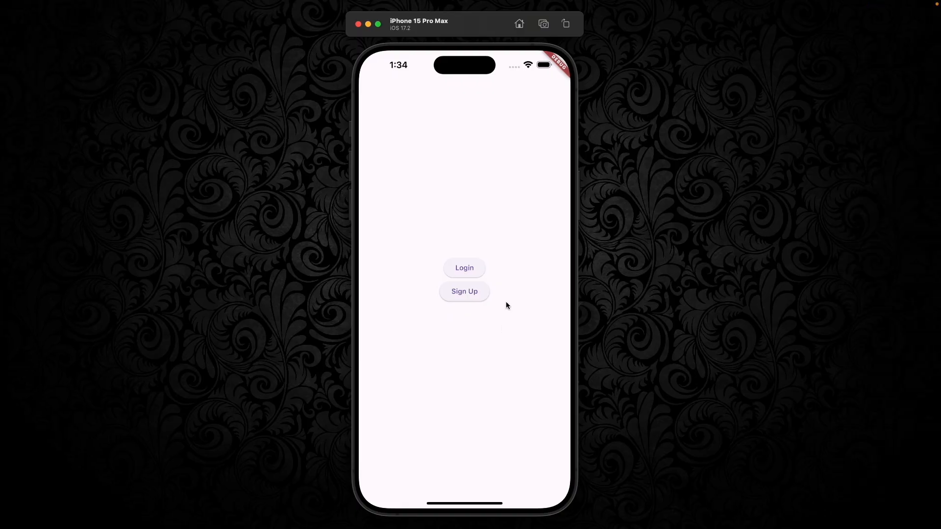
pyautogui.moveTo(465, 269)
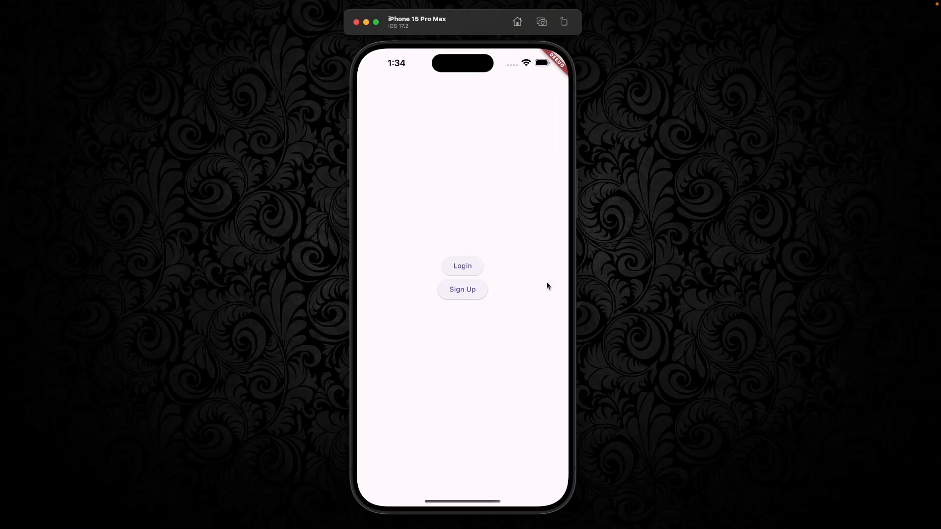
# Bring up the running app's home screen in the iOS Simulator
pyautogui.click(462, 289)
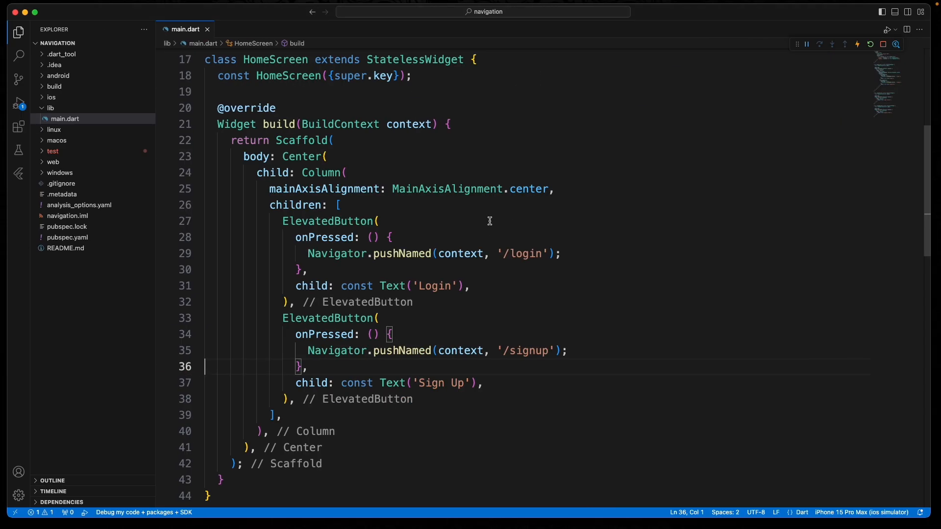
# Add an appBar: AppBar with a title to LoginScreen's Scaffold and adjust const
pyautogui.scroll(-3)
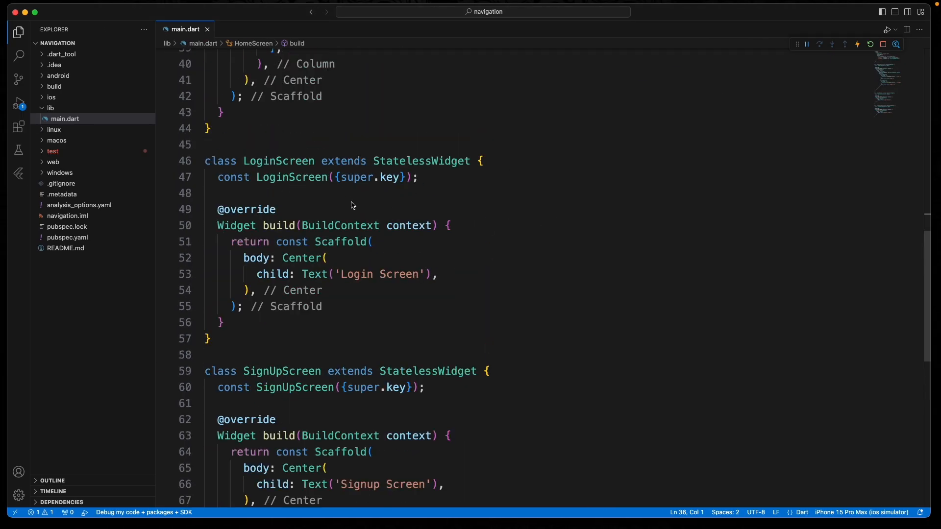
pyautogui.moveTo(525, 237)
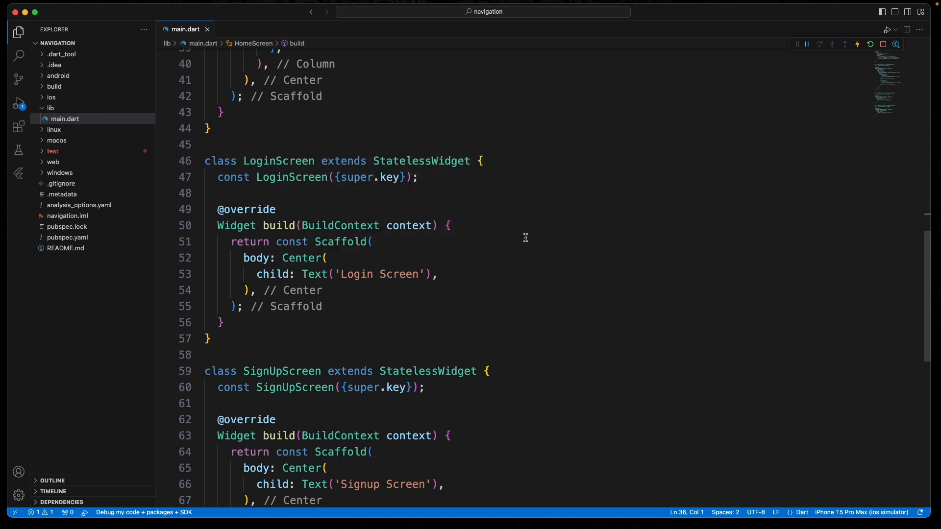
pyautogui.write('appBar: AppBar(),')
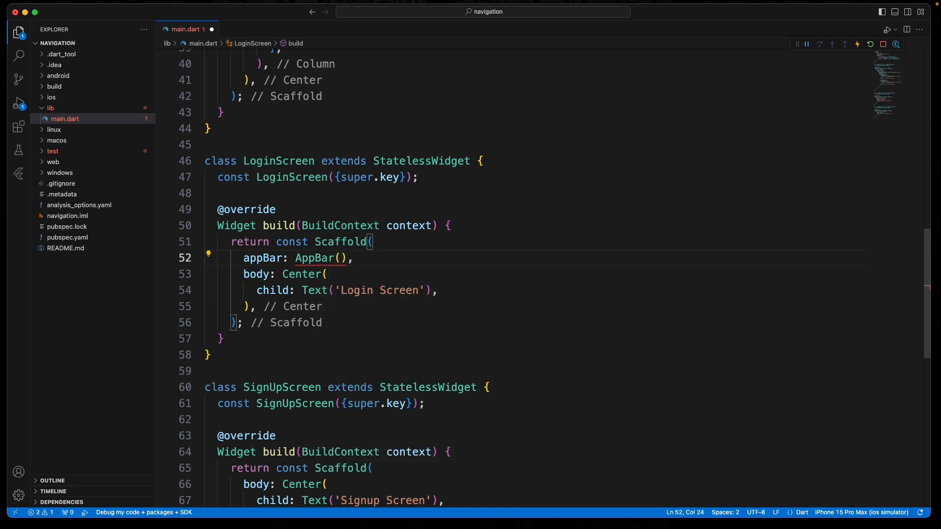
pyautogui.moveTo(314, 258)
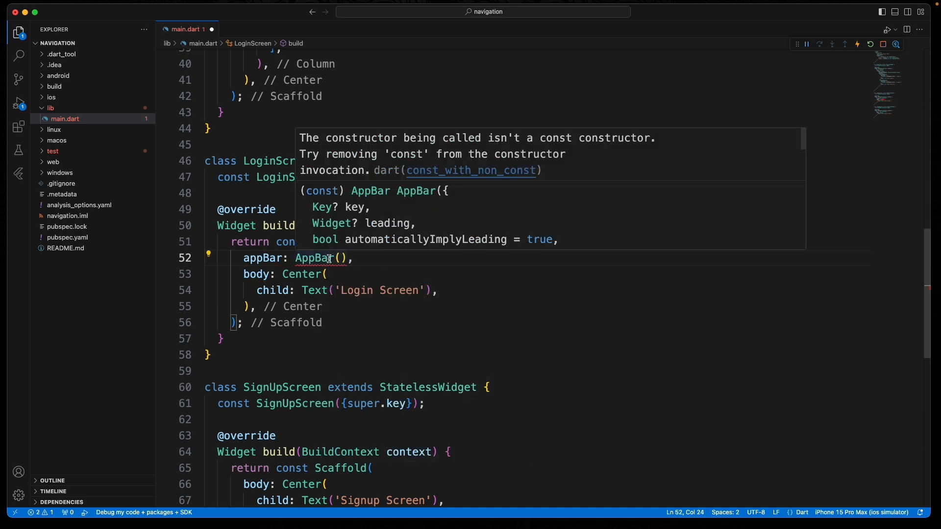
pyautogui.scroll(-3)
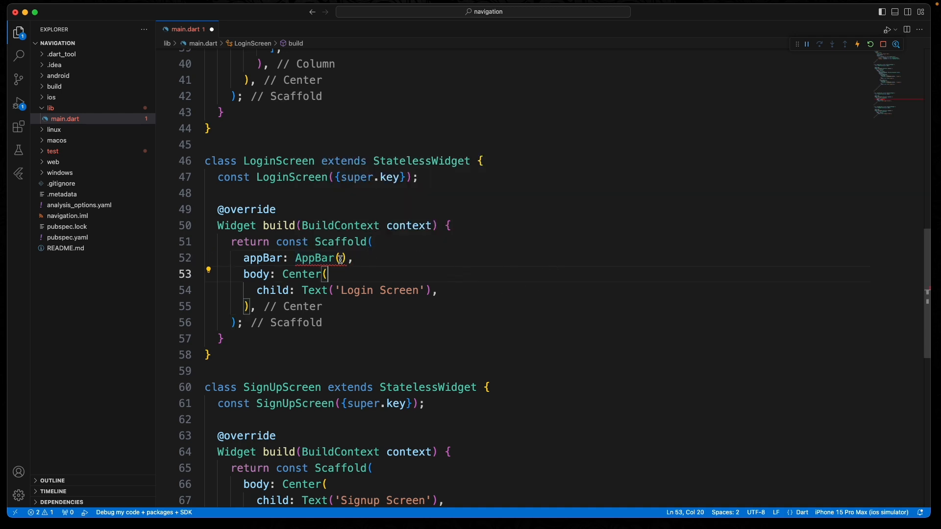
pyautogui.write("title: 'Login Screen")
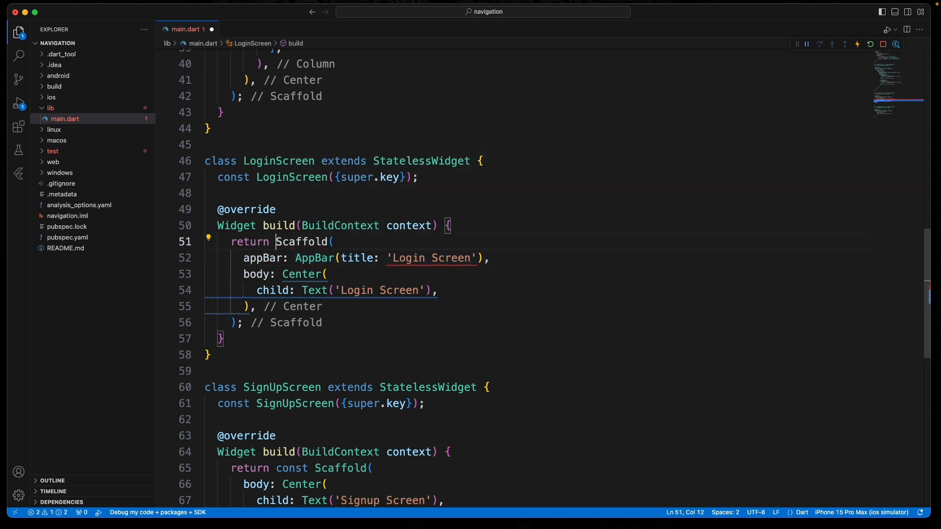
pyautogui.write('const')
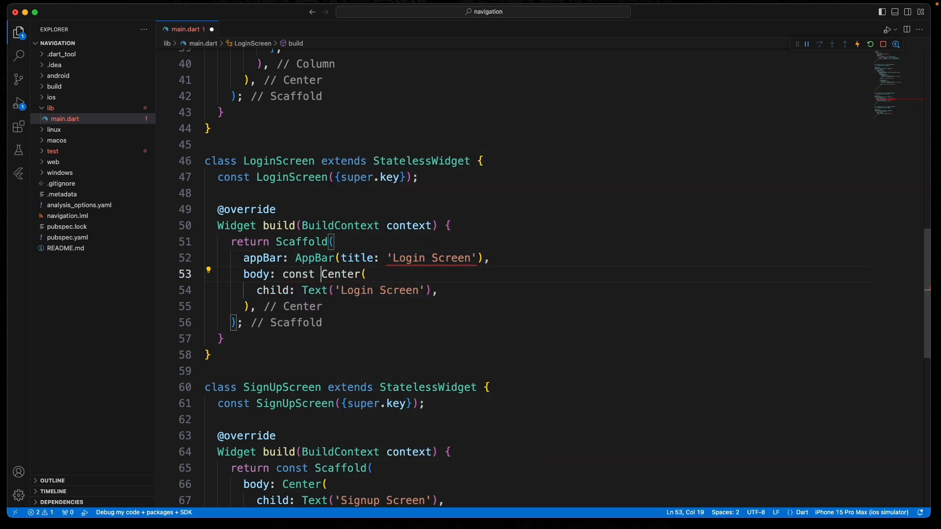
# Set the app bar title to Text('Login Screen') and make the Center body const
pyautogui.click(409, 258)
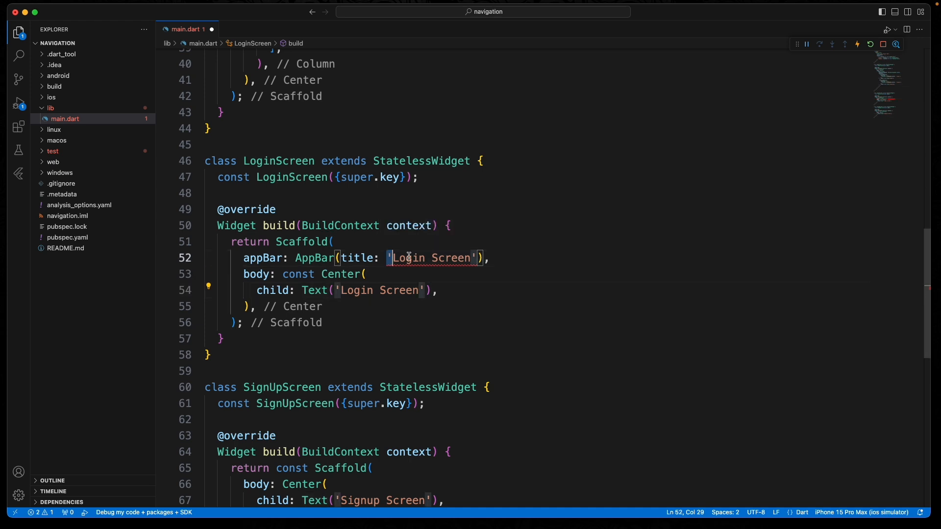
pyautogui.doubleClick(429, 258)
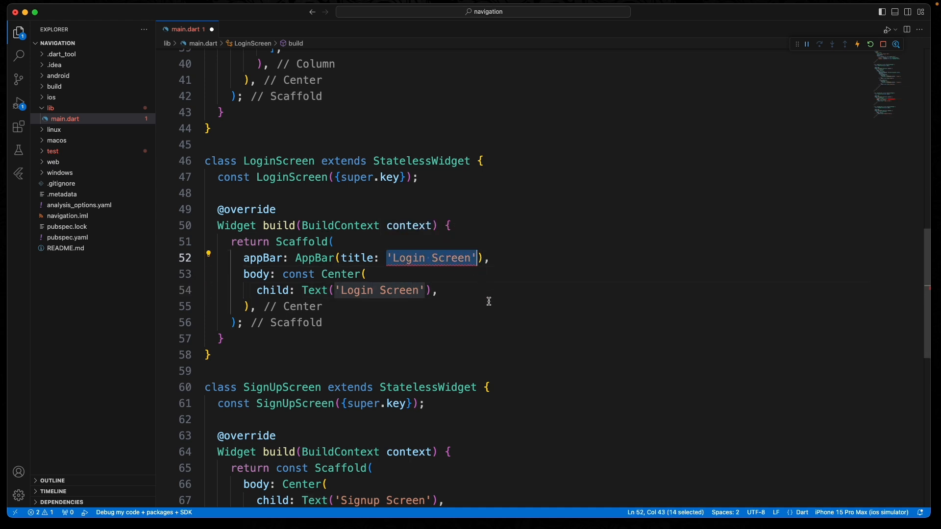
pyautogui.write('TExt')
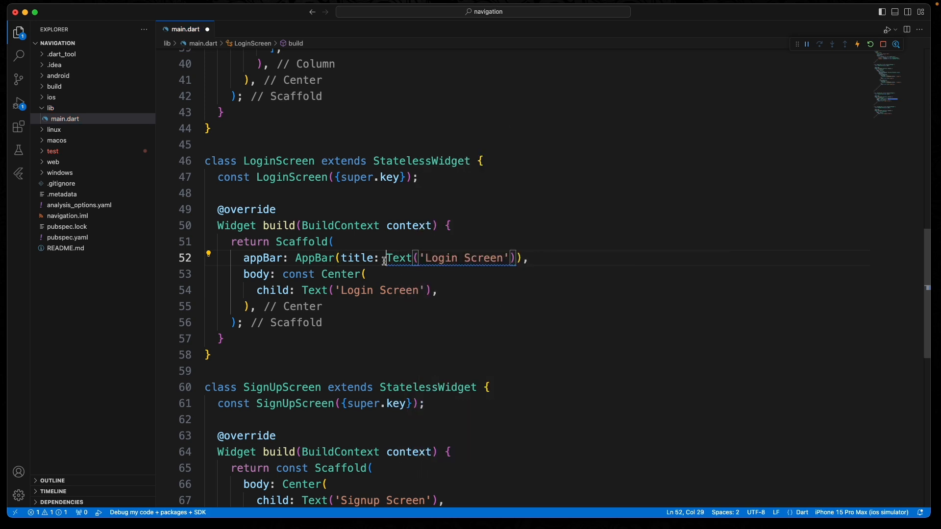
pyautogui.write('const')
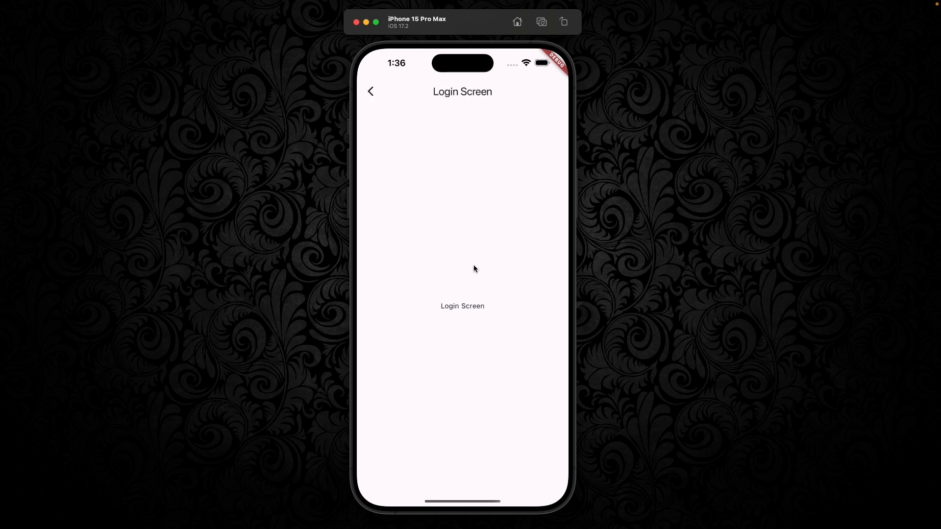
pyautogui.moveTo(381, 89)
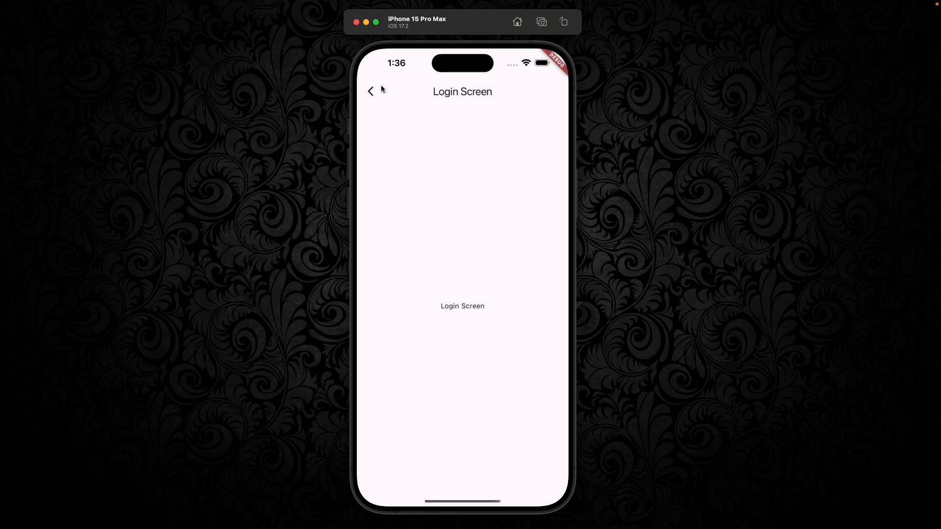
# Go back from the Login screen to the home screen in the simulator
pyautogui.click(370, 91)
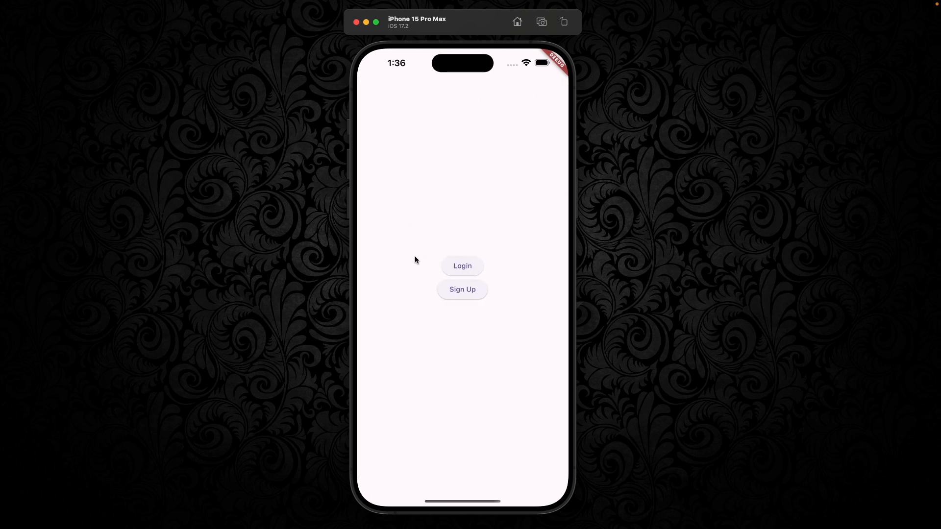
pyautogui.moveTo(398, 172)
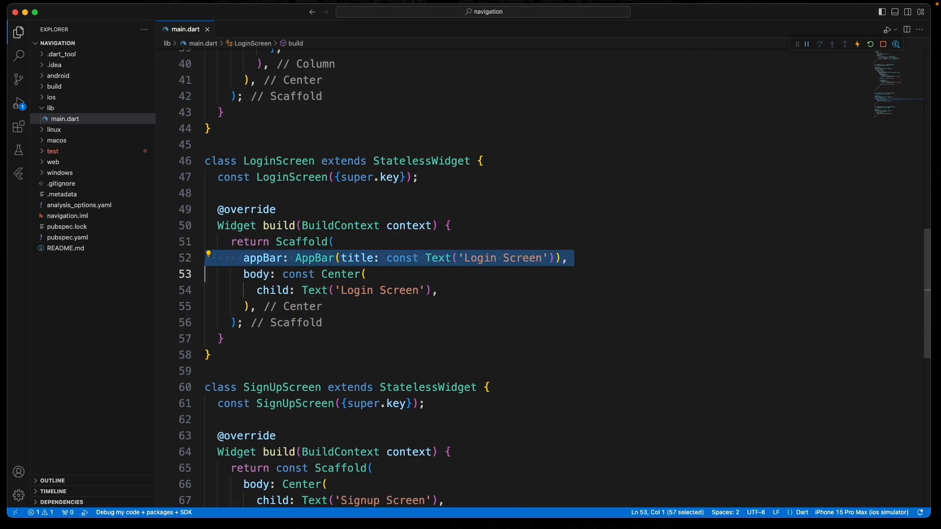
# Give SignUpScreen an AppBar titled 'Signup Screen'
pyautogui.scroll(-3)
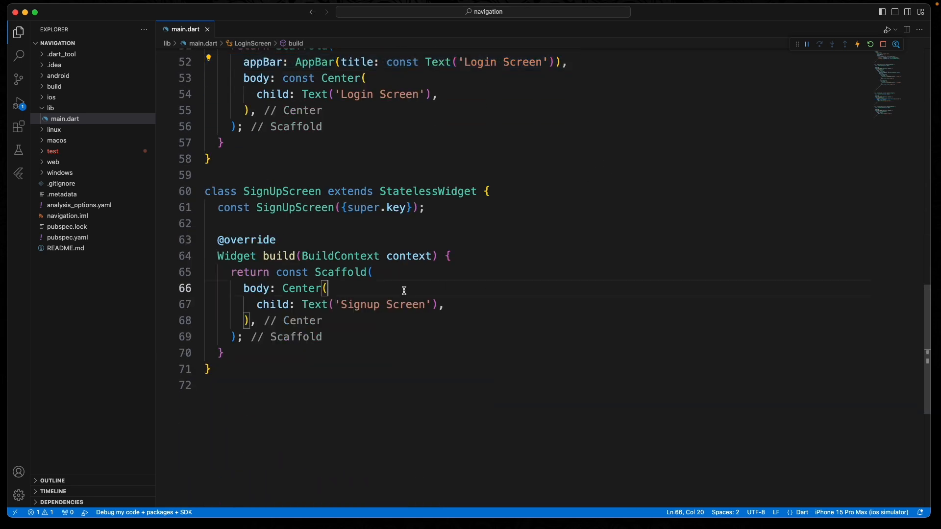
pyautogui.click(543, 290)
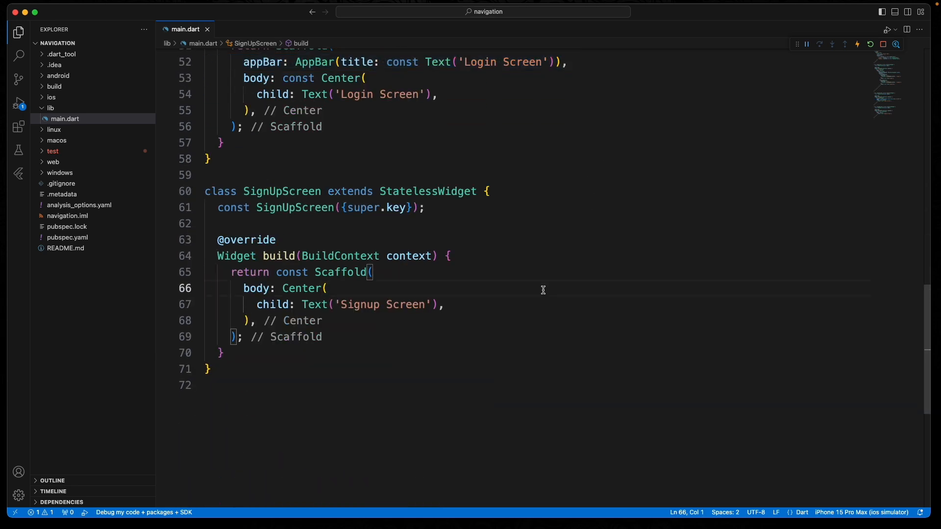
pyautogui.write("appBar: AppBar(title: const Text('Login Screen')),")
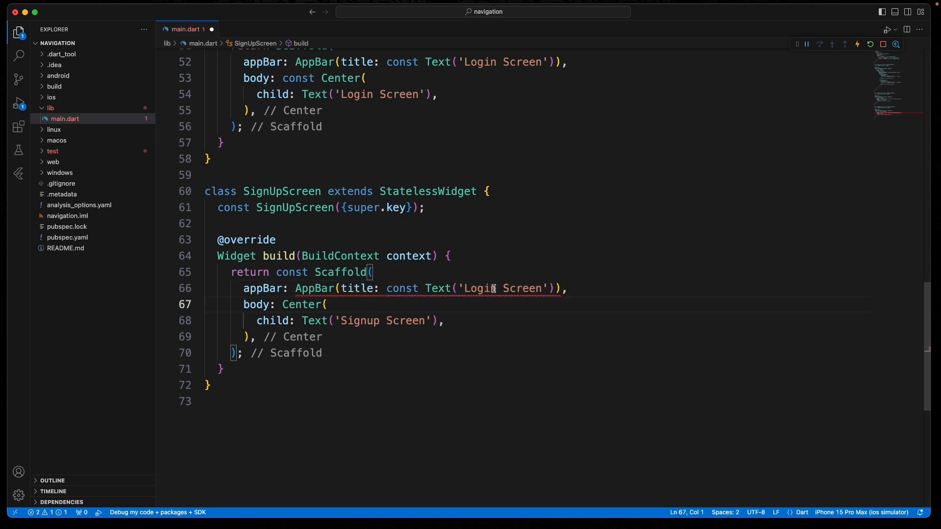
pyautogui.doubleClick(477, 288)
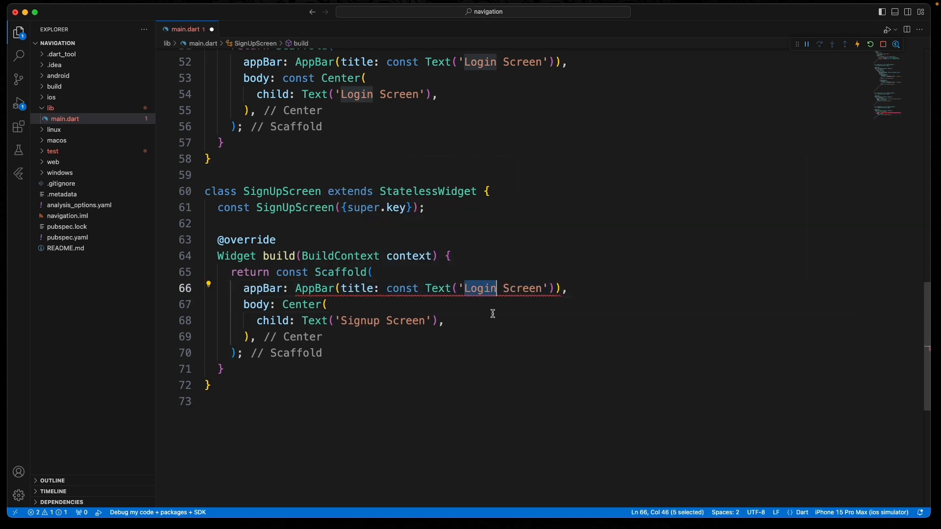
pyautogui.write('Signup')
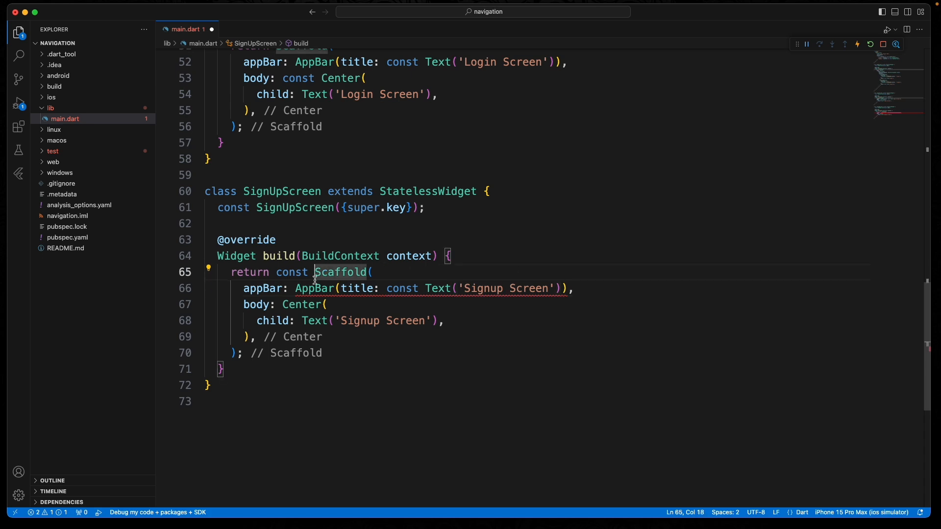
pyautogui.press('Backspace')
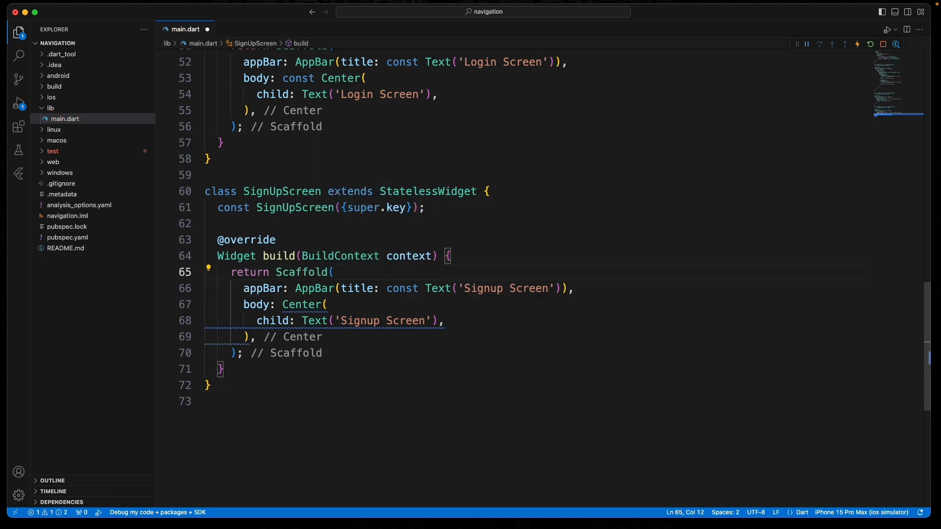
# Make the Signup screen's Center body widget const
pyautogui.click(303, 304)
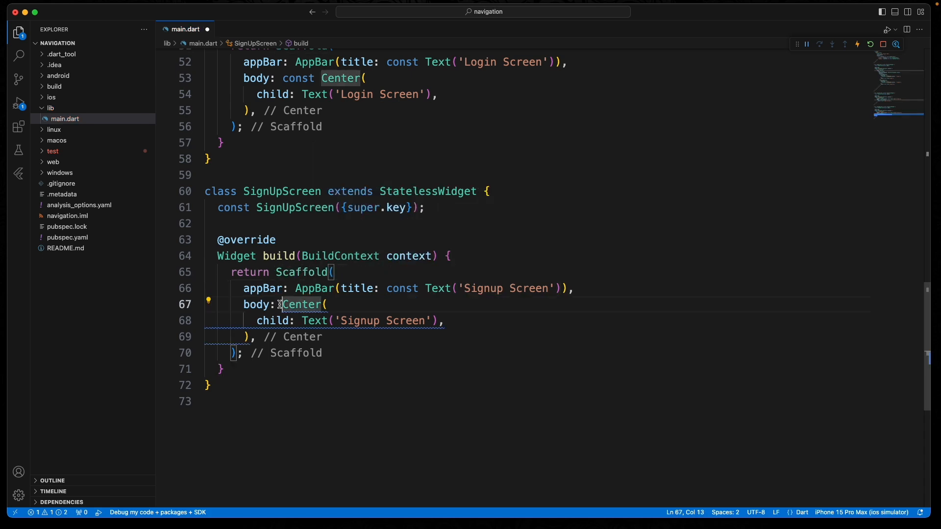
pyautogui.write('const')
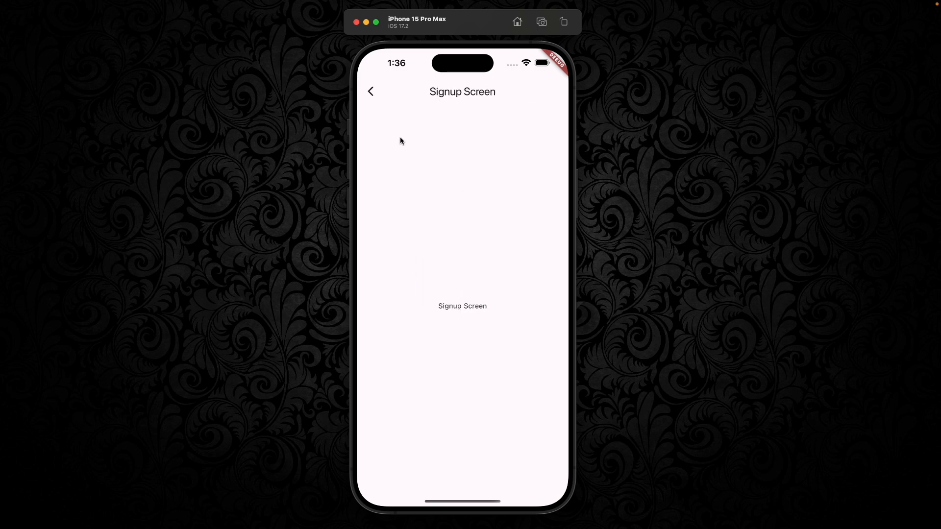
# Return from the Signup screen to the home screen in the simulator
pyautogui.click(370, 91)
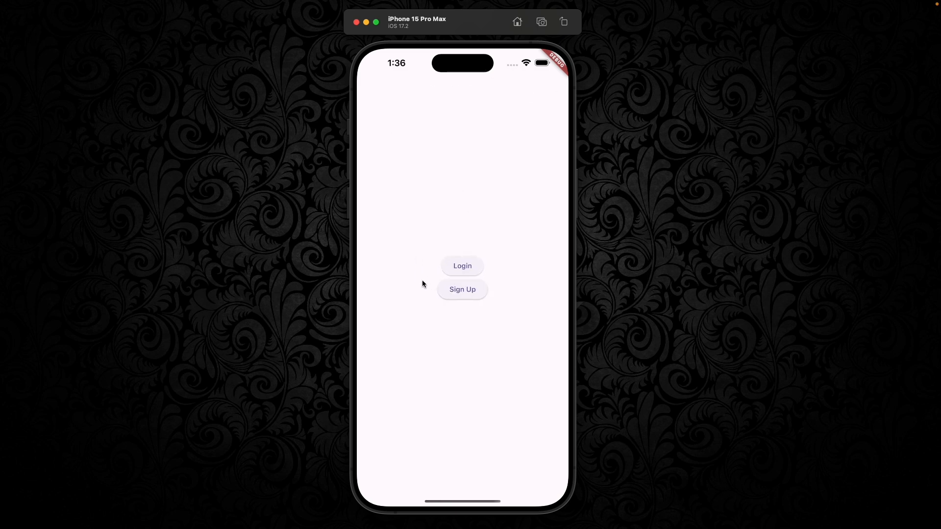
pyautogui.click(462, 289)
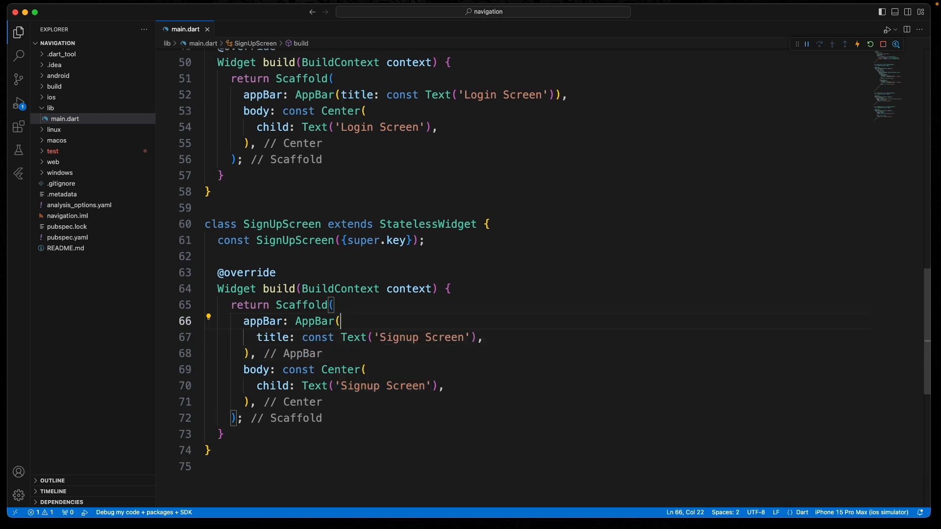
# Set automaticallyImplyLeading: false on the Signup screen's AppBar
pyautogui.write('automaticallyImplyLeading: ,')
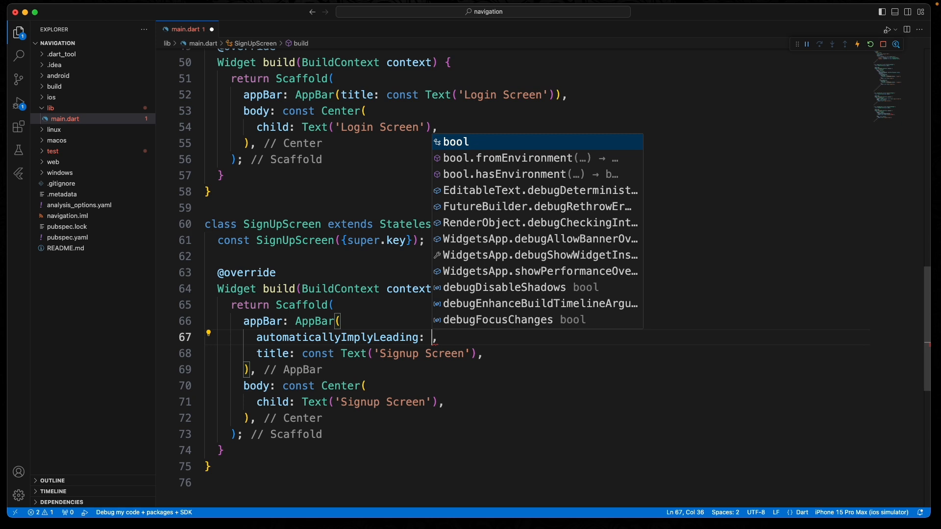
pyautogui.write('false')
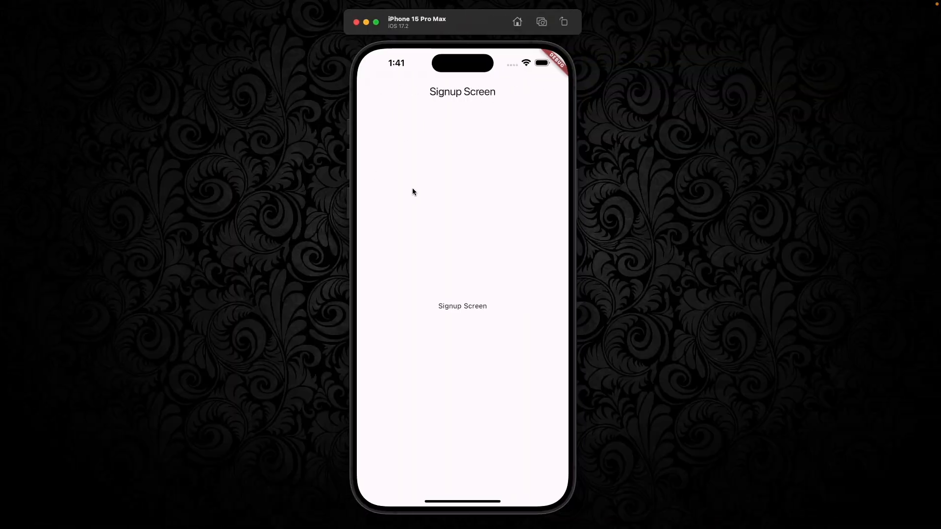
pyautogui.moveTo(351, 303)
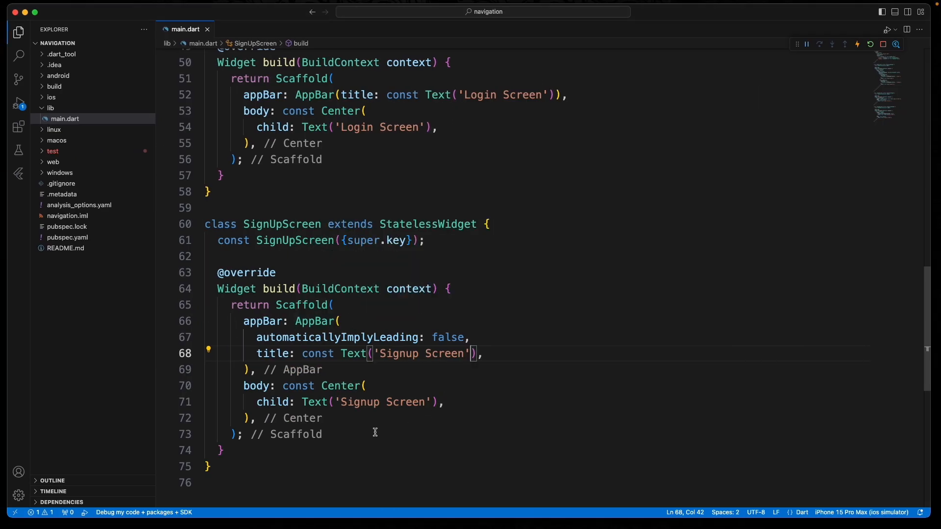
# Replace the body text with a Column whose children start with Text('Signup Screen')
pyautogui.doubleClick(365, 401)
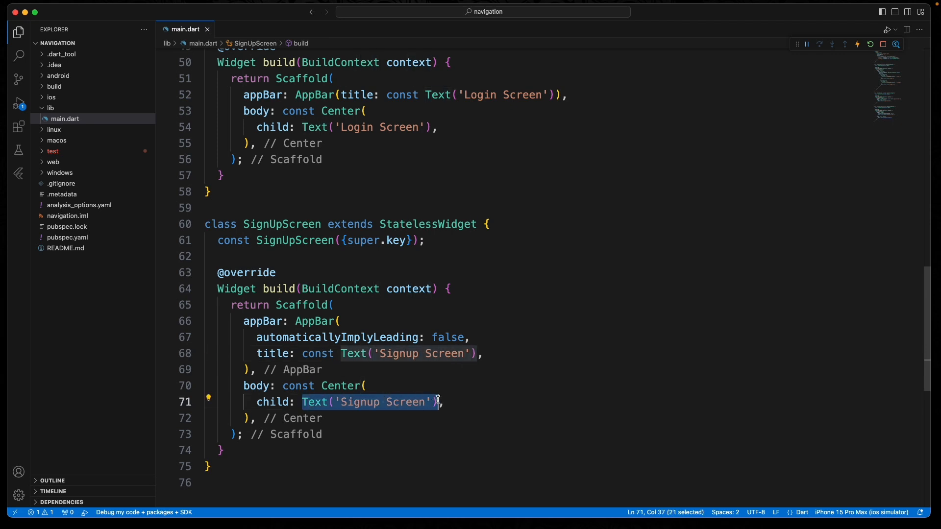
pyautogui.press('Delete')
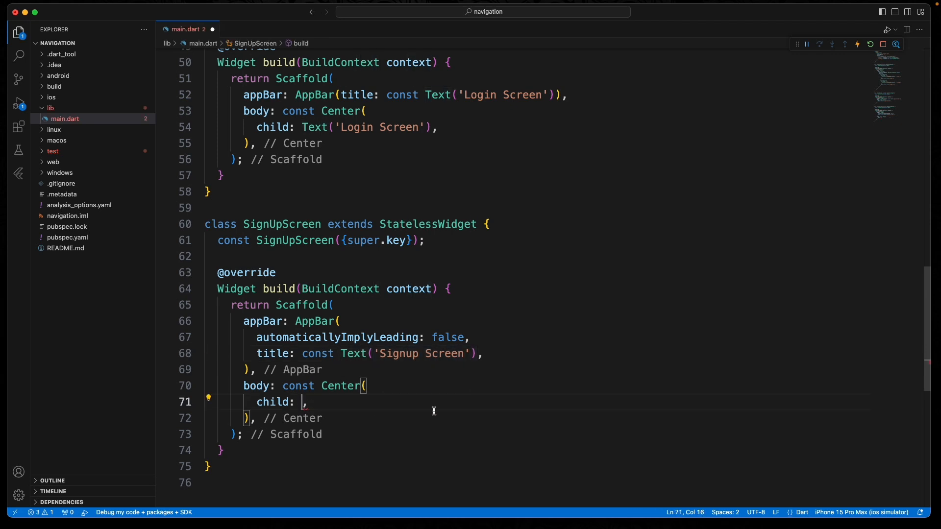
pyautogui.write('Column(')
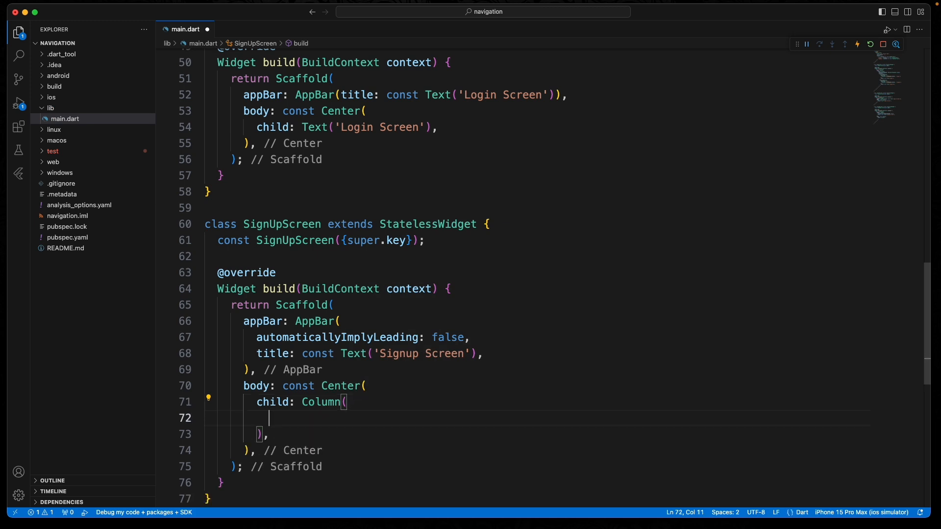
pyautogui.write('children: [')
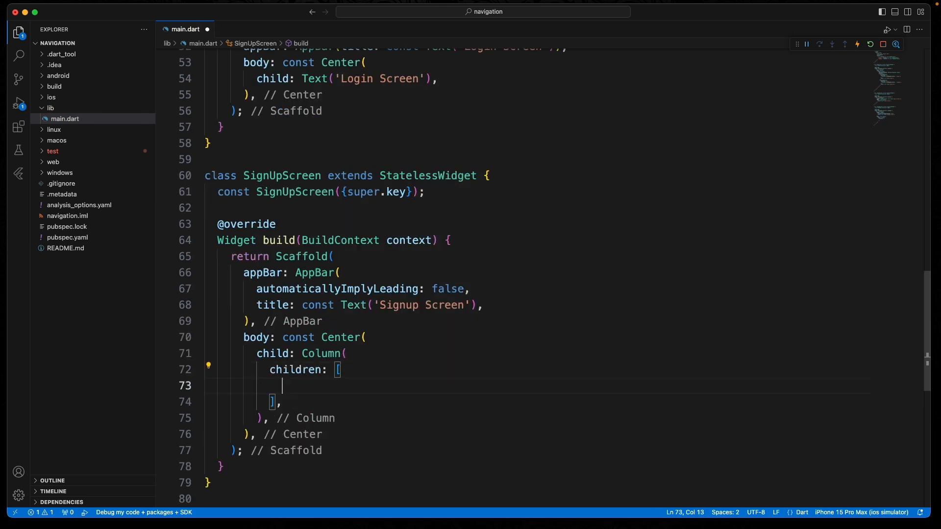
pyautogui.write("Text('Signup Screen'),")
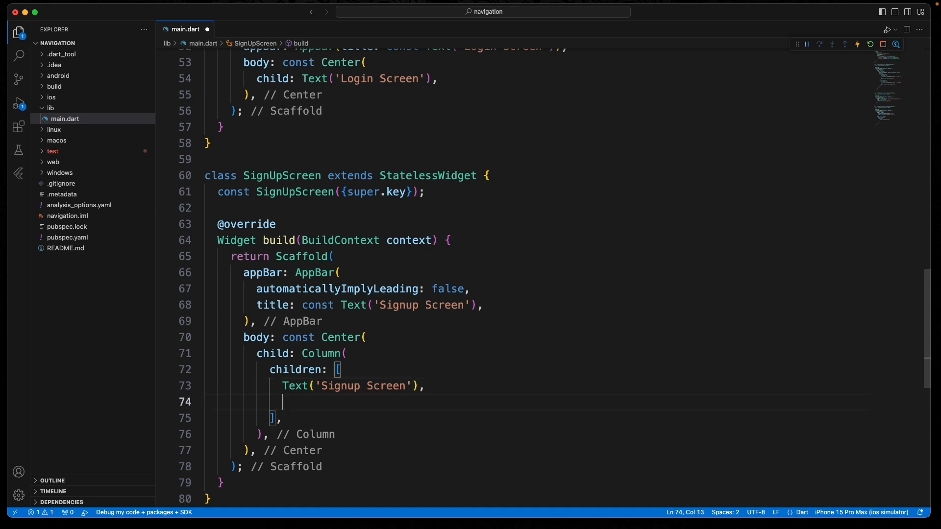
pyautogui.moveTo(402, 337)
pyautogui.write('ElevatedButton(onPressed: onPressed, child: child')
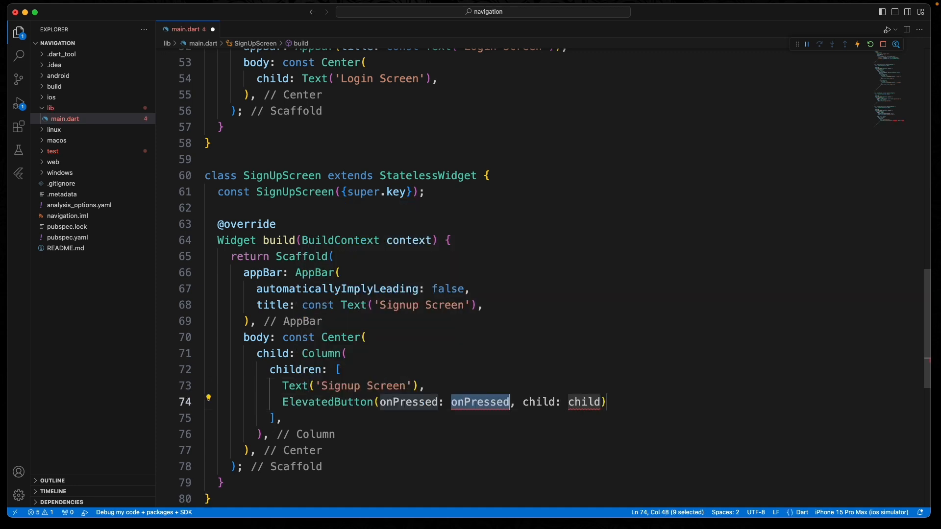
# Add an ElevatedButton with an empty onPressed and child Text('Return to Home')
pyautogui.write('() {}')
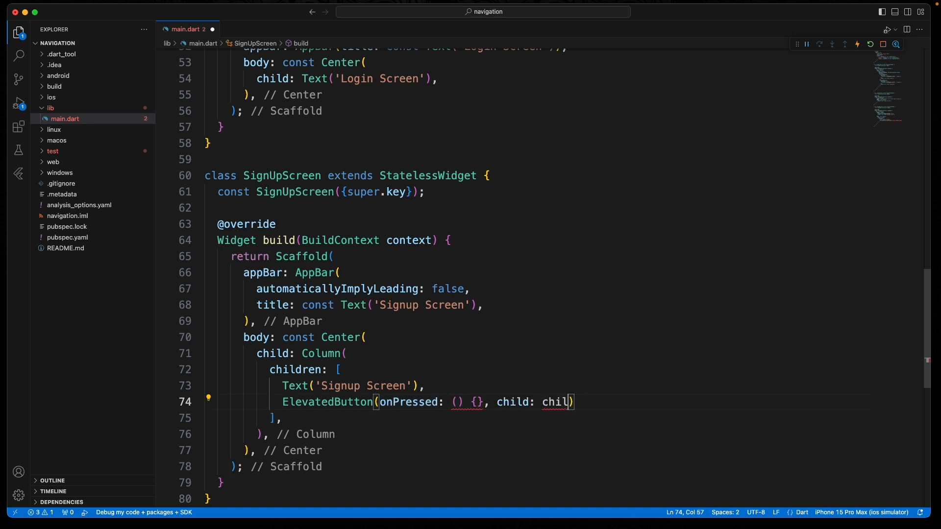
pyautogui.write("Text('')")
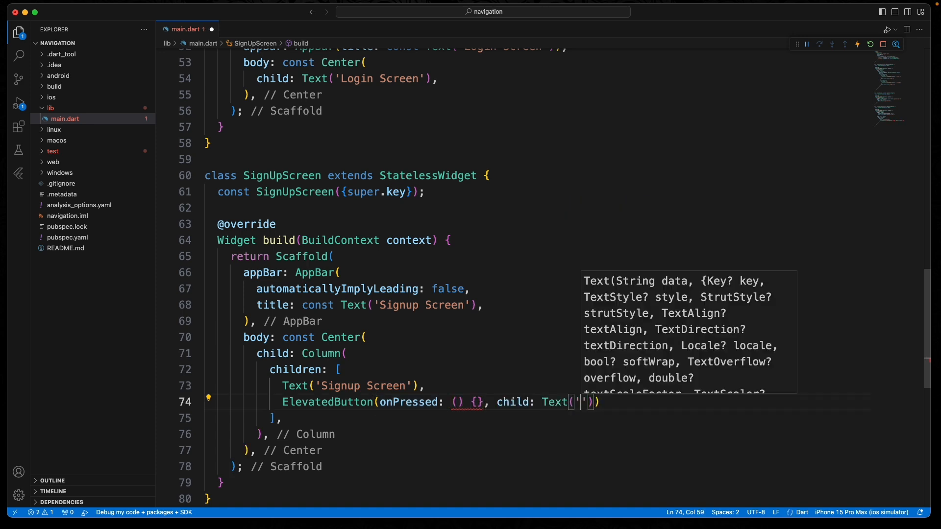
pyautogui.write('Return to H')
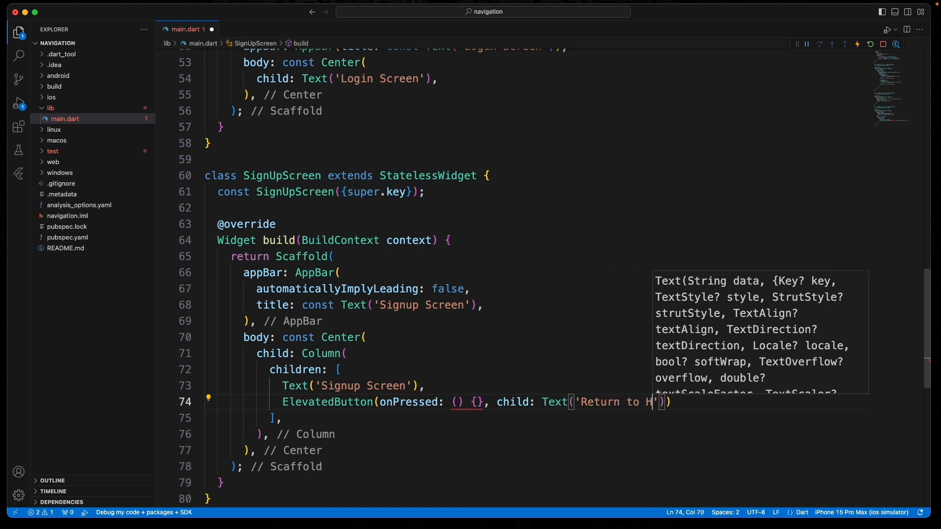
pyautogui.write("ome'),")
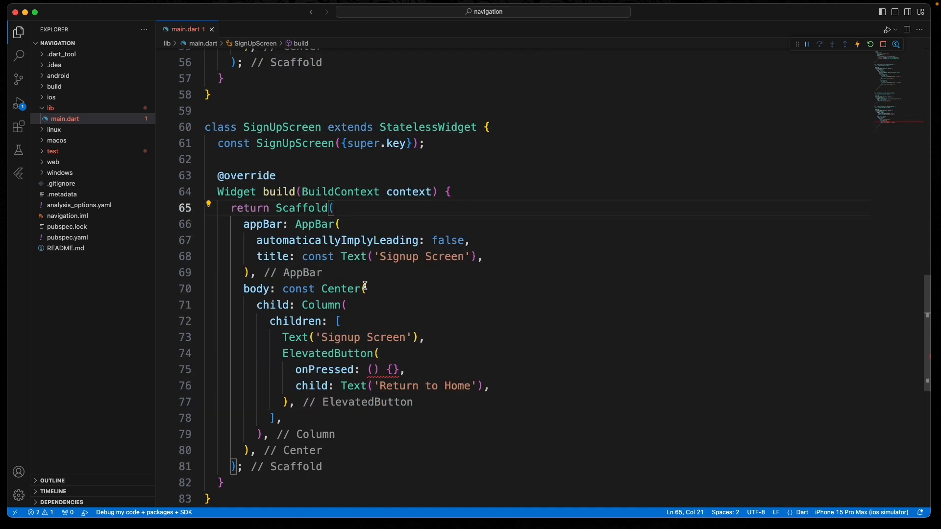
# Fix const placement on Center and begin a Navigator call in the button's onPressed
pyautogui.click(313, 288)
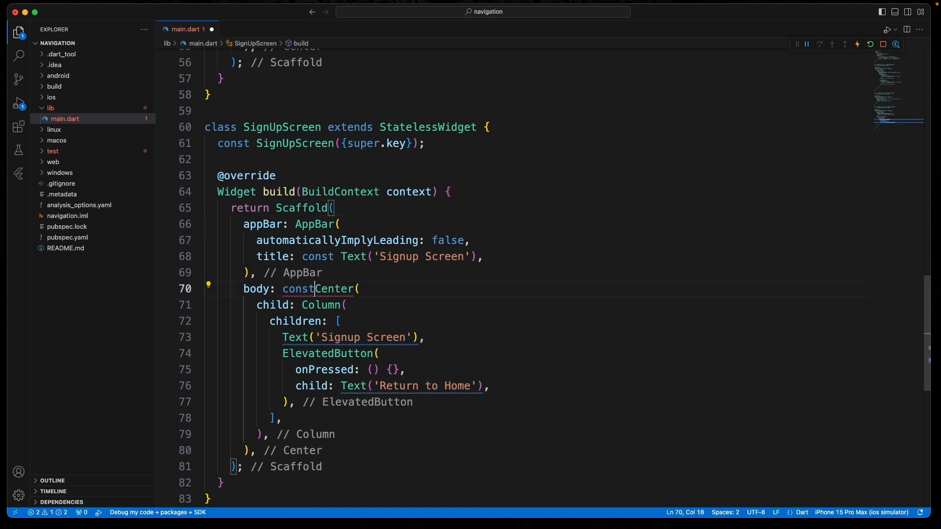
pyautogui.press('Backspace')
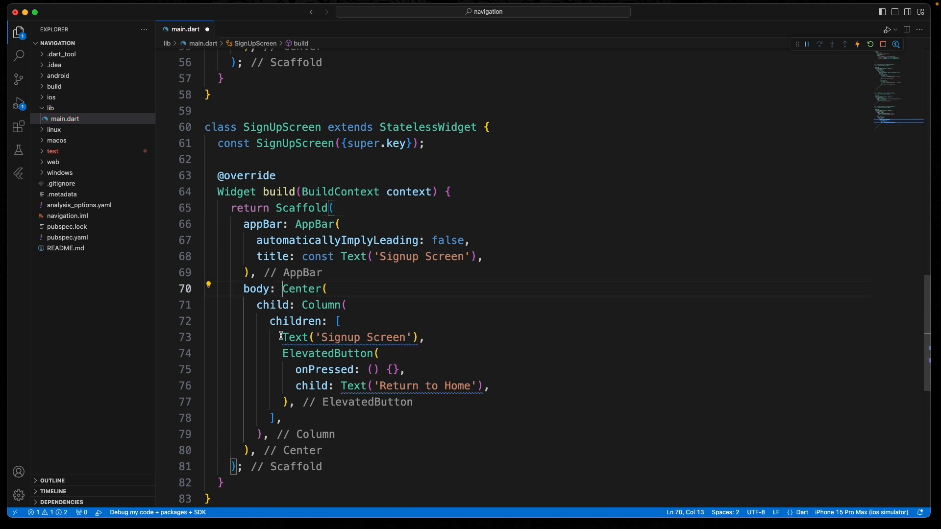
pyautogui.write('const')
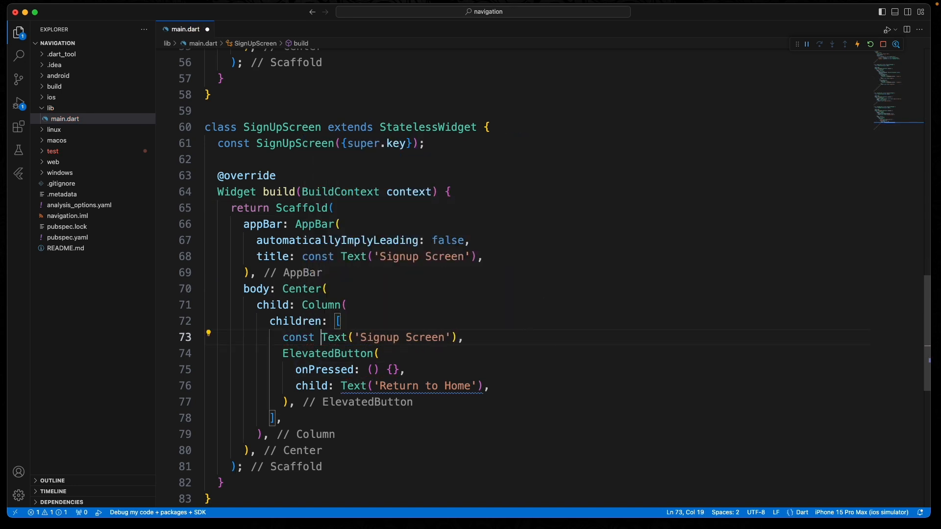
pyautogui.write('const')
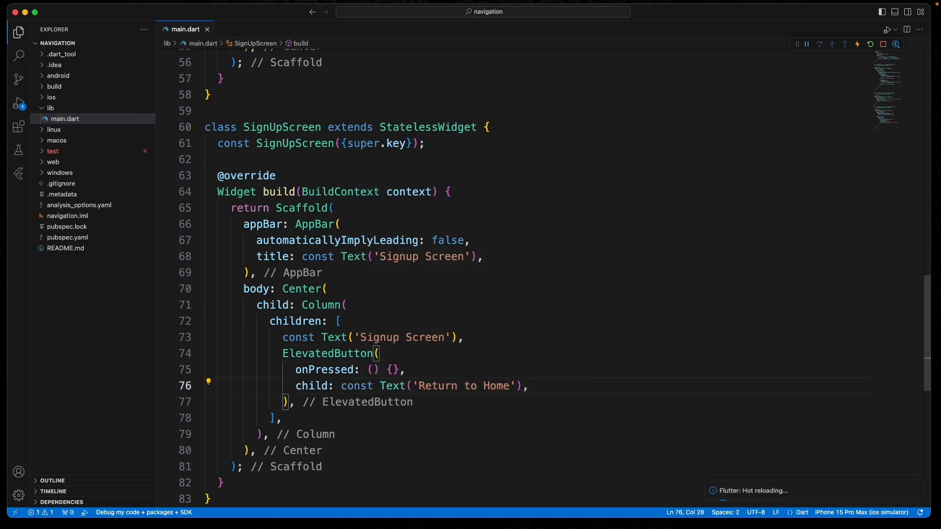
pyautogui.click(392, 369)
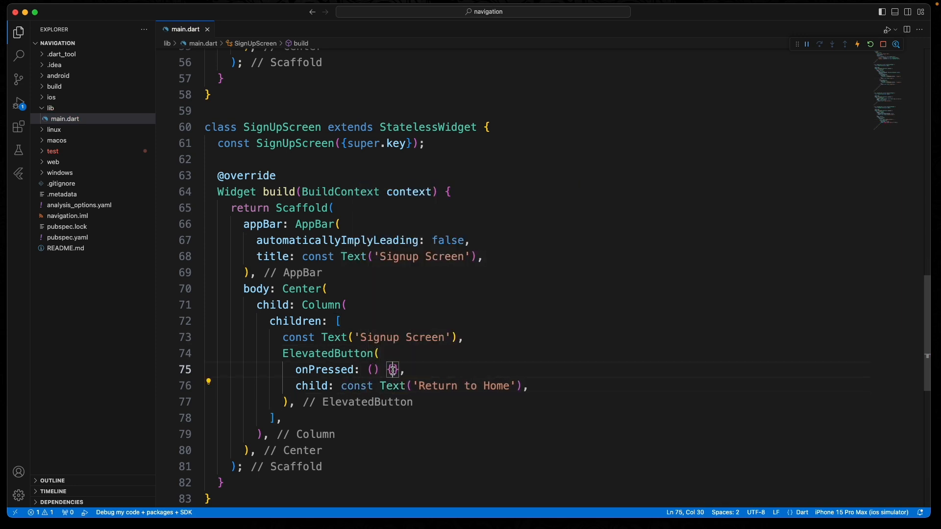
pyautogui.write('Navig')
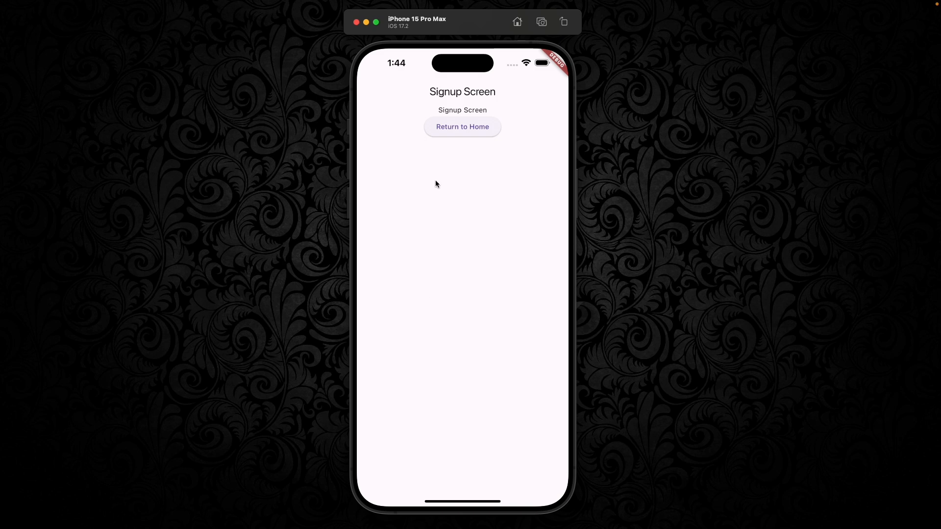
# Complete Navigator.pop(context) and tap Return to Home in the simulator
pyautogui.click(462, 127)
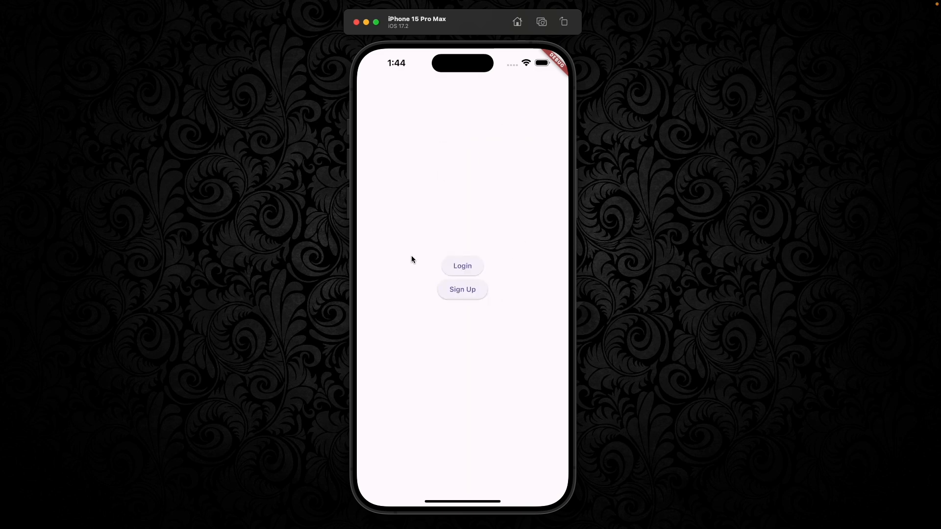
pyautogui.moveTo(490, 301)
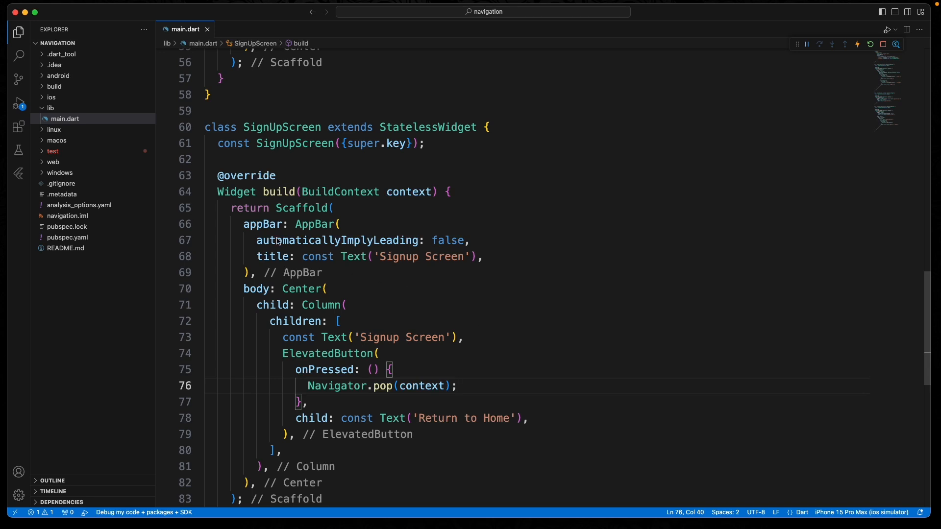
pyautogui.click(472, 240)
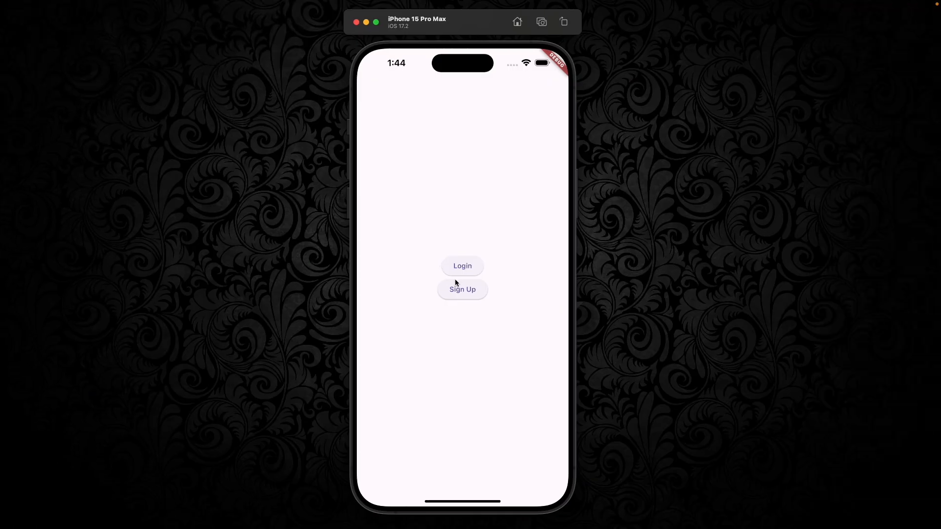
pyautogui.moveTo(408, 198)
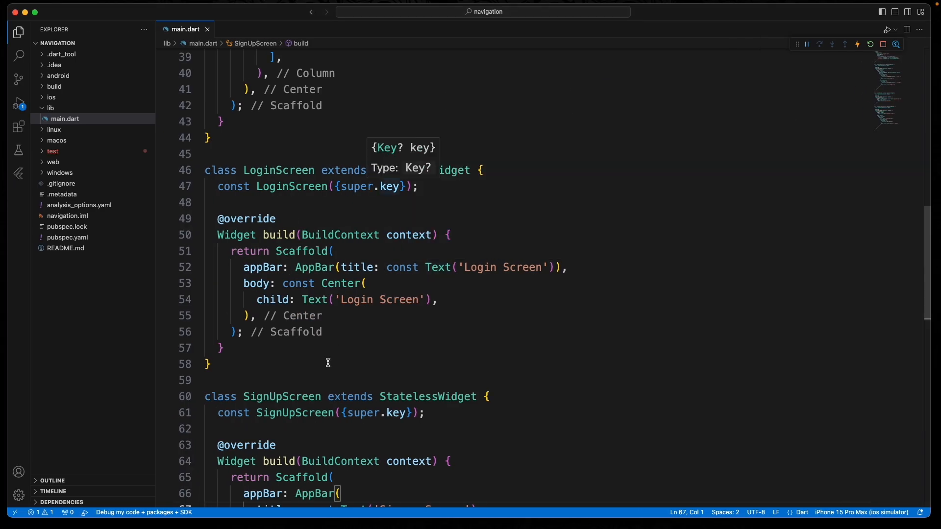
# Change the Sign Up button to Navigator.pushReplacementNamed for '/signup' and check the app
pyautogui.scroll(-3)
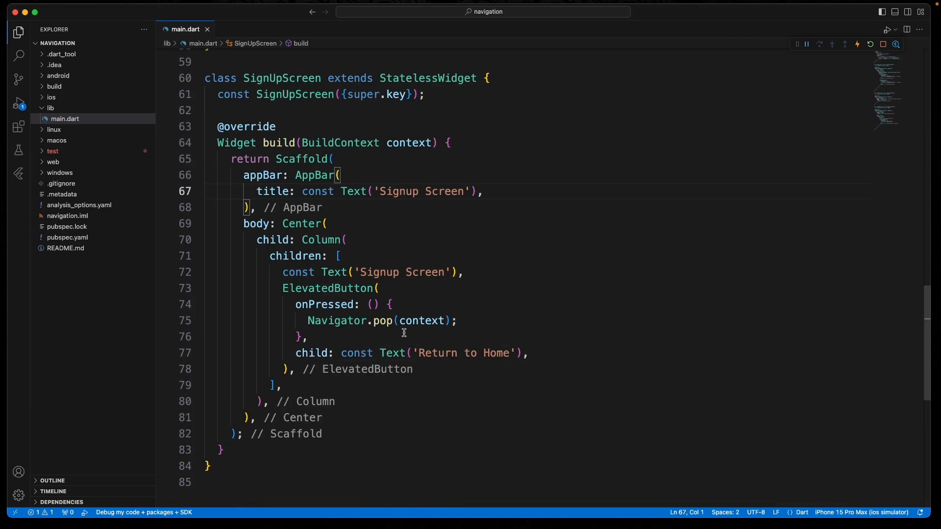
pyautogui.scroll(3)
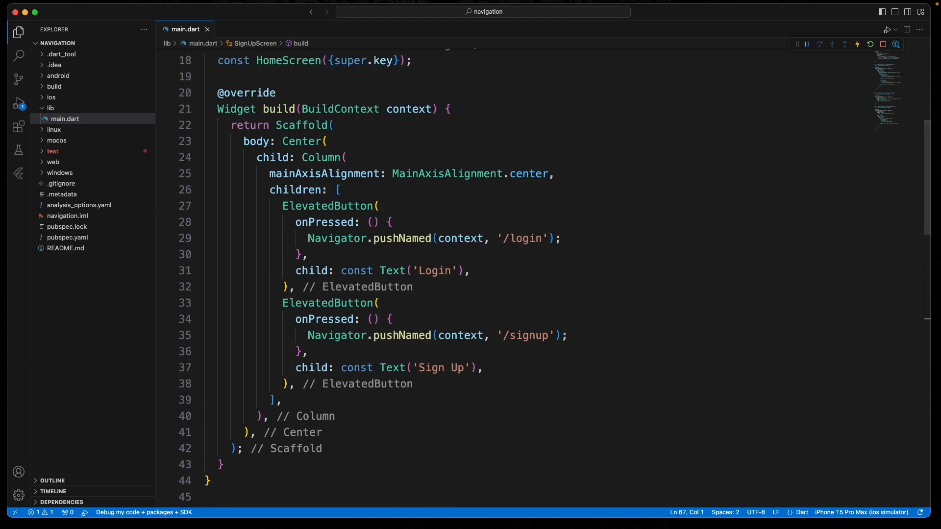
pyautogui.click(496, 318)
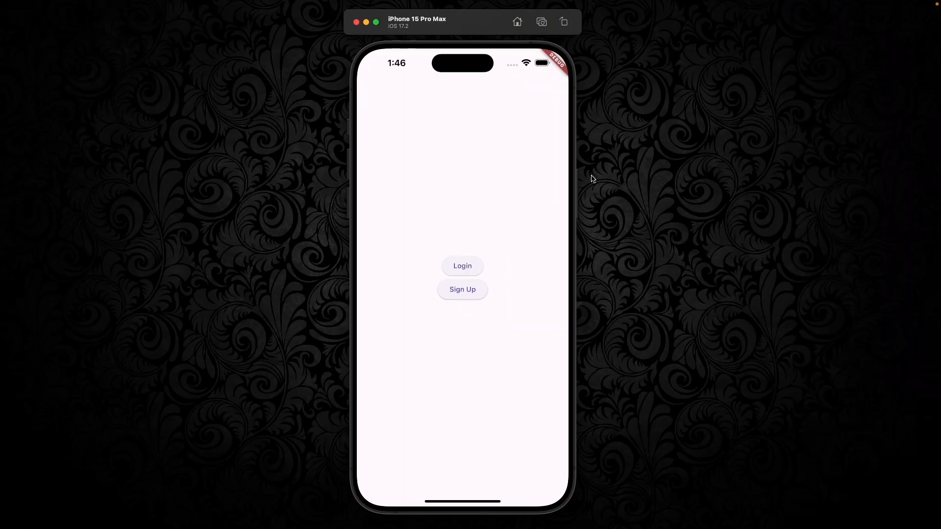
pyautogui.click(462, 289)
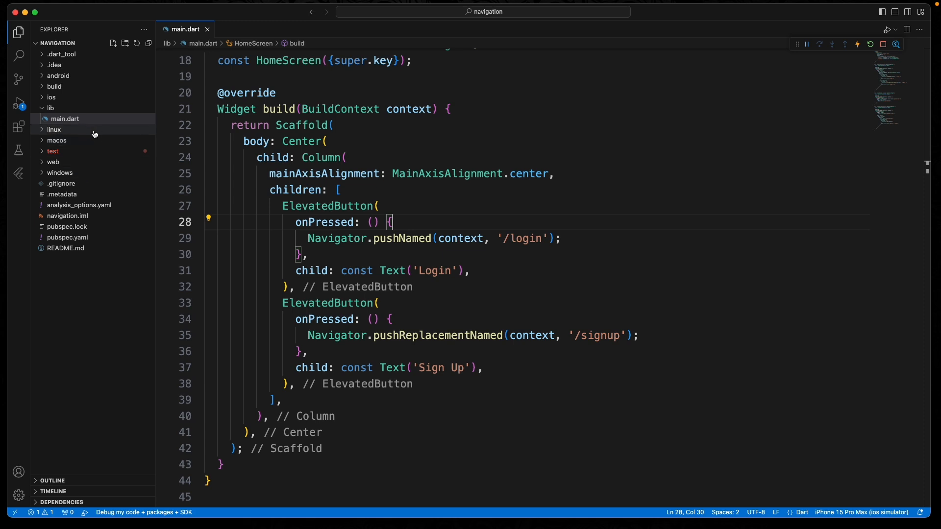
# Create a Screens folder inside lib with a new login_screen.dart file
pyautogui.rightClick(50, 108)
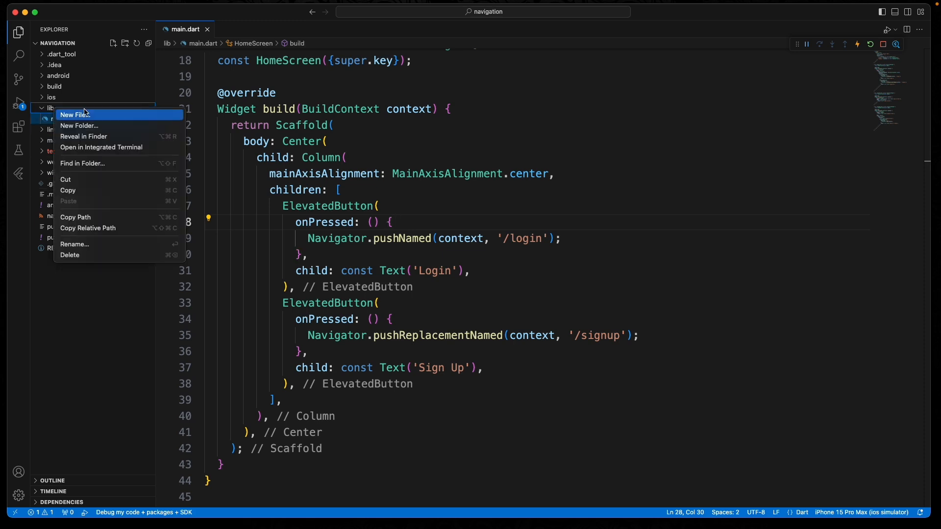
pyautogui.moveTo(116, 126)
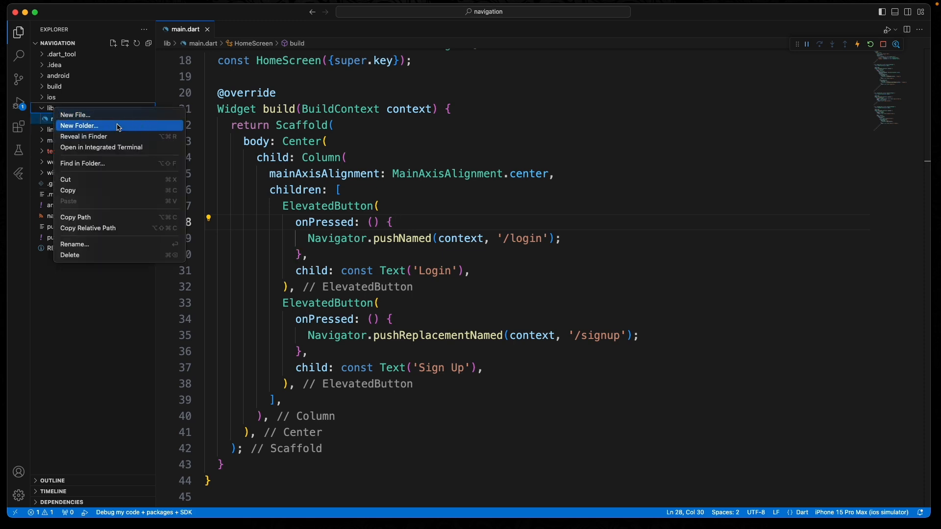
pyautogui.click(78, 126)
pyautogui.write('Screens')
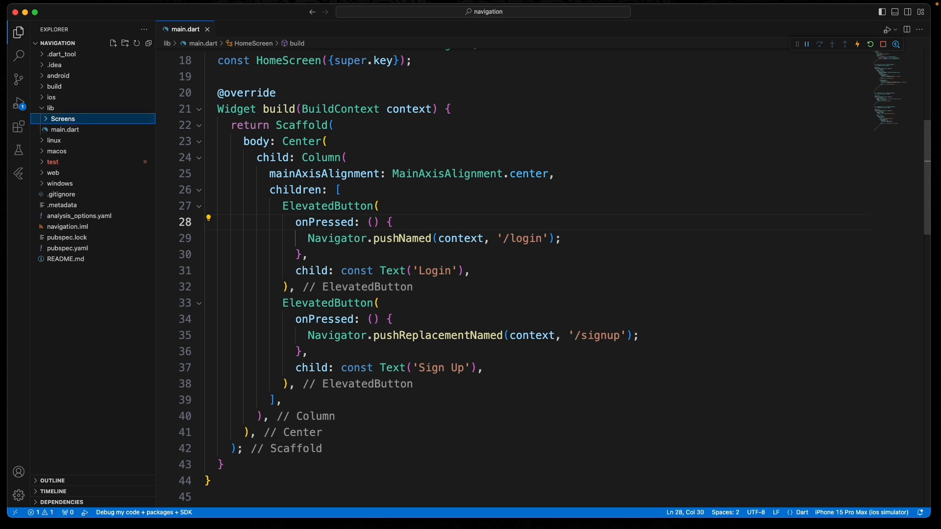
pyautogui.rightClick(63, 118)
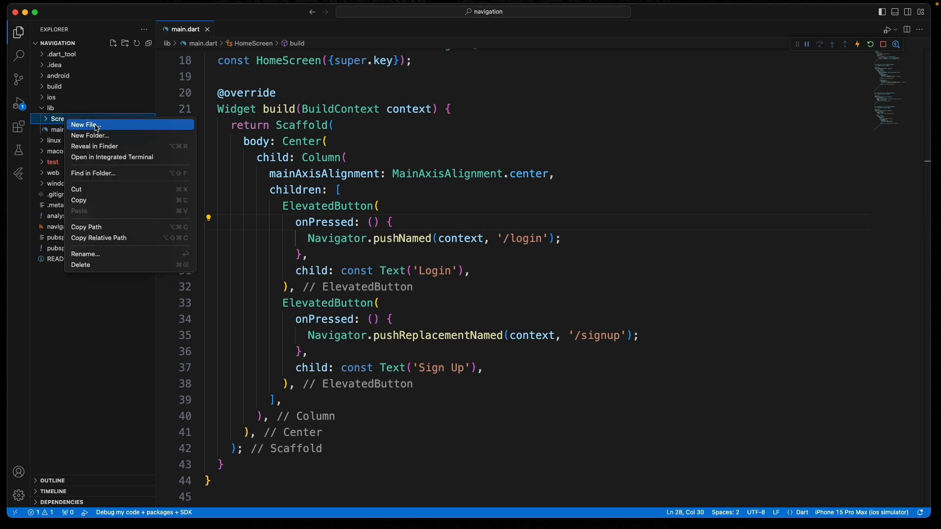
pyautogui.click(83, 124)
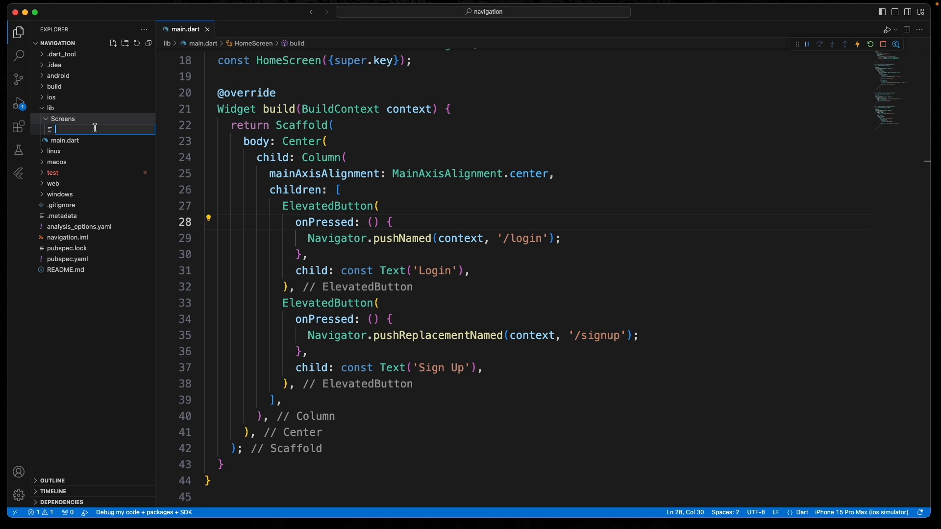
pyautogui.write('login_screen.dart')
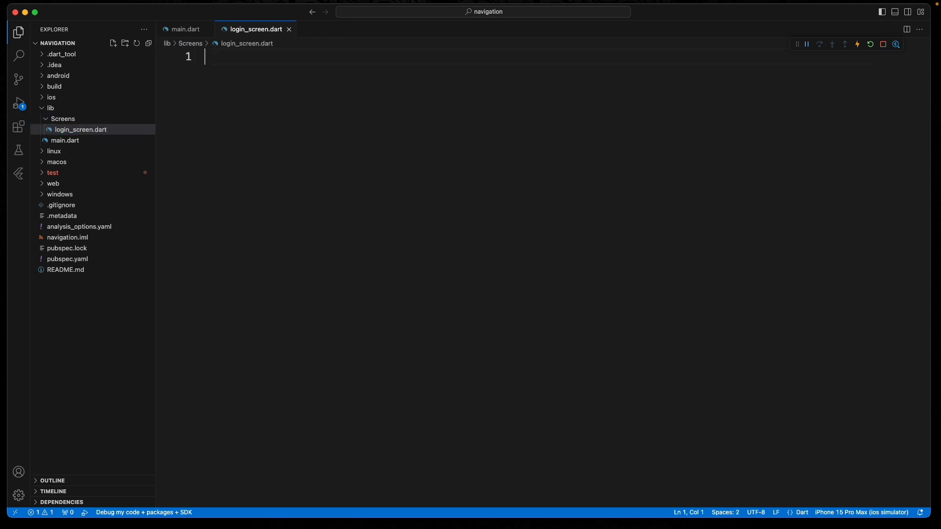
# Add a second file signup_screen.dart inside the Screens folder
pyautogui.rightClick(62, 118)
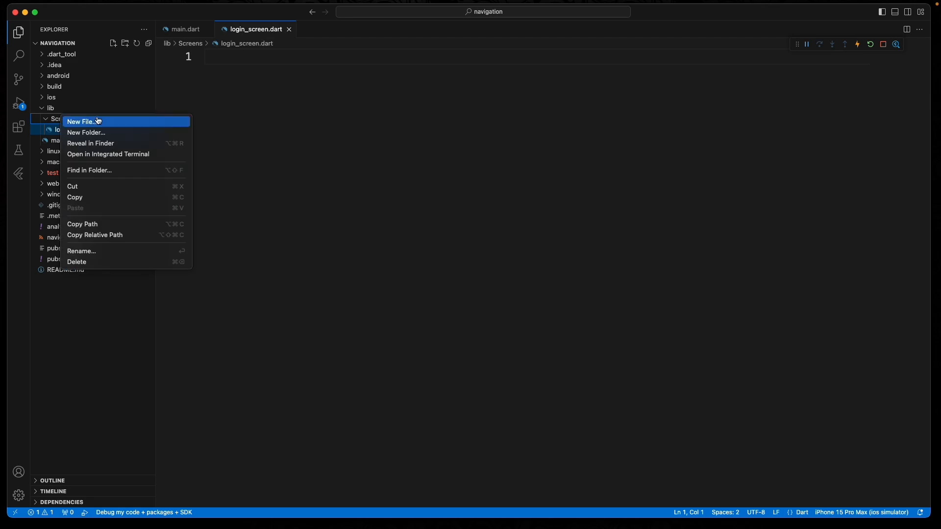
pyautogui.click(81, 121)
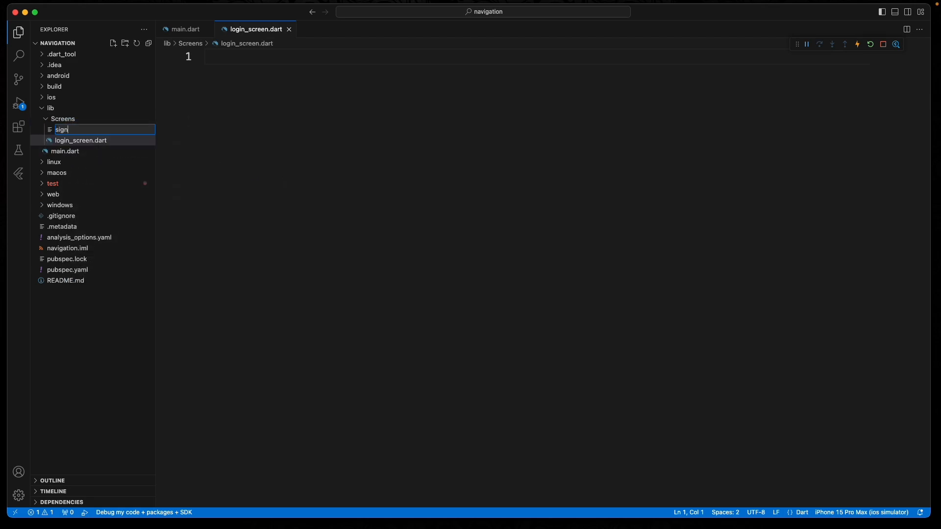
pyautogui.write('up_screen.dart')
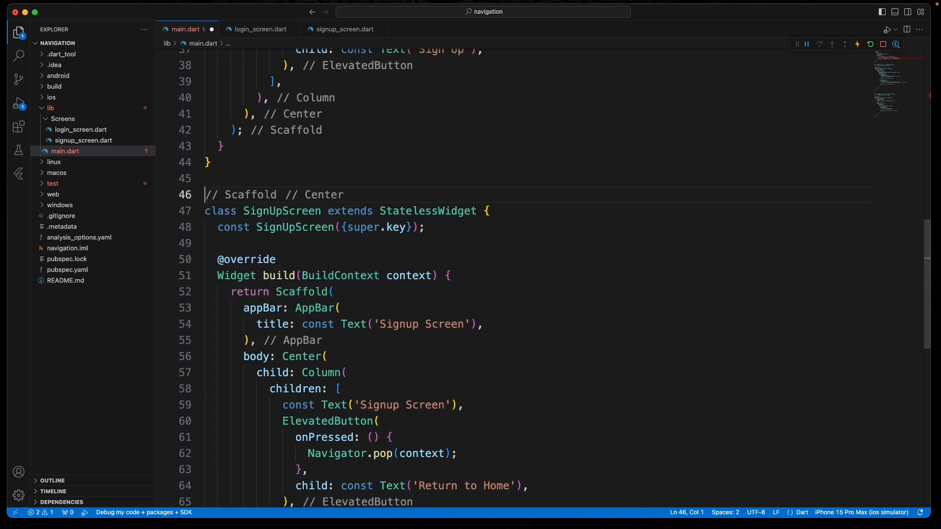
# Add the Flutter material import to login_screen.dart and cut SignUpScreen from main.dart
pyautogui.click(259, 29)
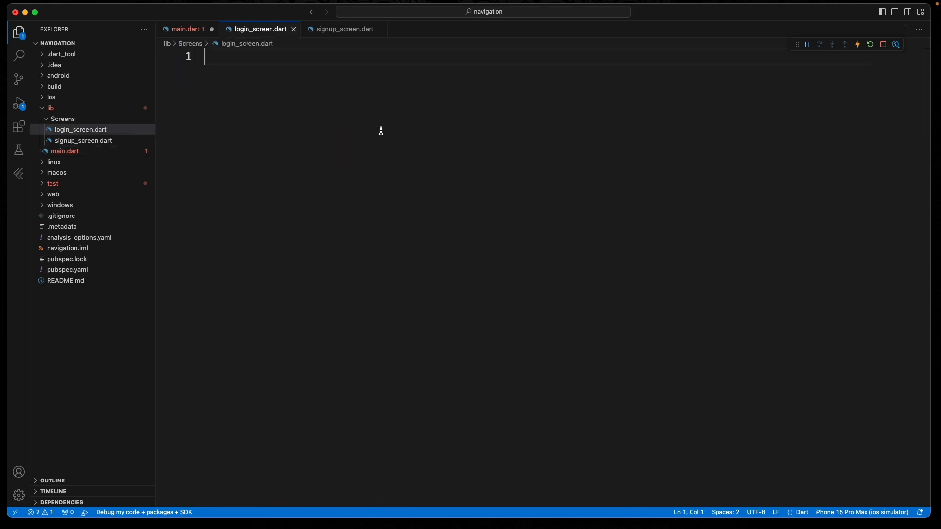
pyautogui.write("import 'mate")
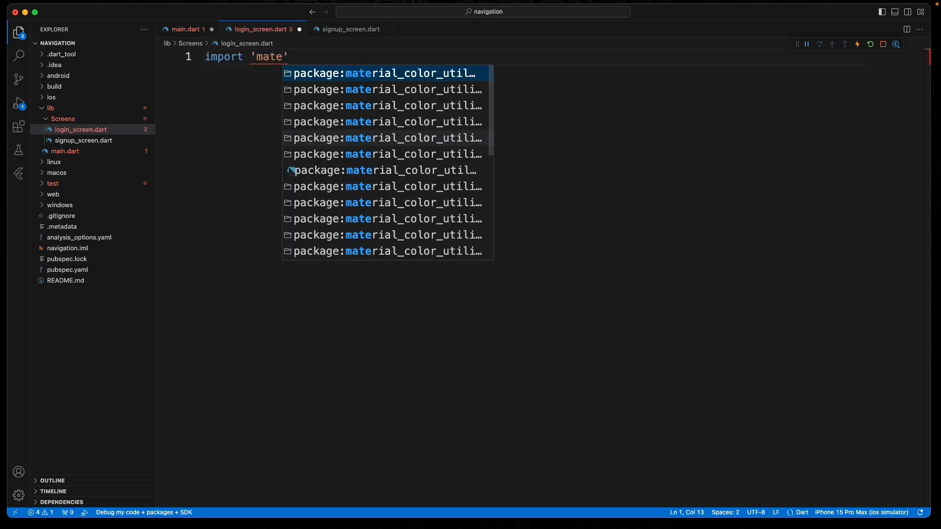
pyautogui.write('rial.dart')
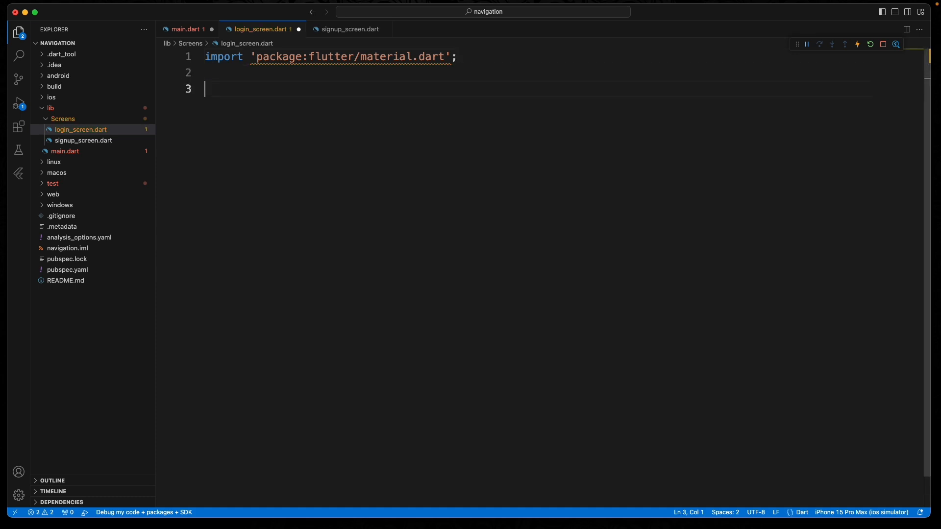
pyautogui.click(188, 28)
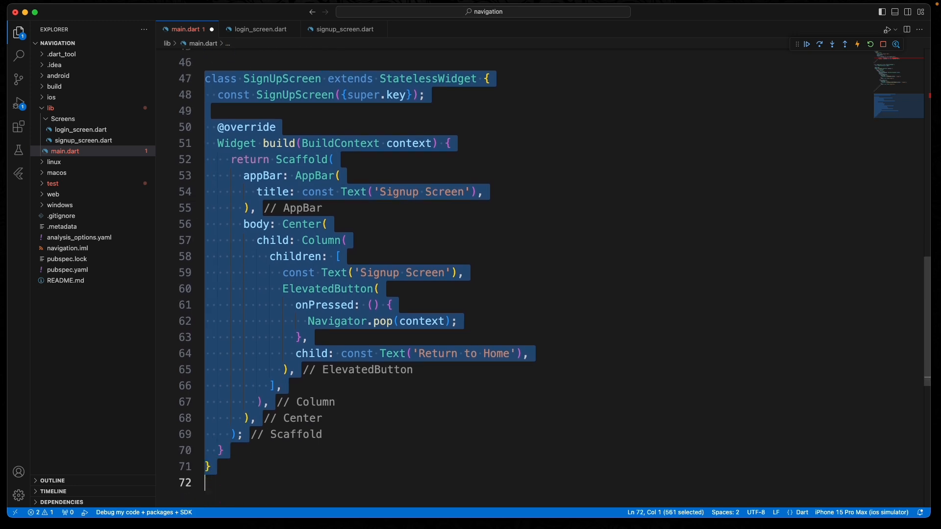
# Place SignUpScreen in signup_screen.dart below import 'package:flutter/material.dart';
pyautogui.click(344, 28)
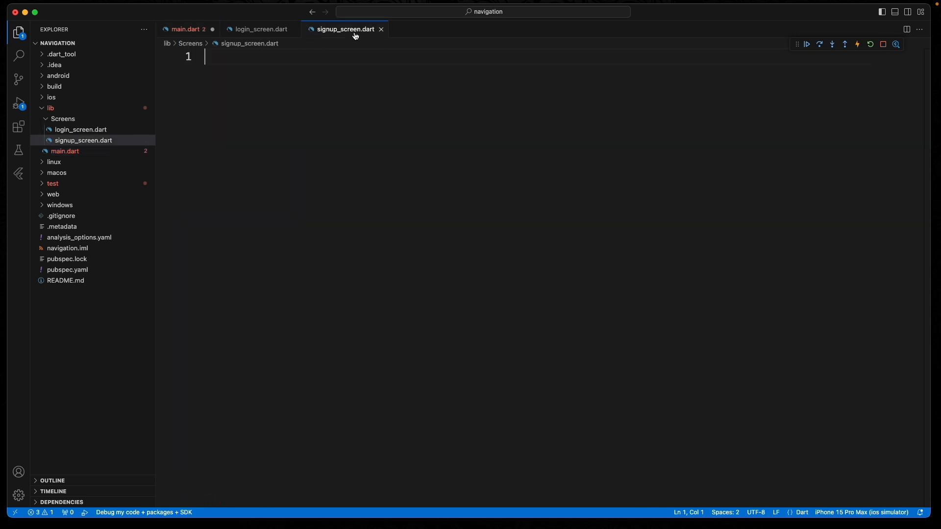
pyautogui.write("import '")
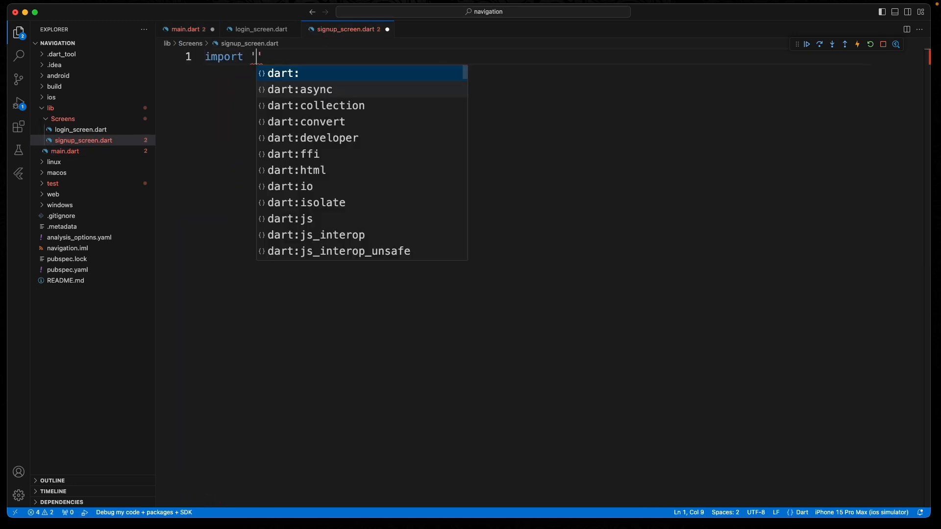
pyautogui.write('package:flutter/material.dart')
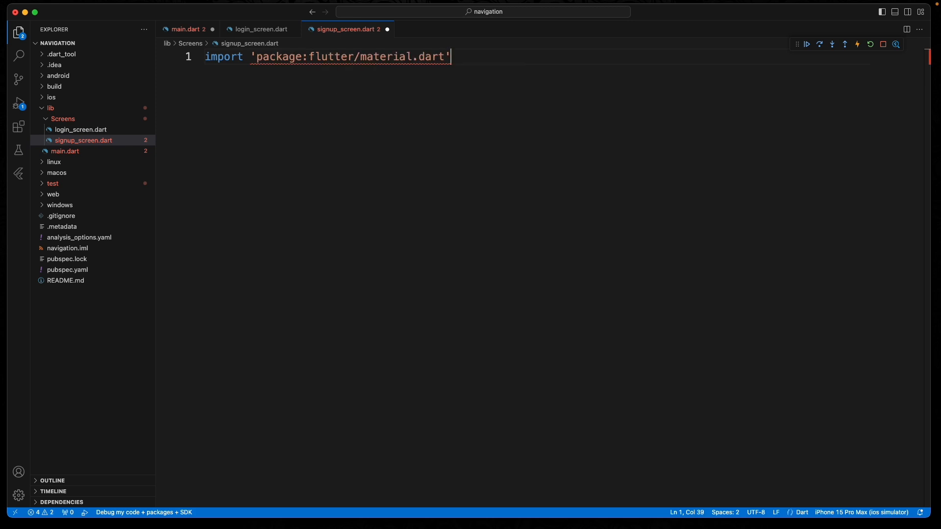
pyautogui.write(';')
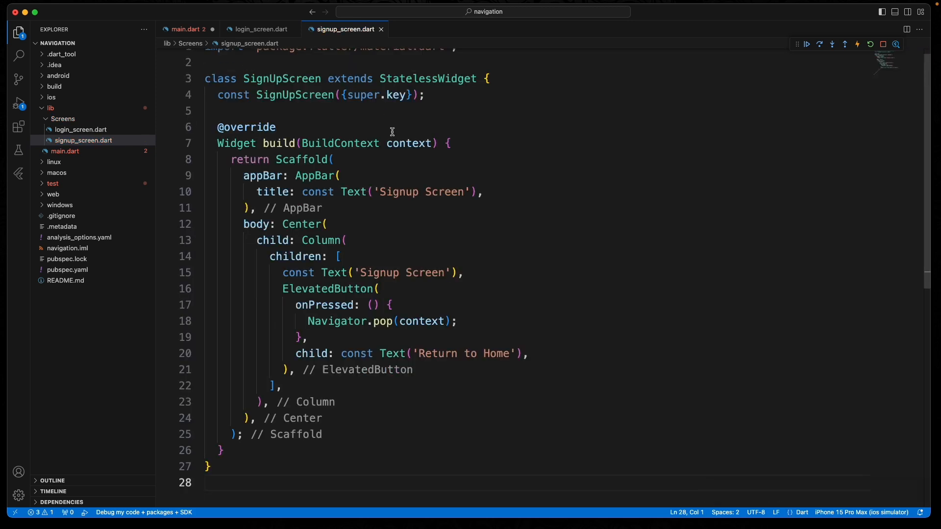
# Add import 'Screens/login_screen.dart'; to main.dart below the material import
pyautogui.click(187, 29)
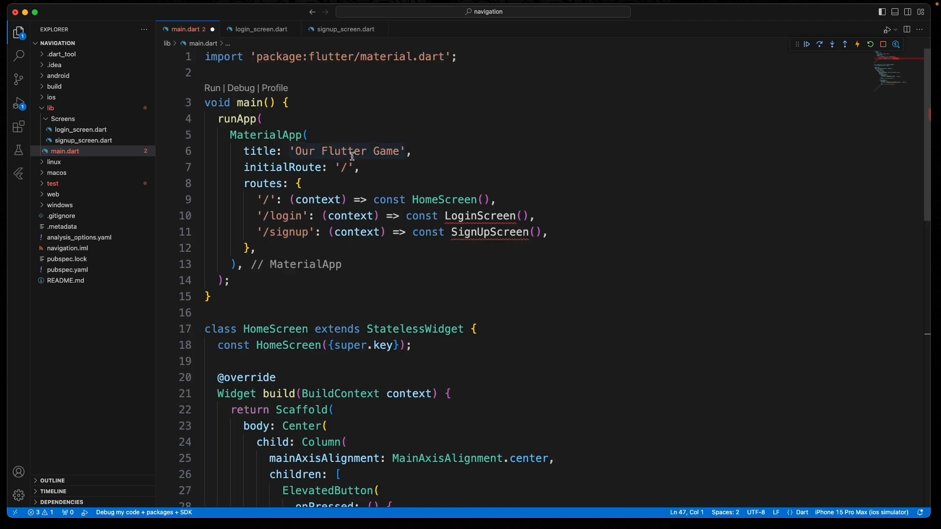
pyautogui.write('i')
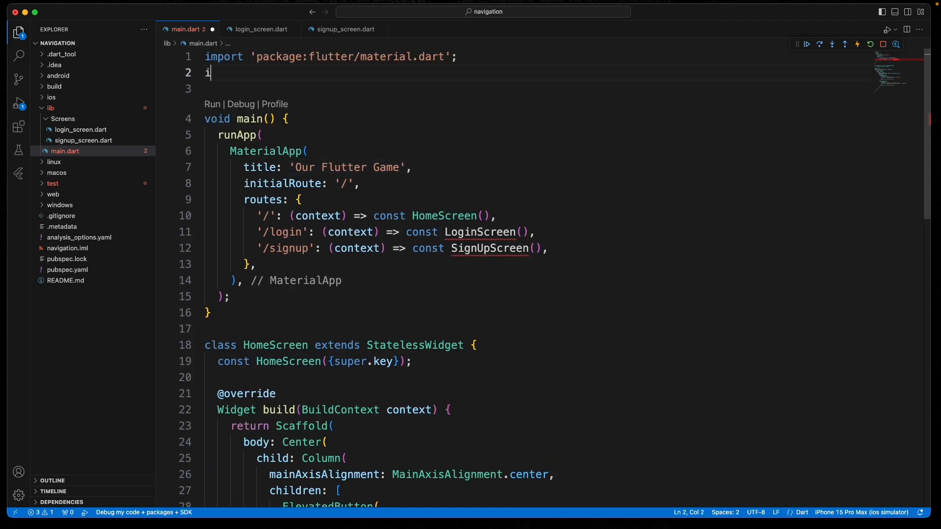
pyautogui.write("mport 'Screens/login_screen.dart';")
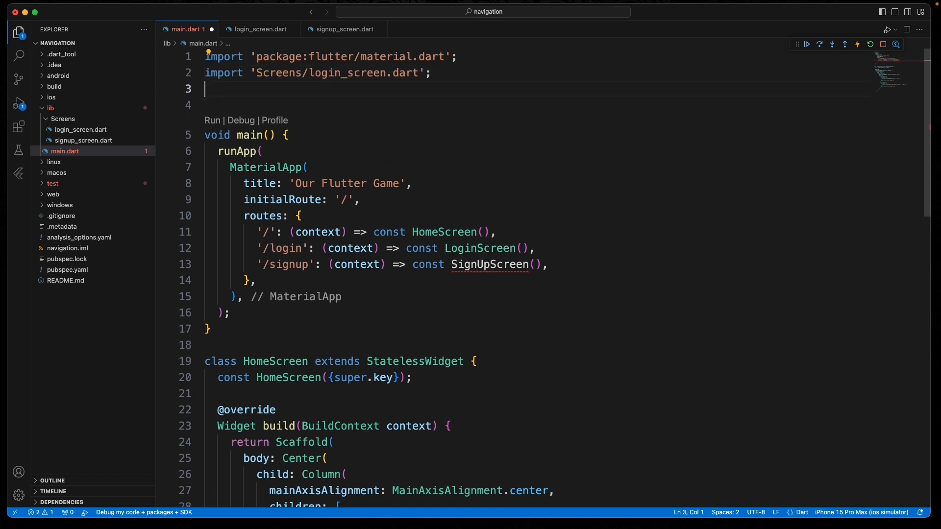
pyautogui.write("import 'Sc")
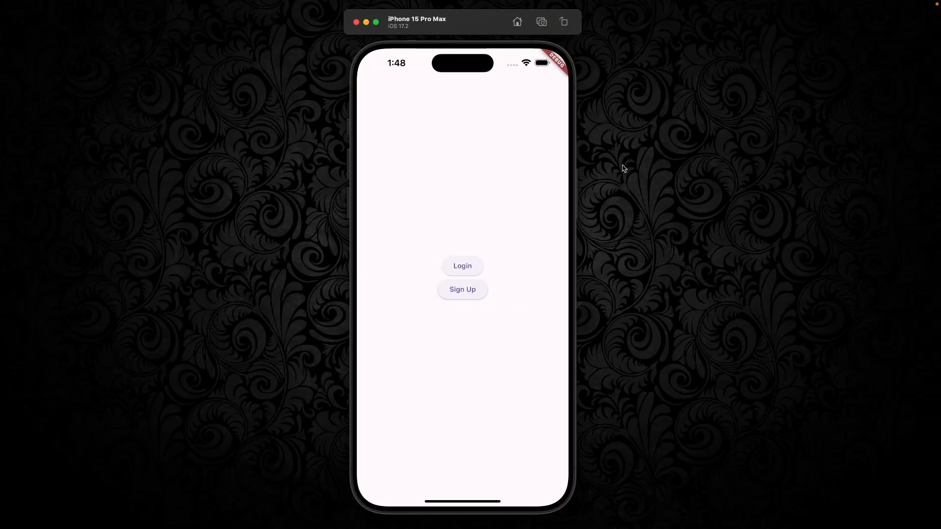
pyautogui.click(461, 265)
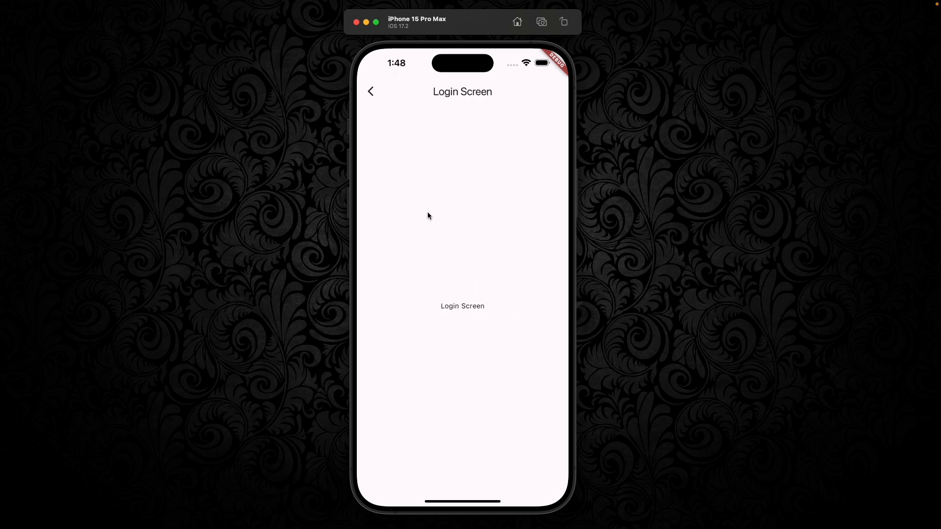
pyautogui.click(370, 91)
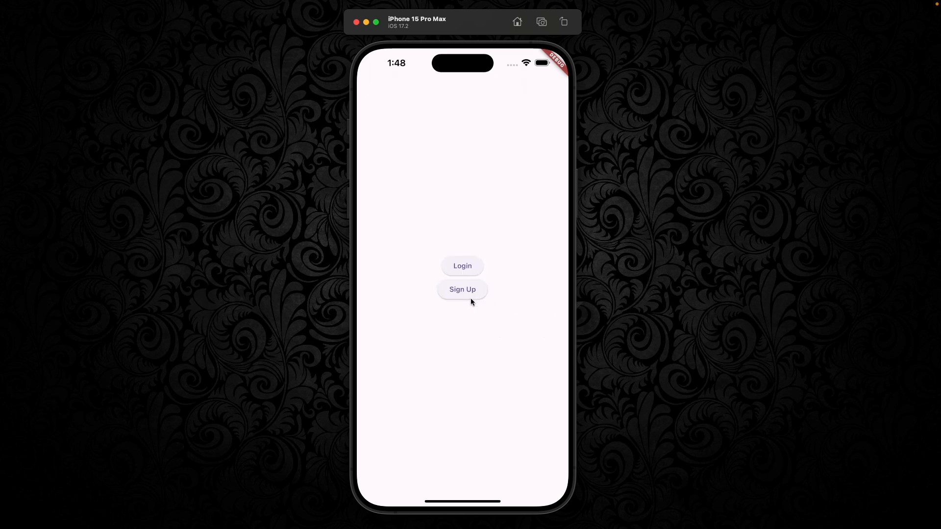
pyautogui.click(462, 289)
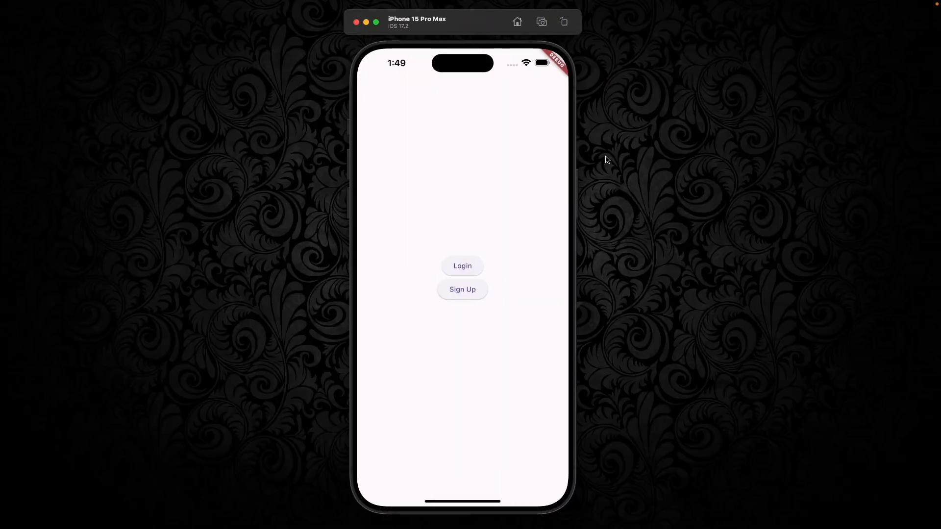
pyautogui.moveTo(514, 265)
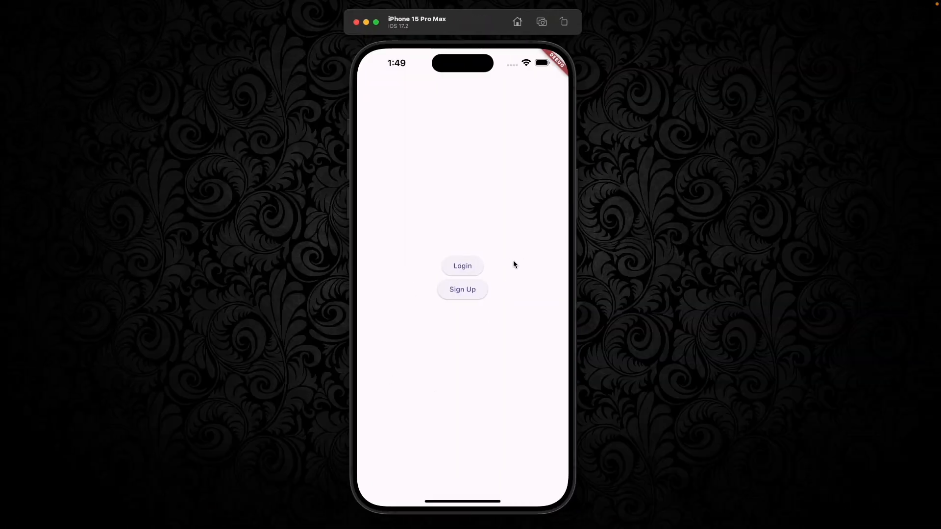